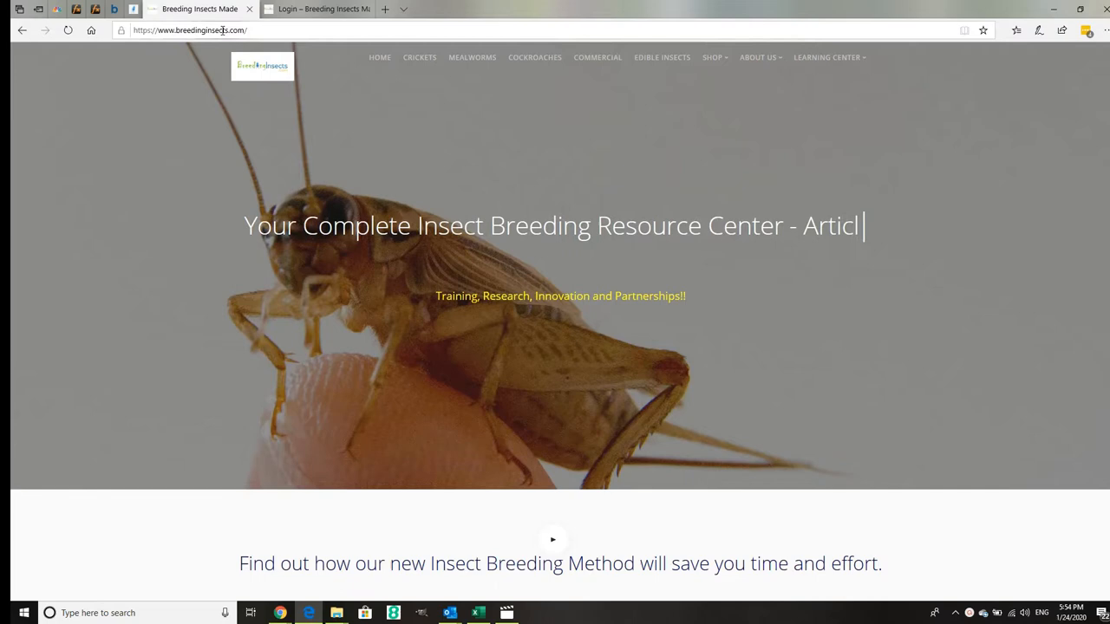
Step: Reach the member login page from the Learning Center menu with credentials pre-filled
left_click(827, 57)
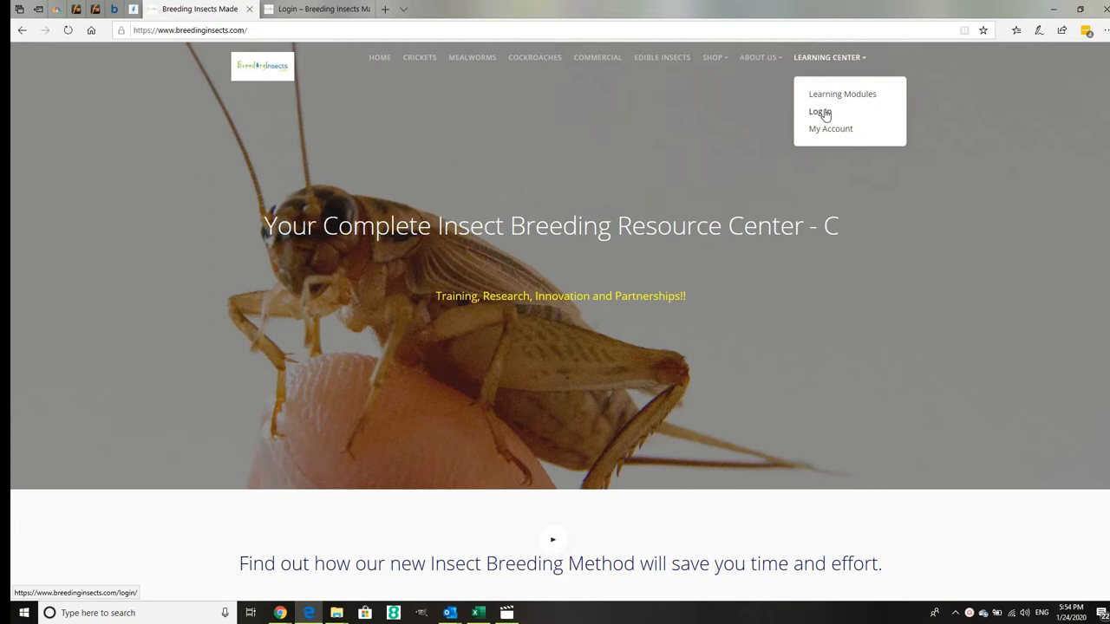
left_click(818, 111)
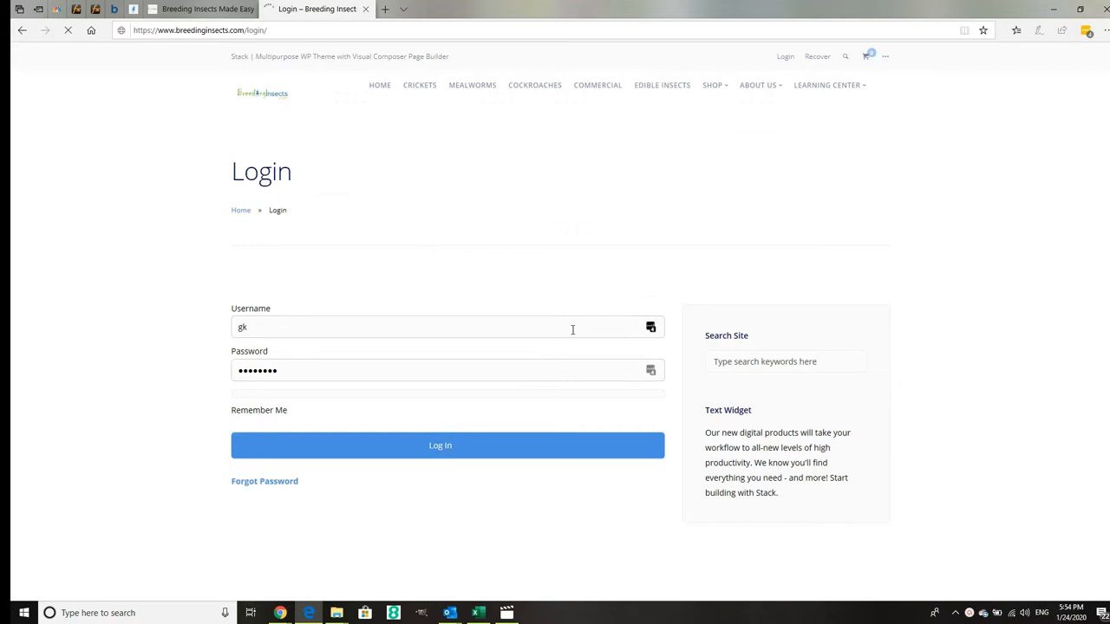
Step: Log in and review the Account page's Subscriptions table of active lifetime memberships
left_click(440, 444)
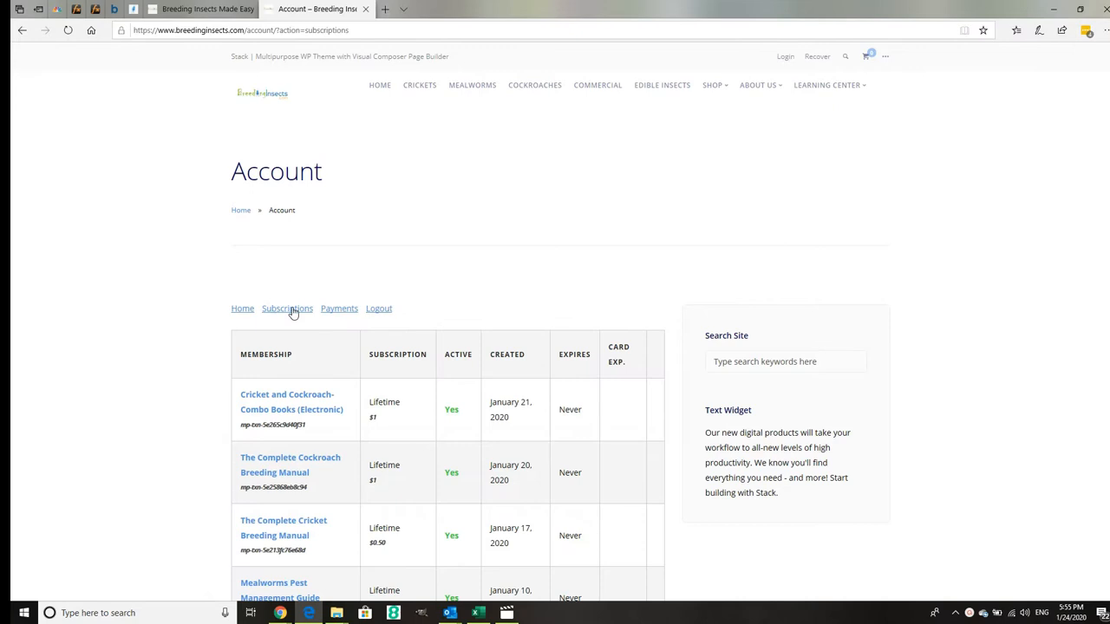
scroll("down", 3)
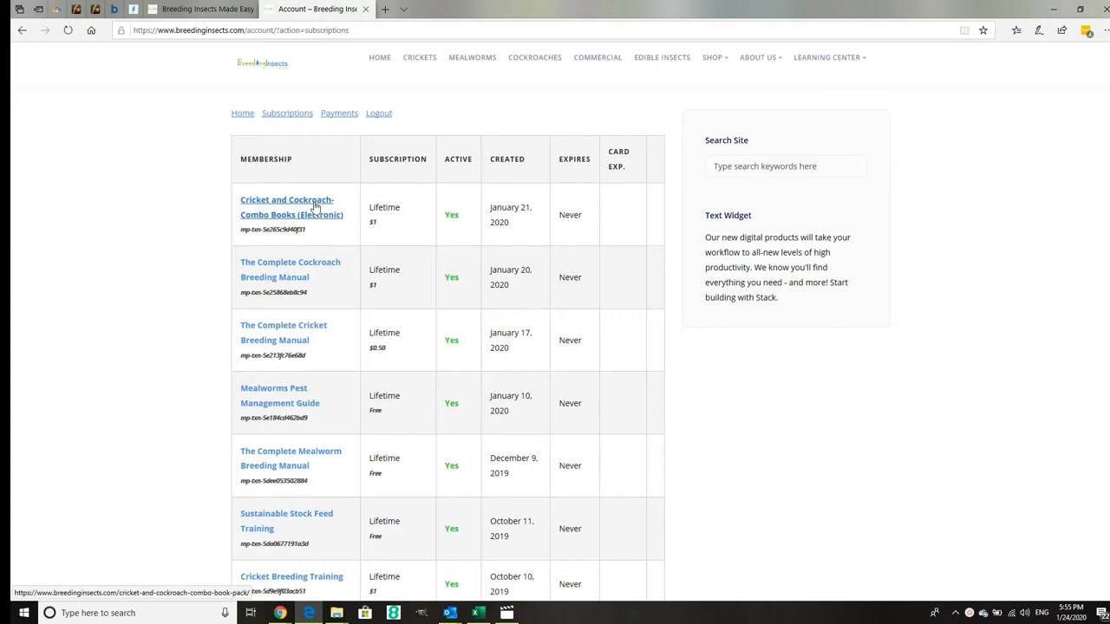
mouse_move(312, 392)
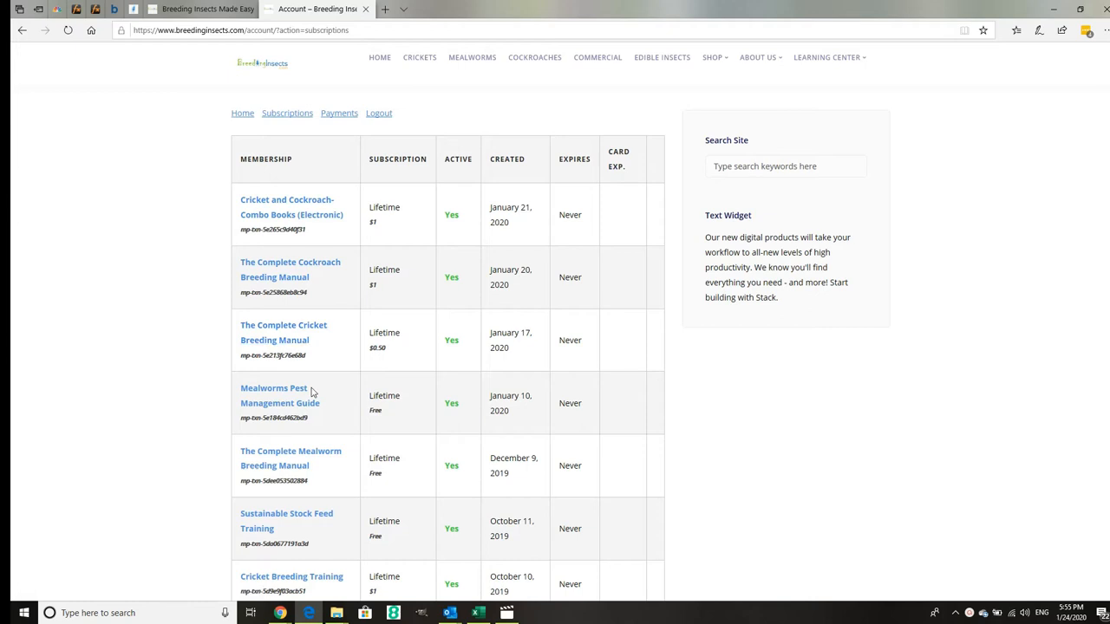
mouse_move(312, 527)
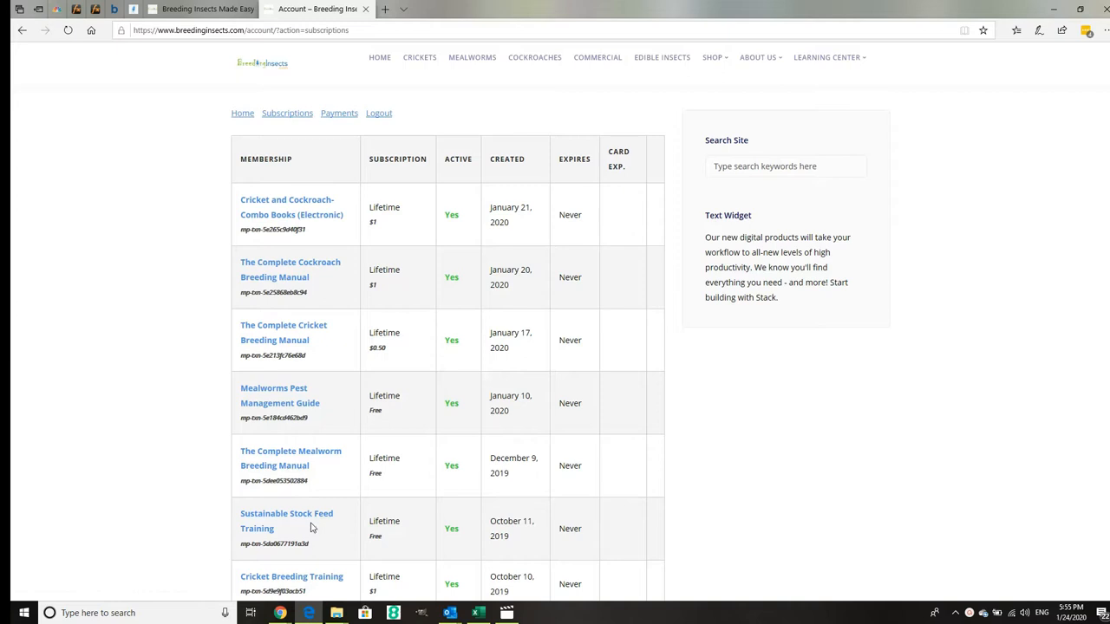
left_click(284, 333)
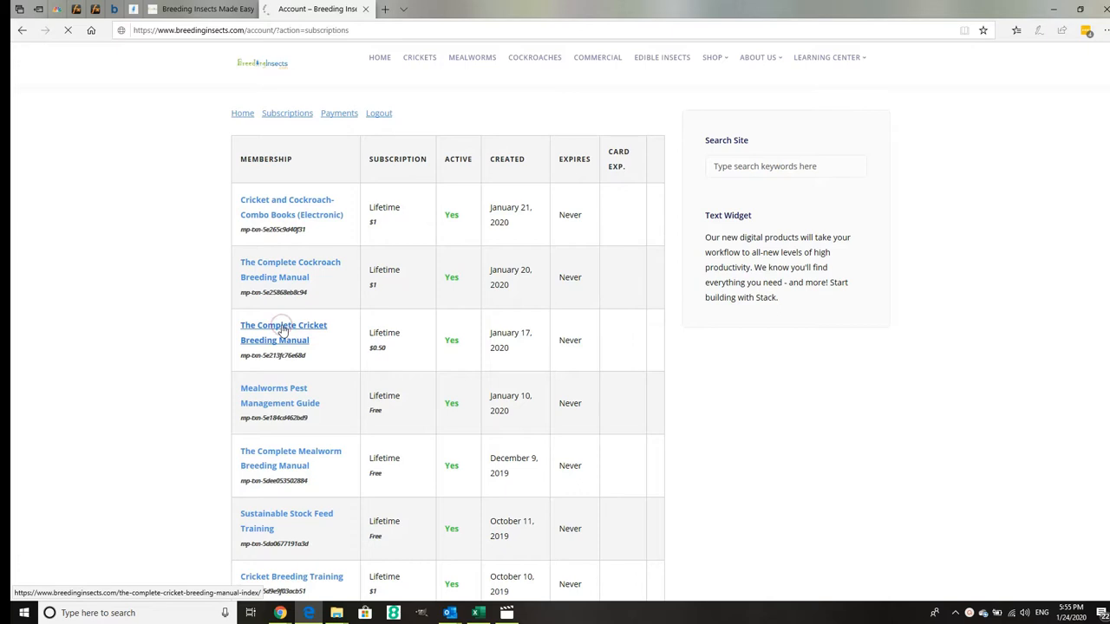
Step: Open the cricket manual index and read its Forward - About Us section toward the Videos link
left_click(285, 333)
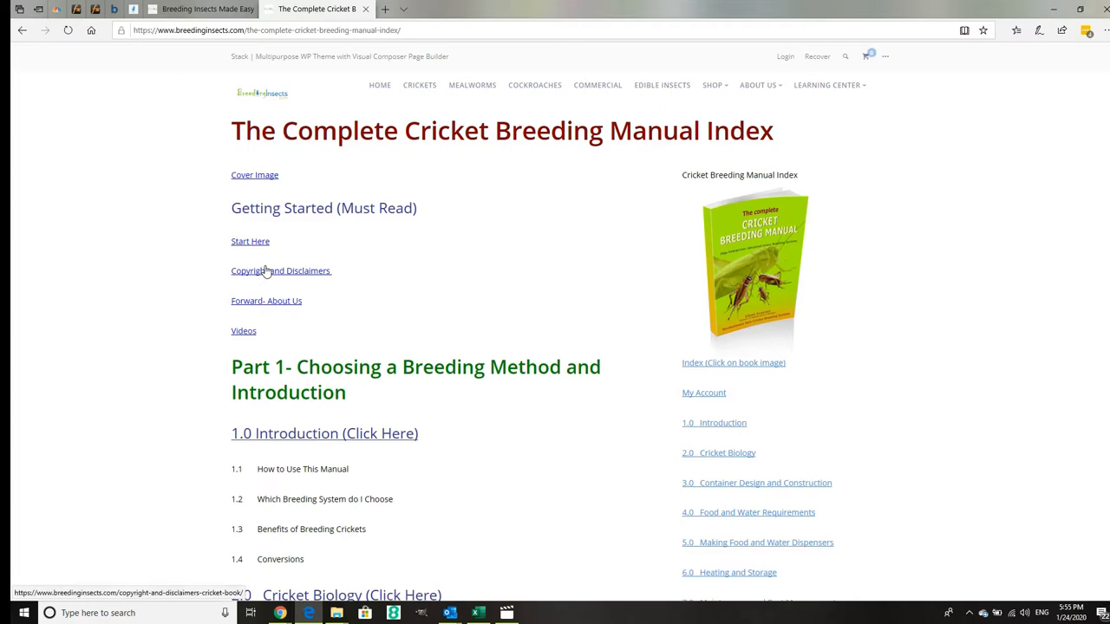
left_click(268, 301)
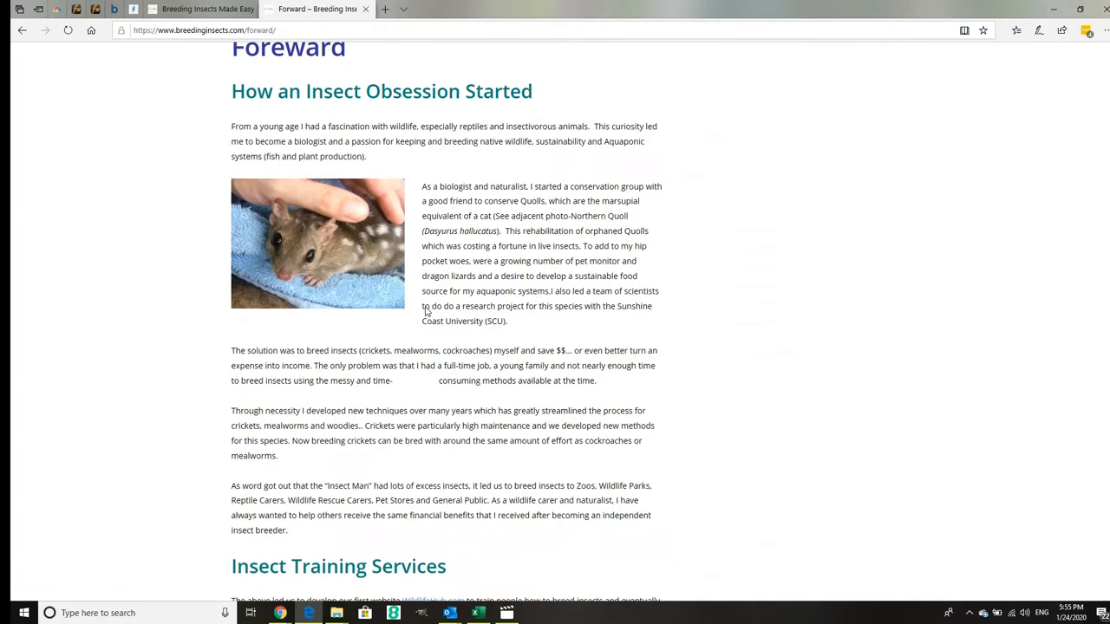
scroll("down", 3)
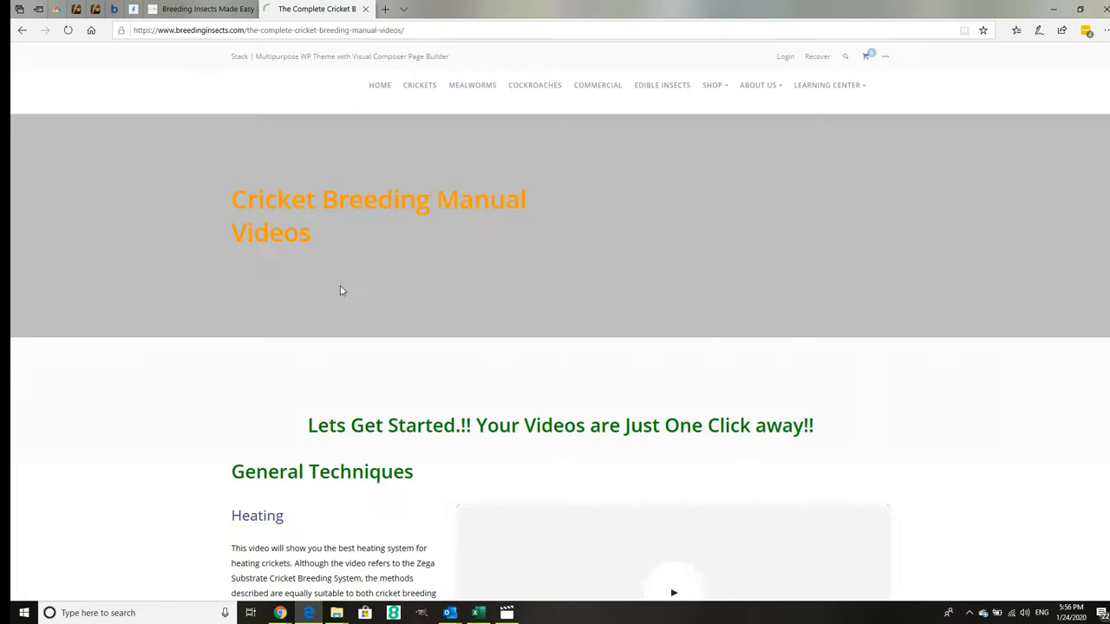
Step: Browse the videos page's technique sections and play the Zega Substrate materials video
scroll("down", 3)
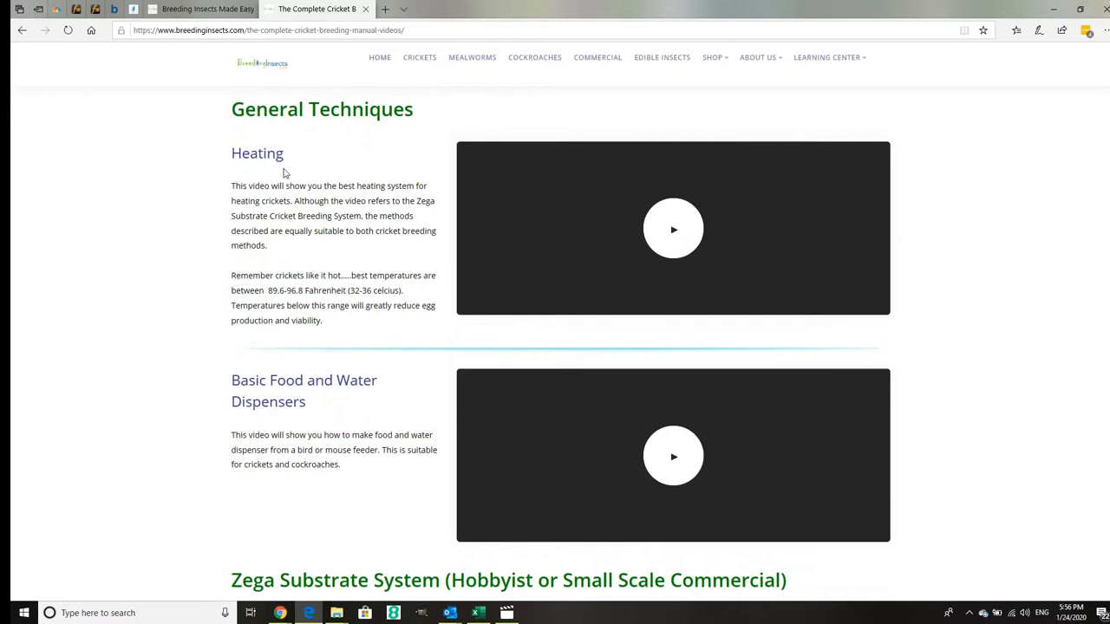
scroll("down", 3)
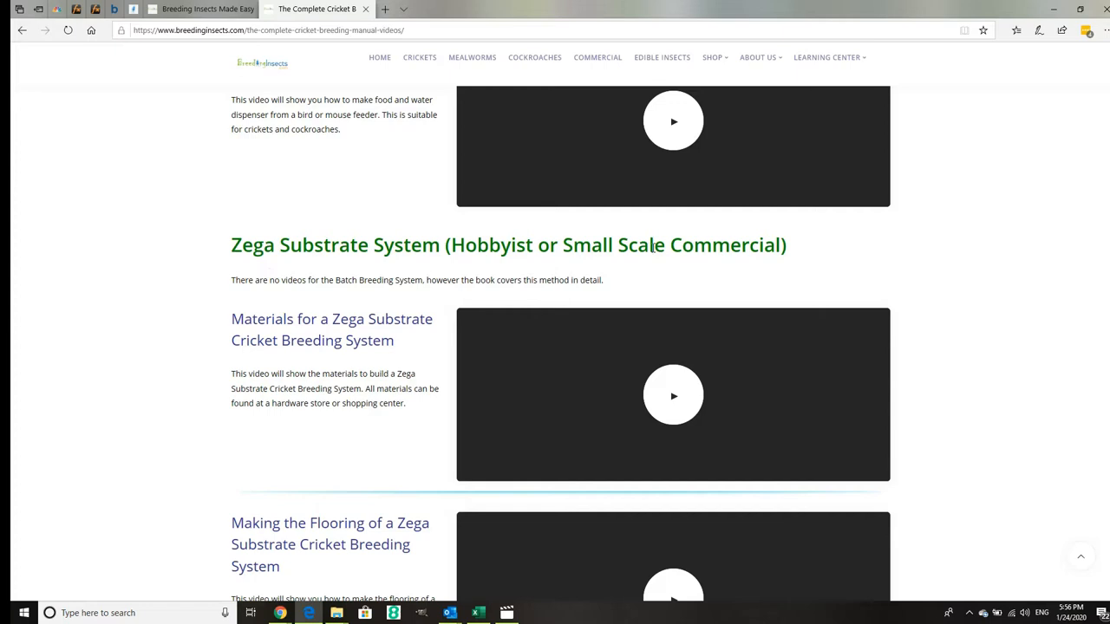
scroll("down", 3)
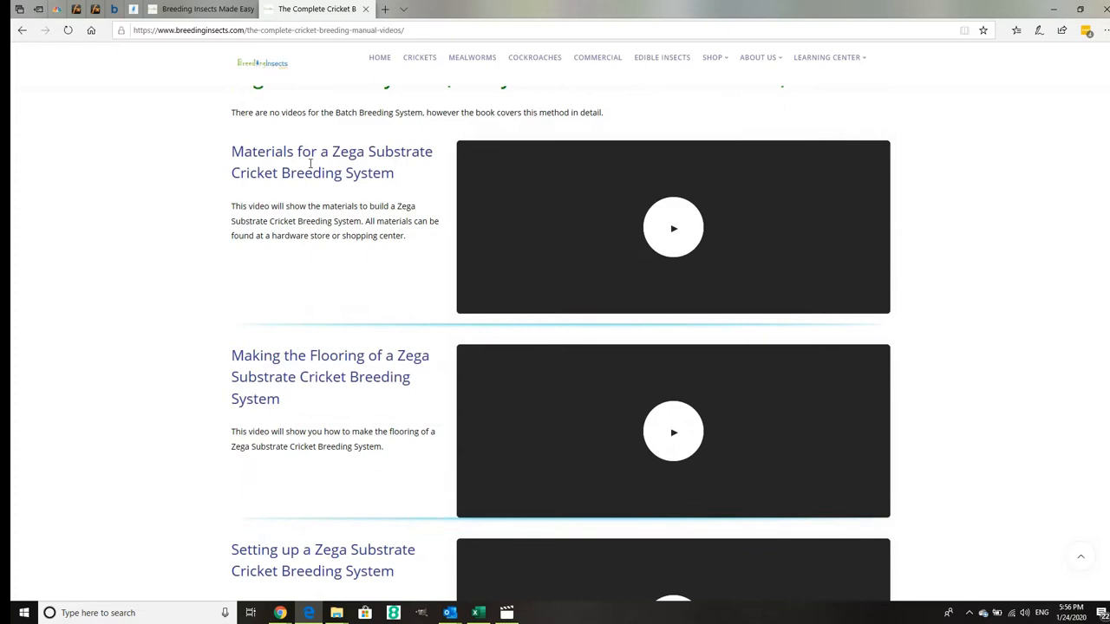
scroll("up", 3)
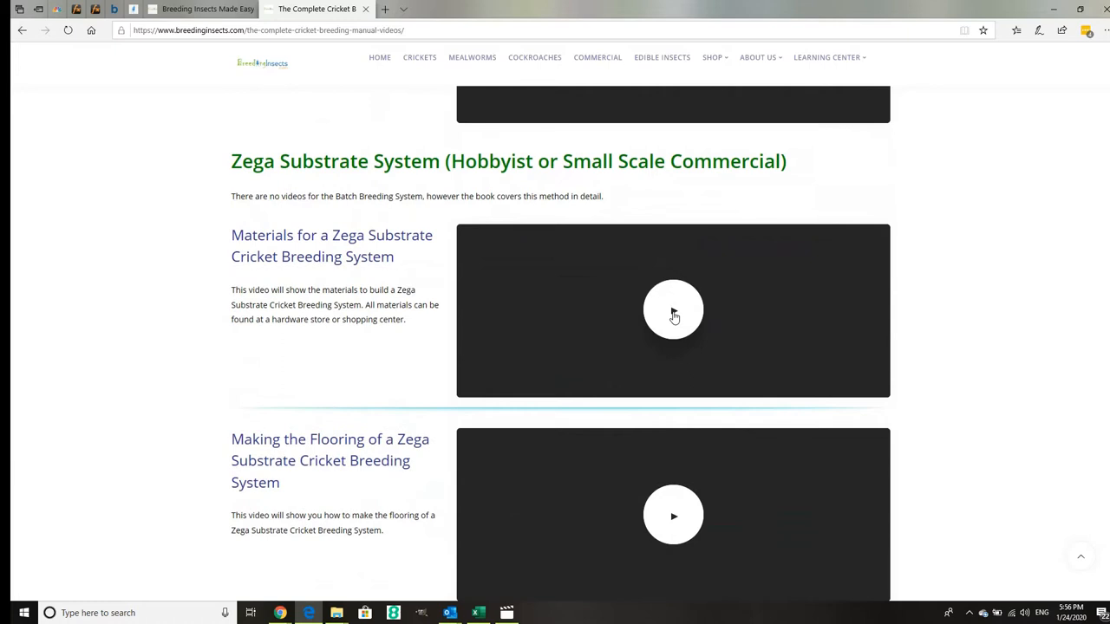
left_click(673, 308)
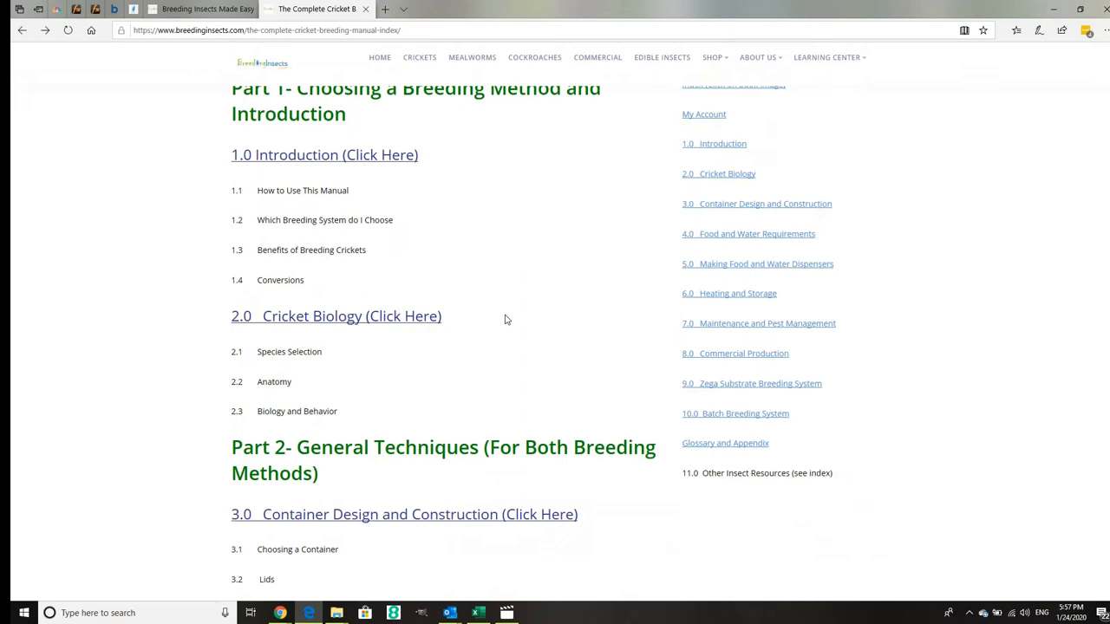
mouse_move(391, 239)
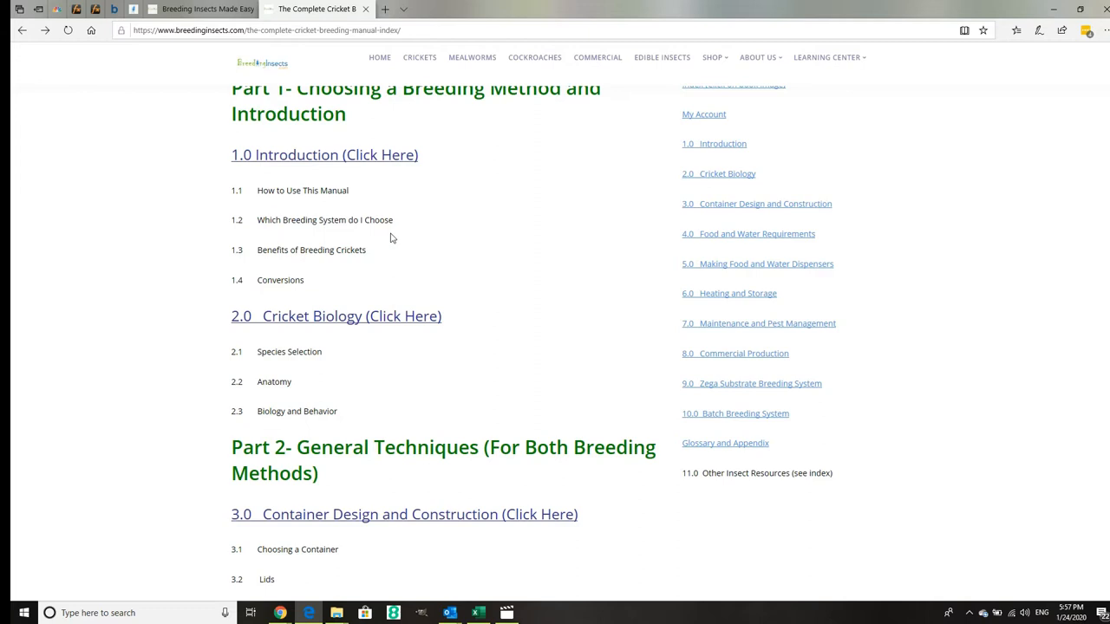
Step: Scroll the 2.0 Cricket Biology chapter PDF showing house and black cricket species
scroll("down", 3)
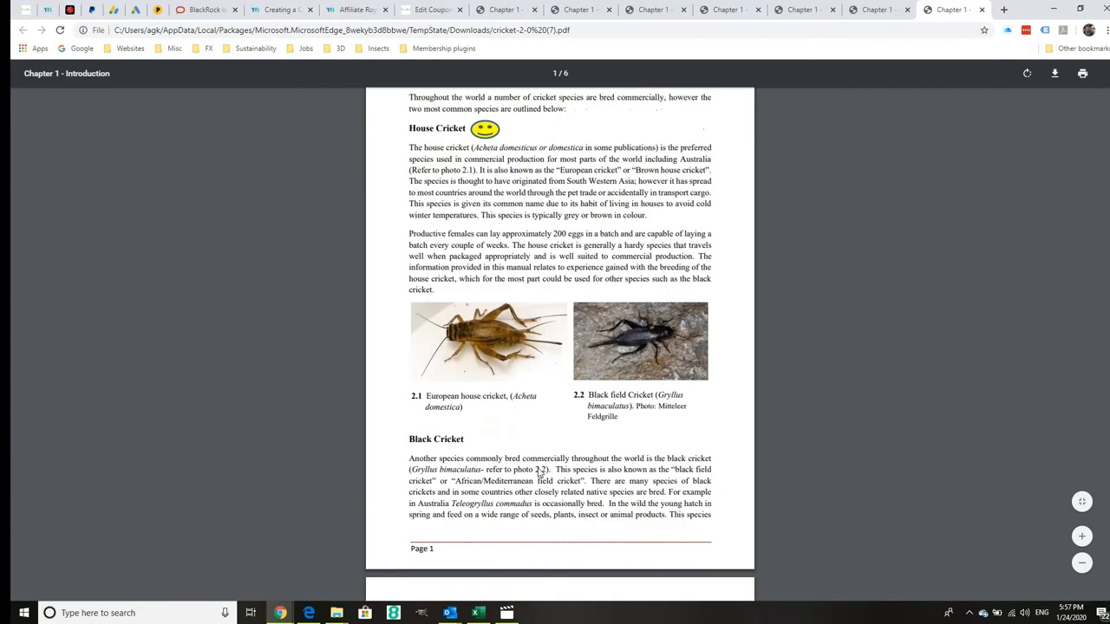
Step: Read the cricket biology chapter down to section 2.3 before the Container Design chapter
scroll("down", 3)
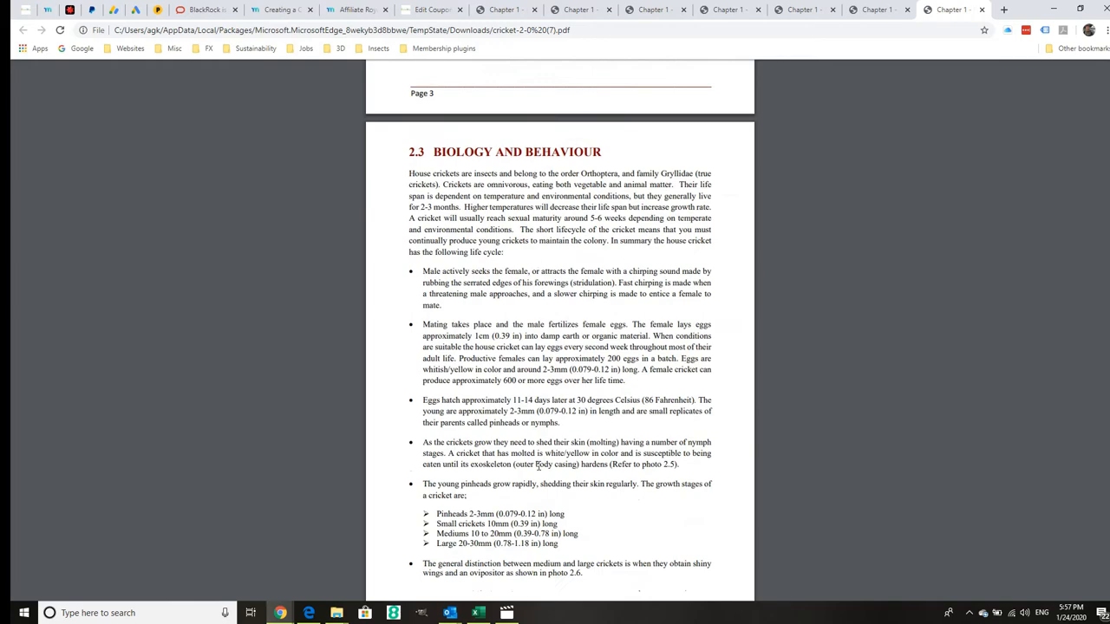
scroll("down", 3)
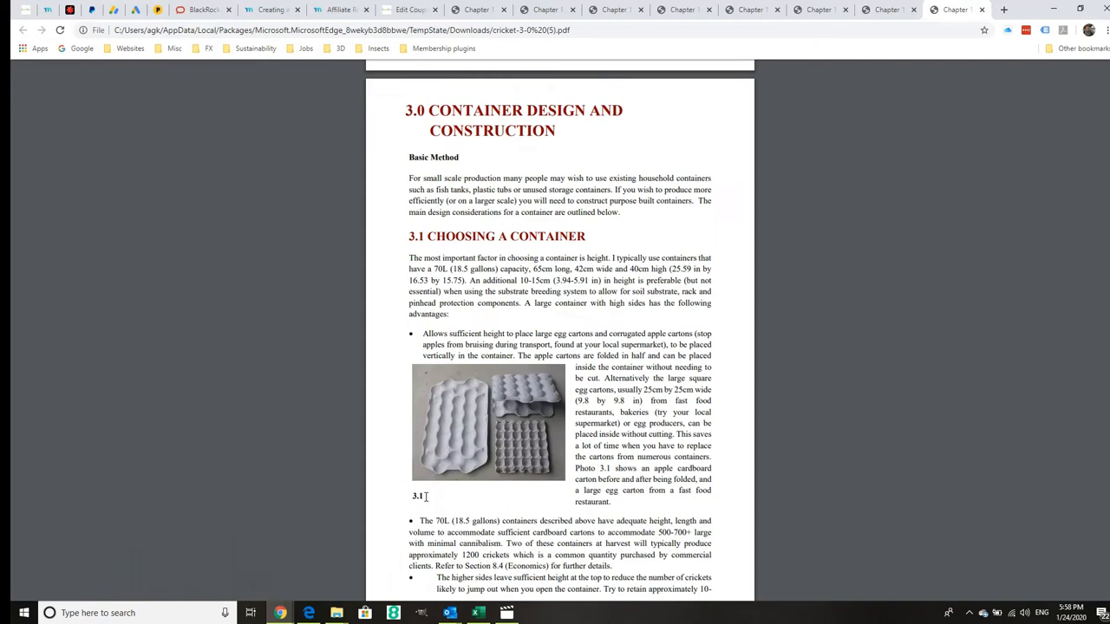
Step: Read chapter 3.0 from page 3 to 14 through ventilation, screening, barrier cream and removable screen set-up
scroll("down", 3)
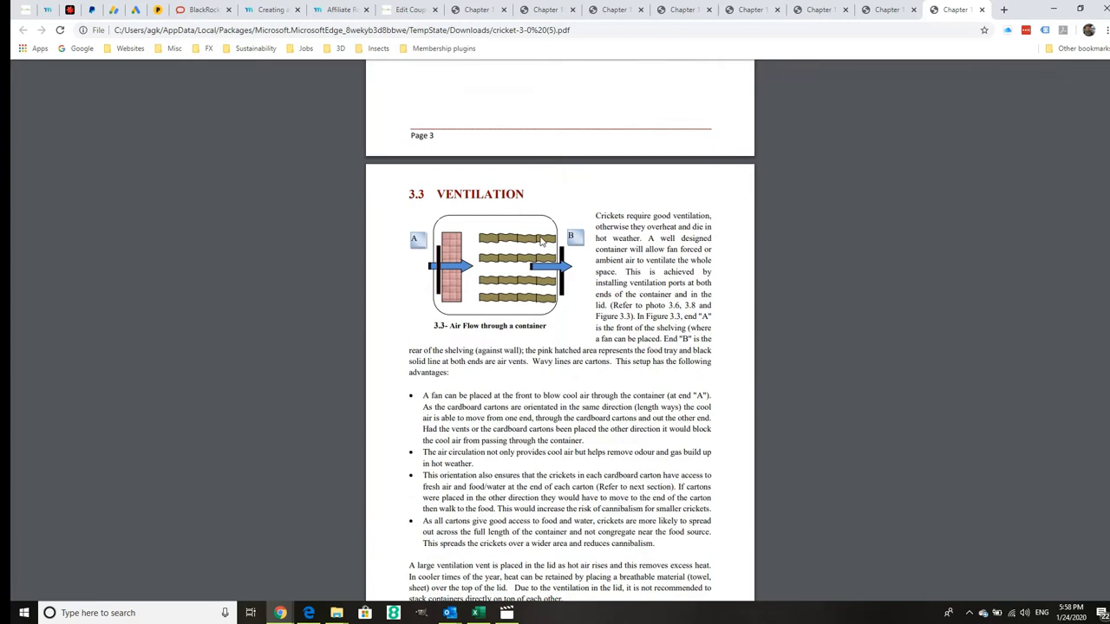
scroll("down", 3)
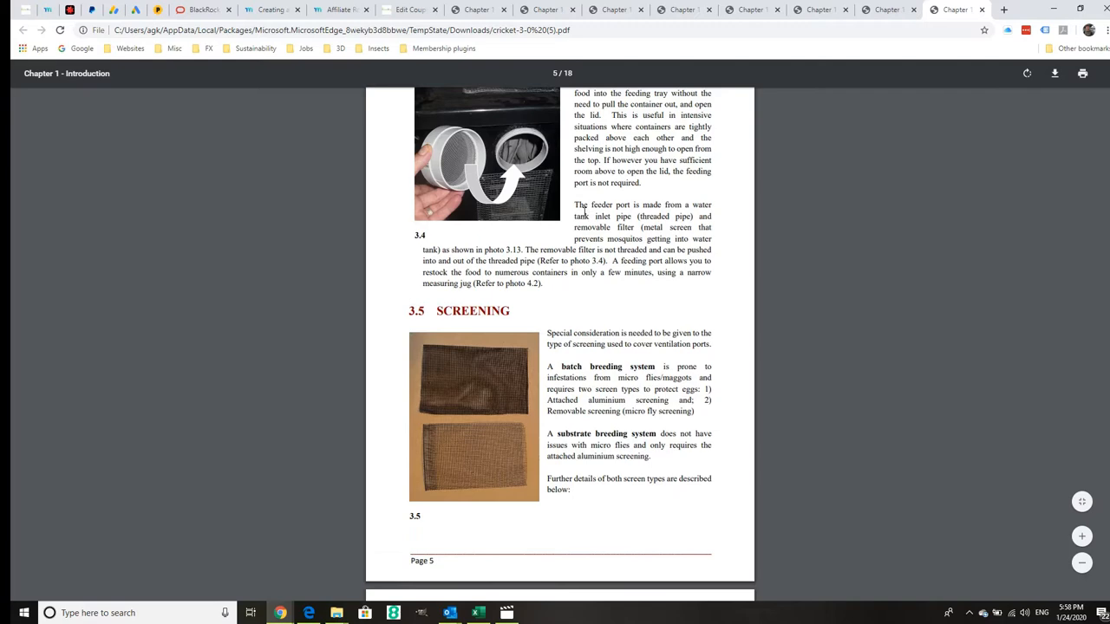
scroll("down", 3)
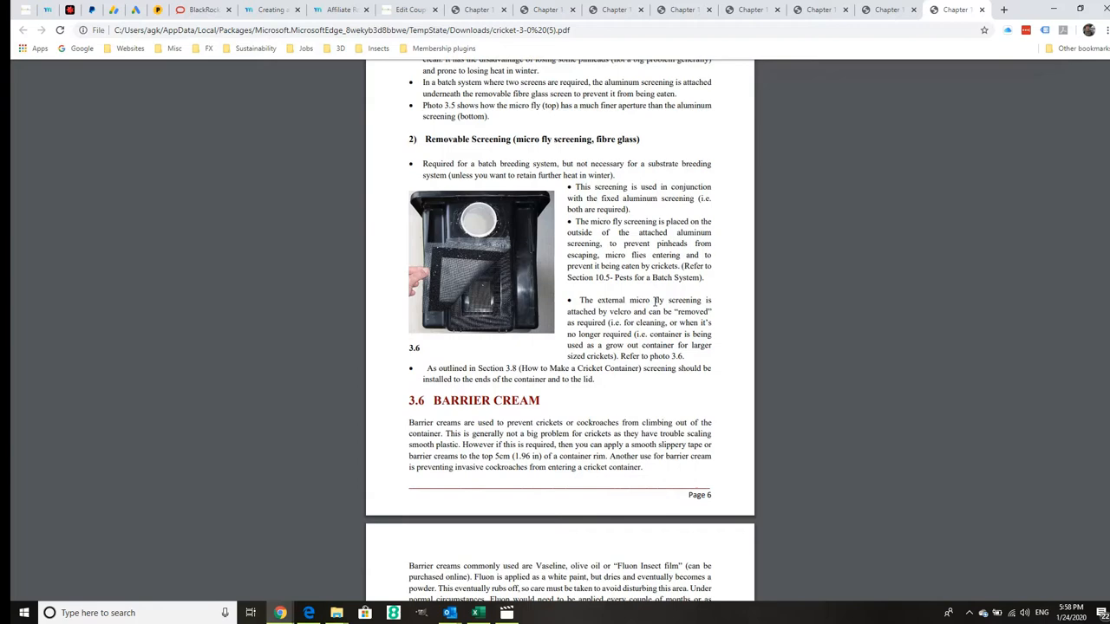
scroll("down", 3)
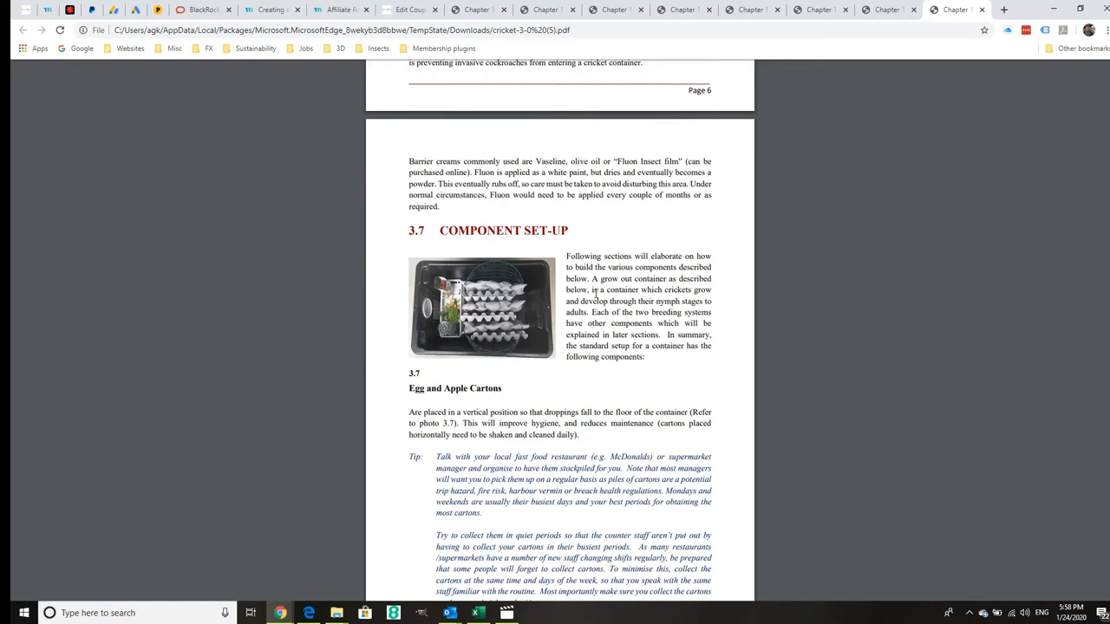
scroll("down", 3)
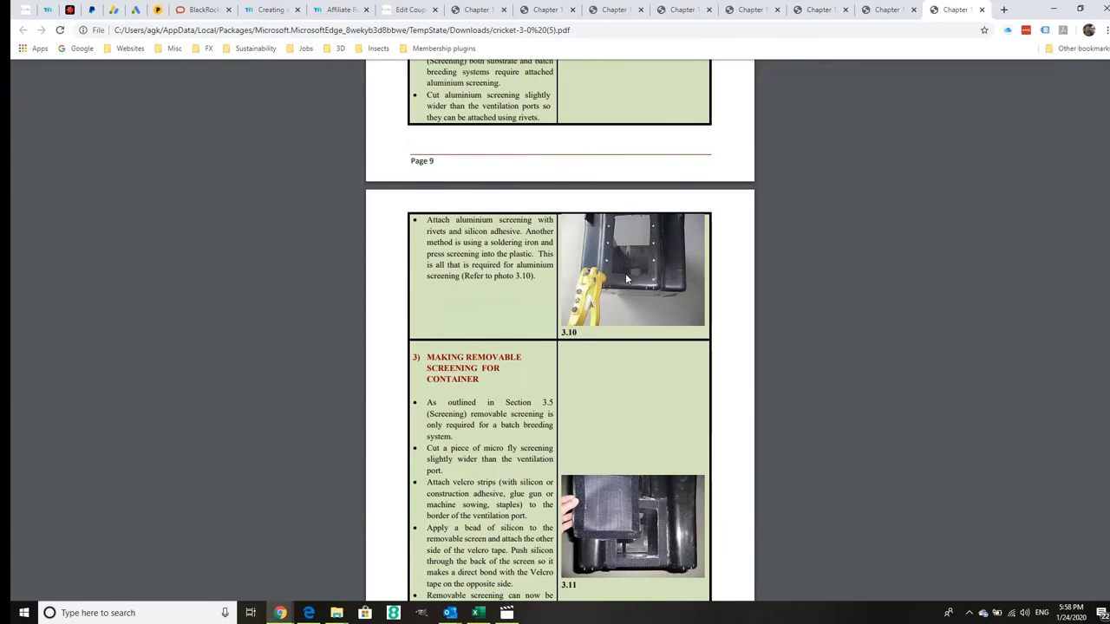
scroll("down", 3)
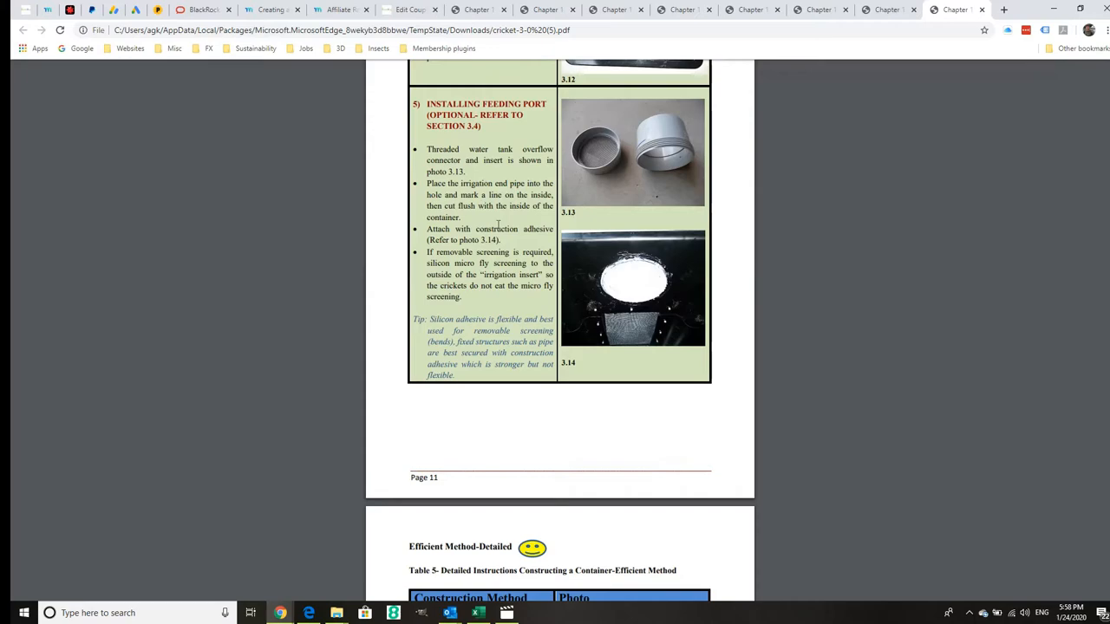
scroll("down", 3)
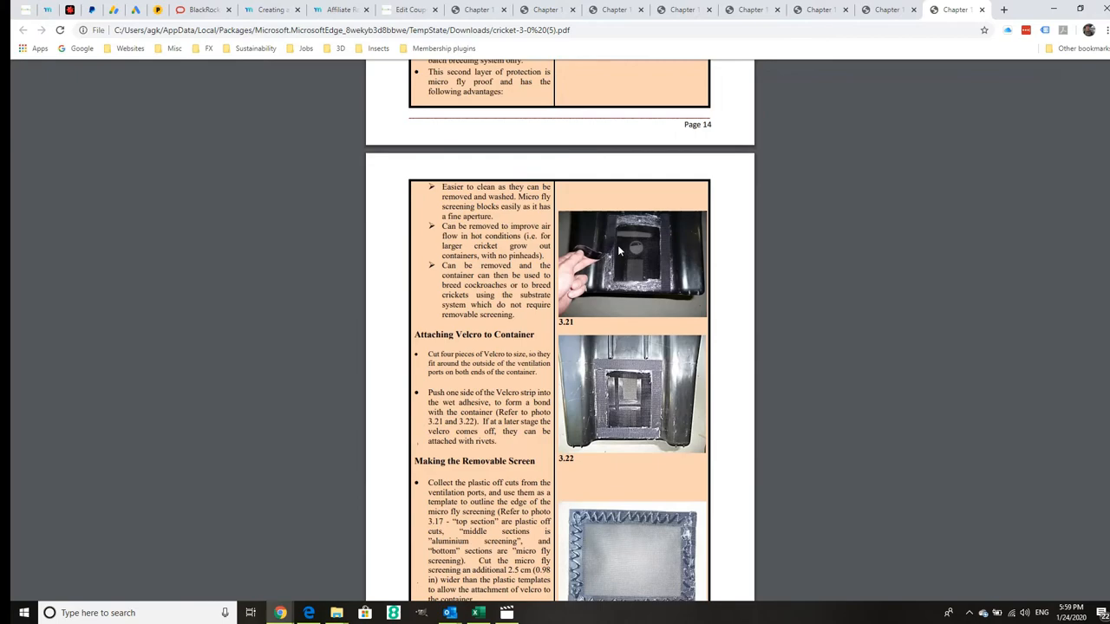
scroll("down", 3)
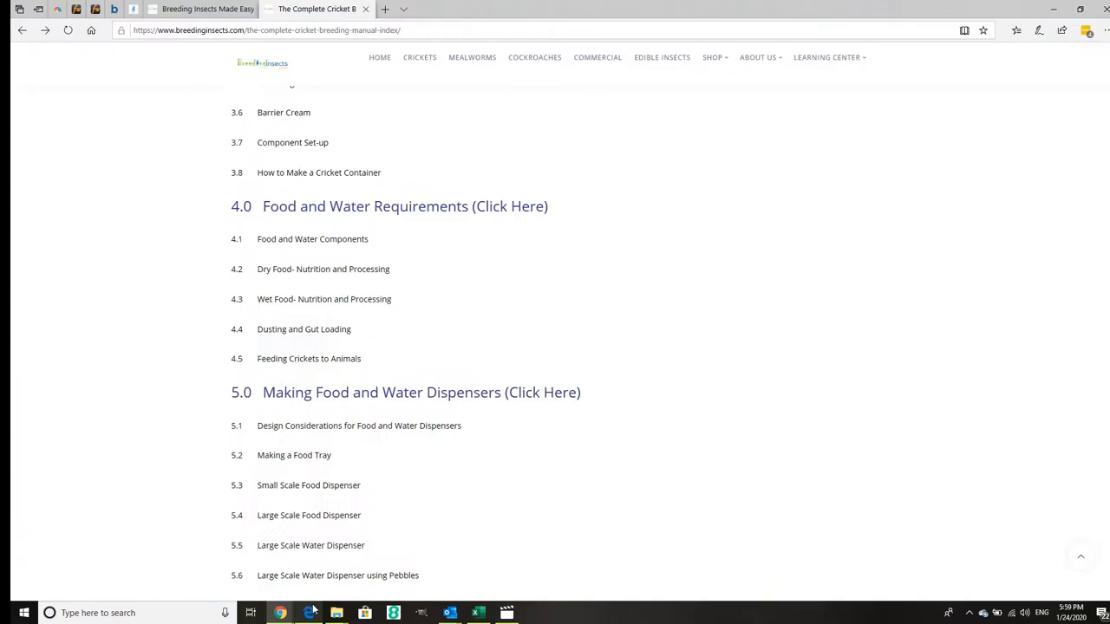
Step: Scroll the index to section 7.0 and request the Maintenance and Pest Management chapter PDF
scroll("down", 3)
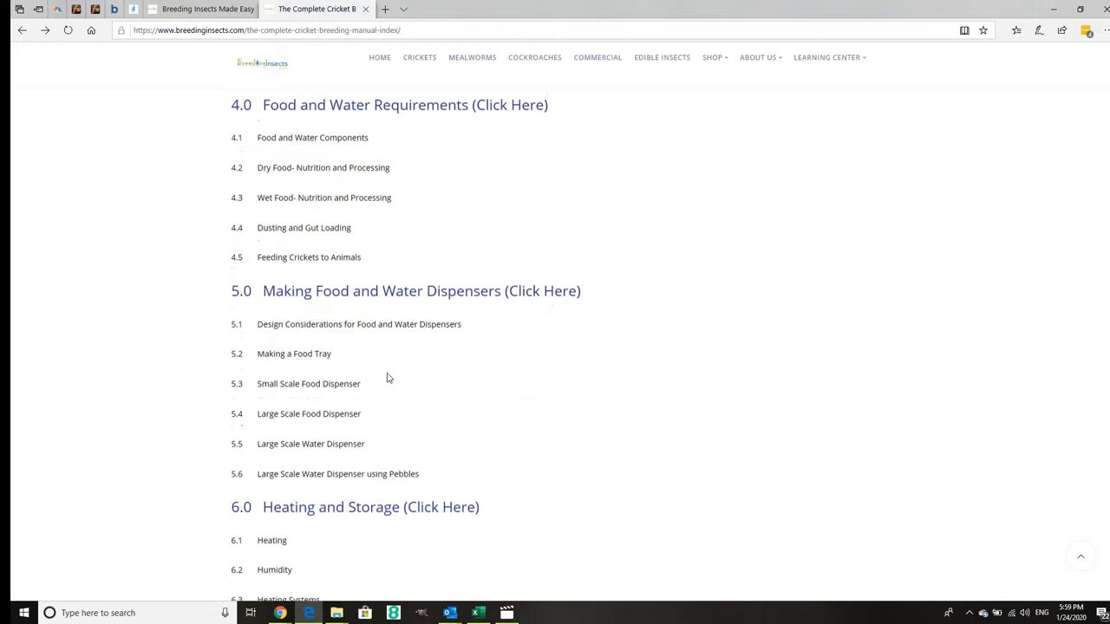
scroll("down", 3)
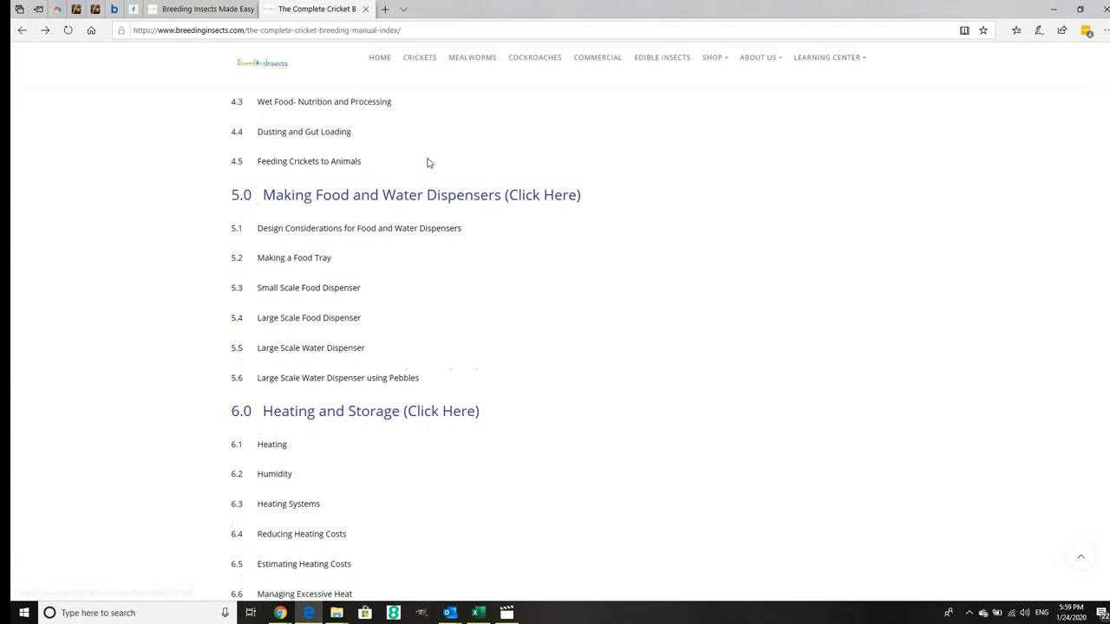
scroll("up", 3)
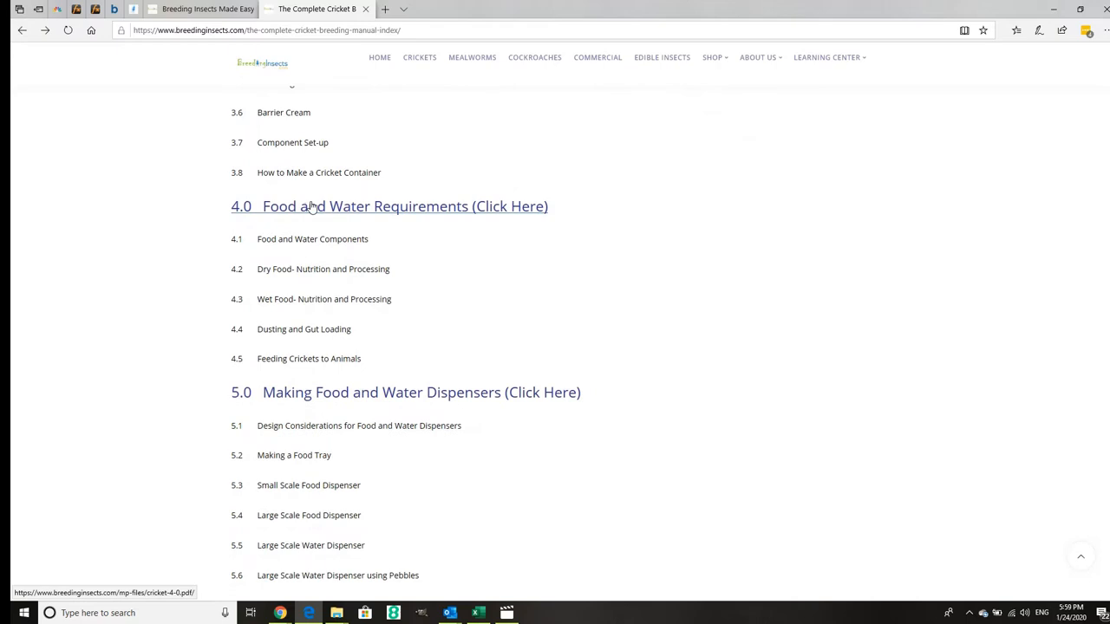
mouse_move(389, 269)
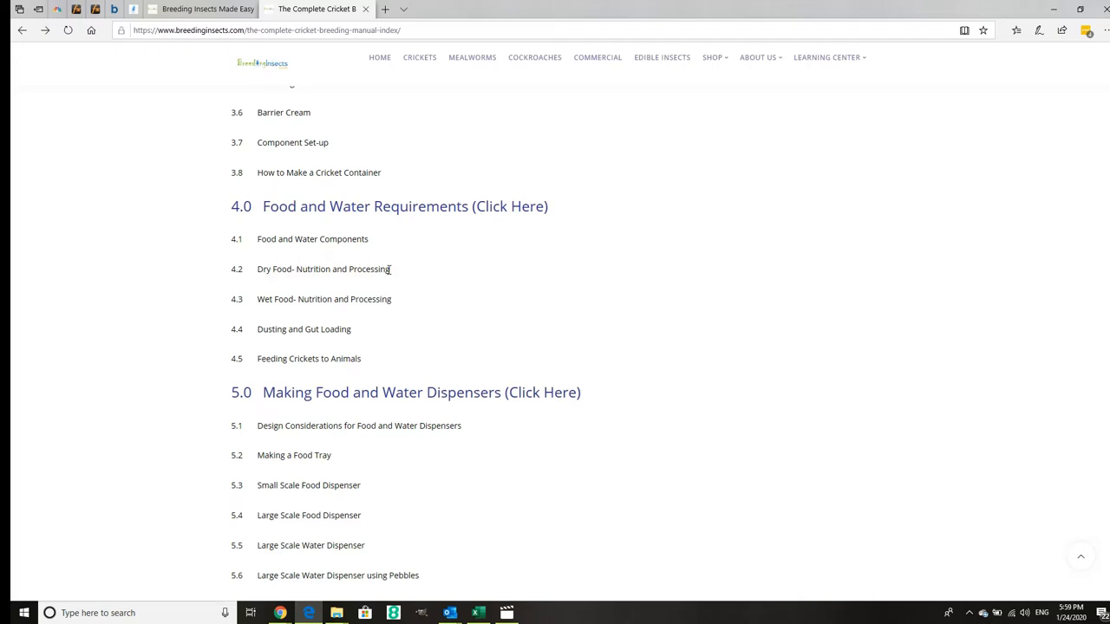
scroll("down", 3)
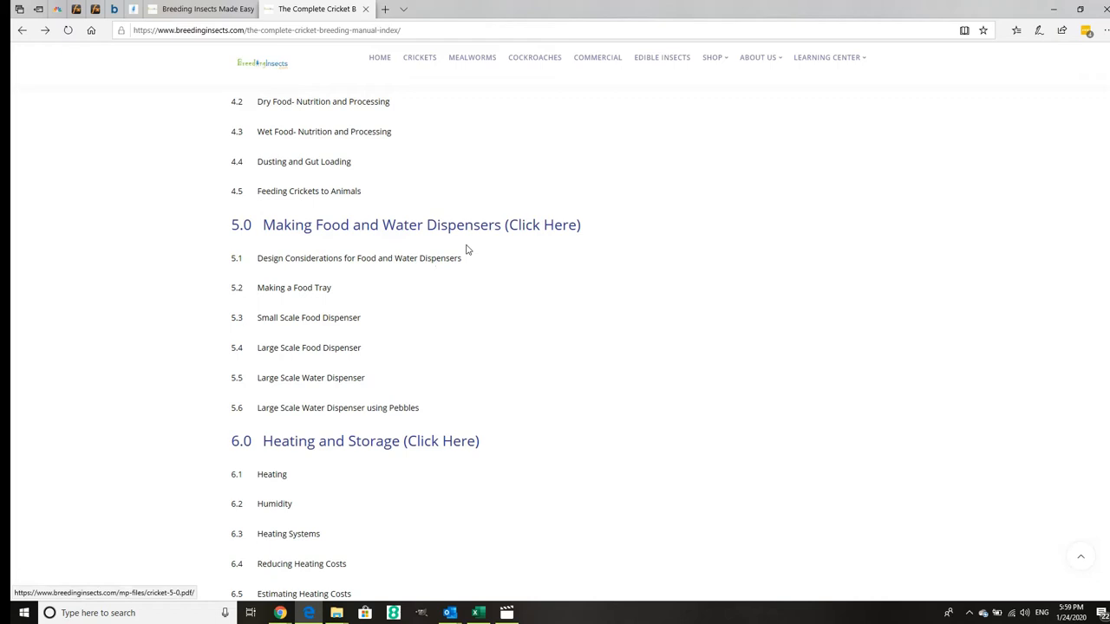
scroll("down", 3)
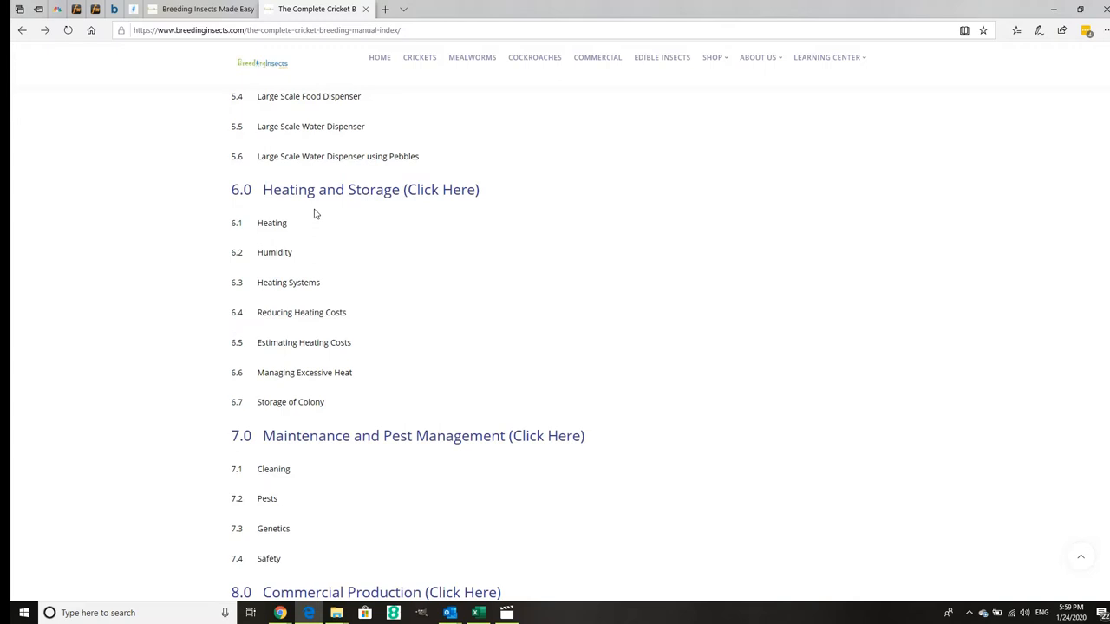
mouse_move(350, 347)
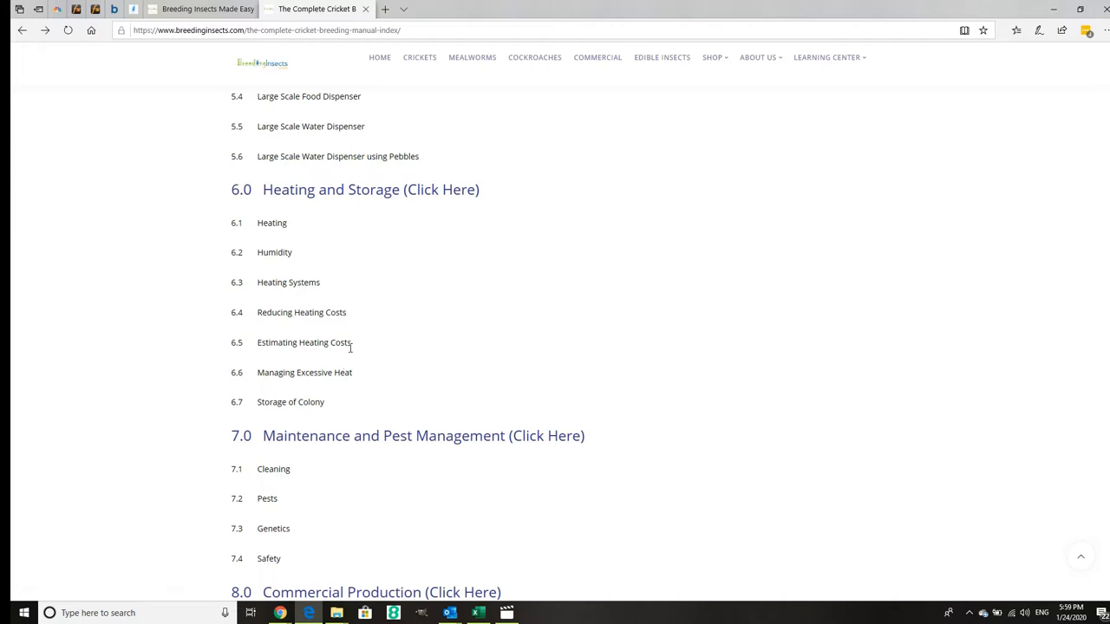
scroll("down", 3)
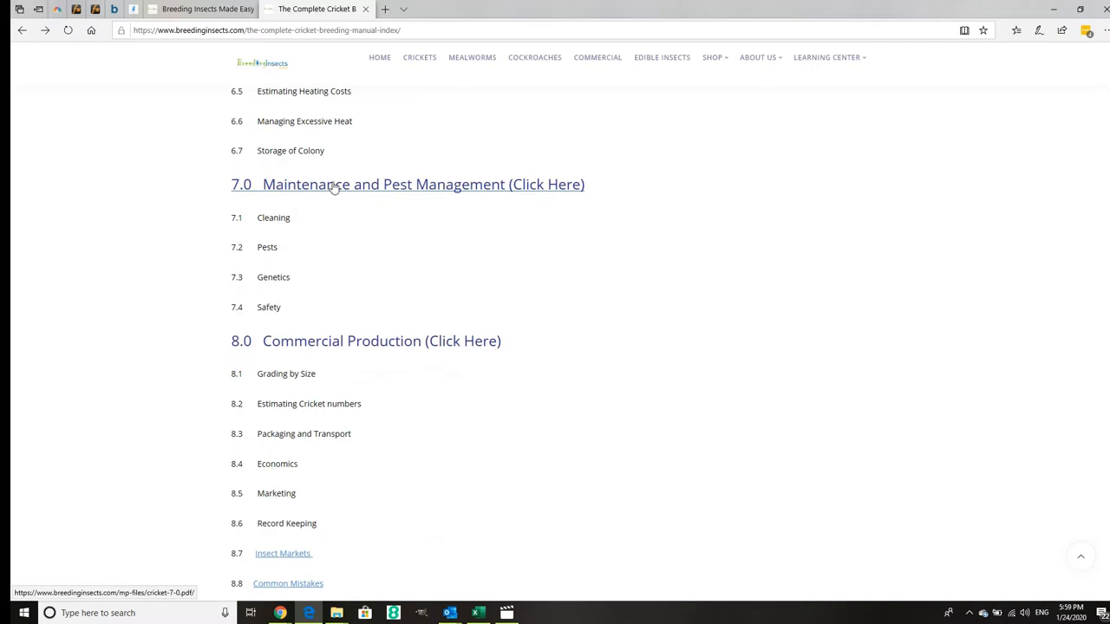
left_click(406, 184)
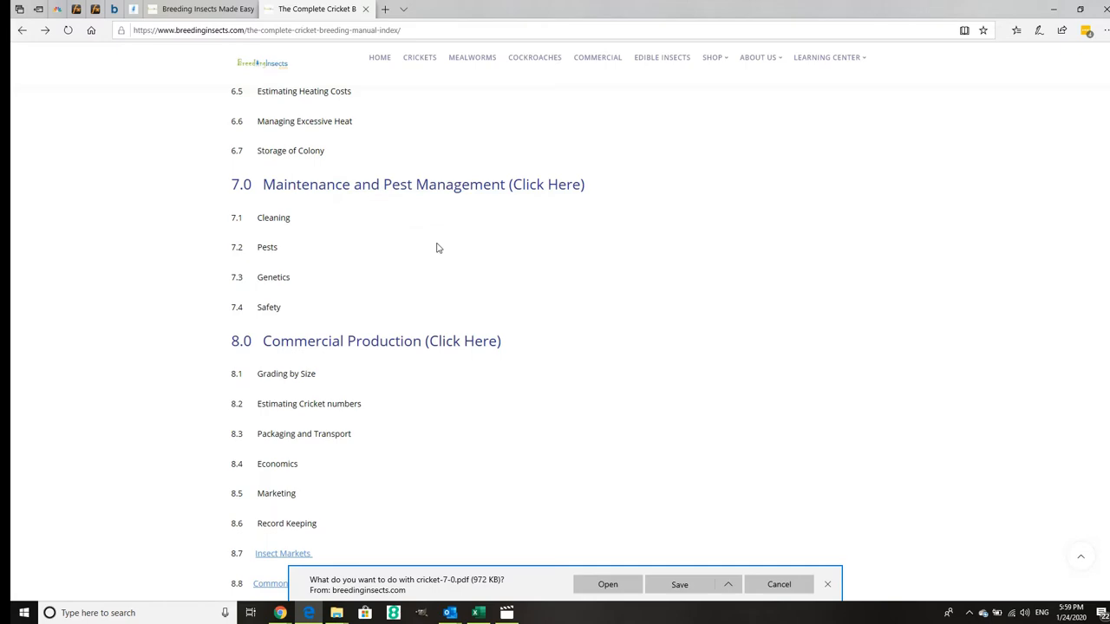
Step: Open the downloaded chapter 7 PDF in Chrome and page through it
left_click(607, 583)
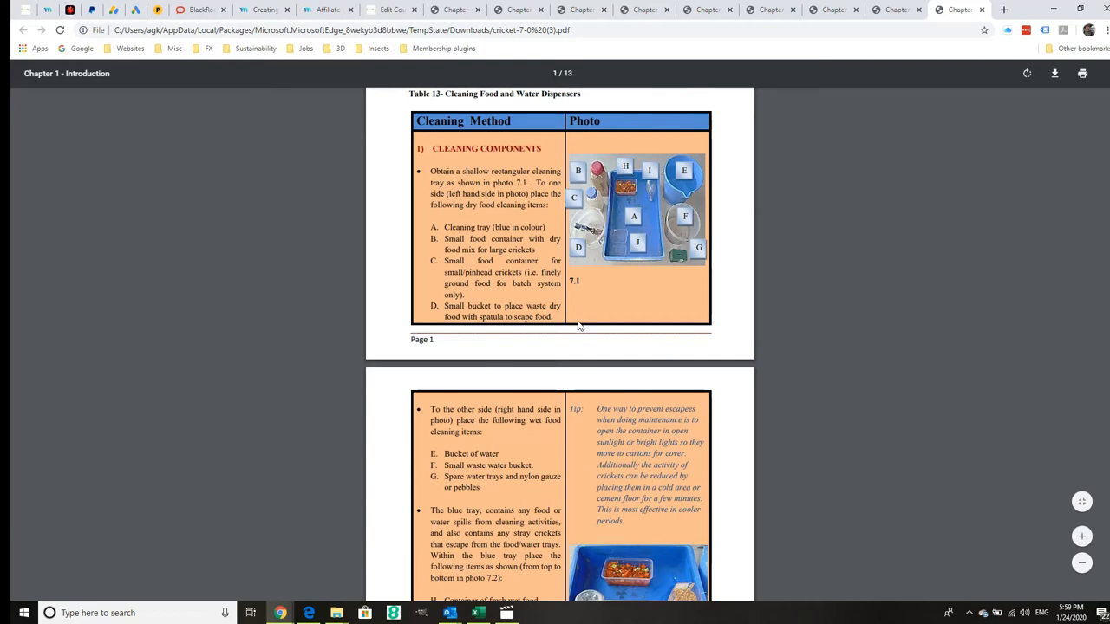
scroll("down", 3)
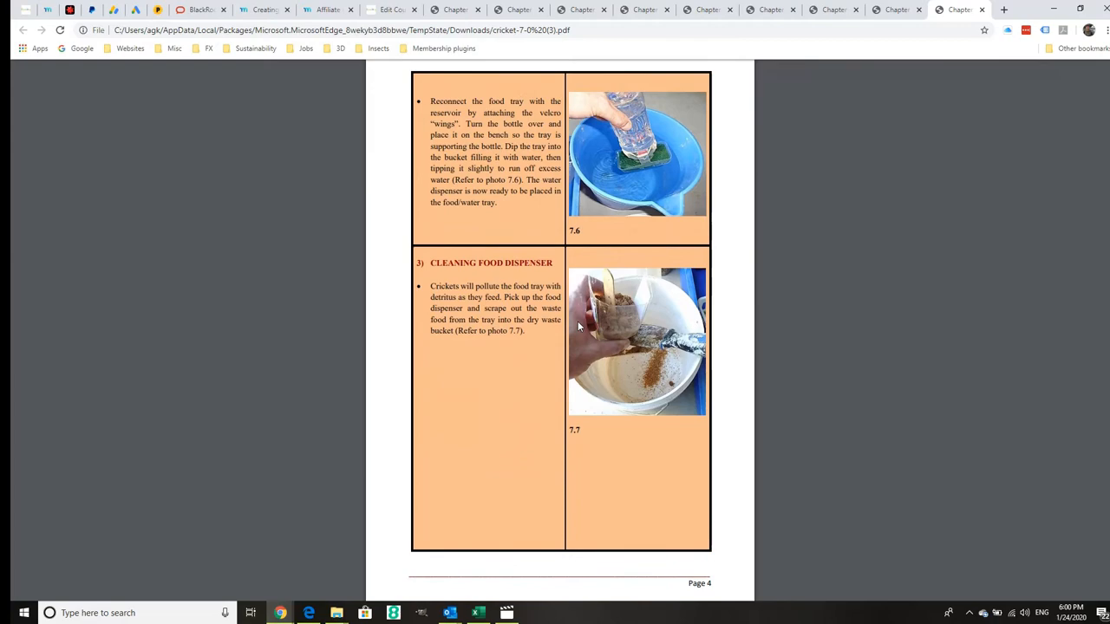
scroll("down", 3)
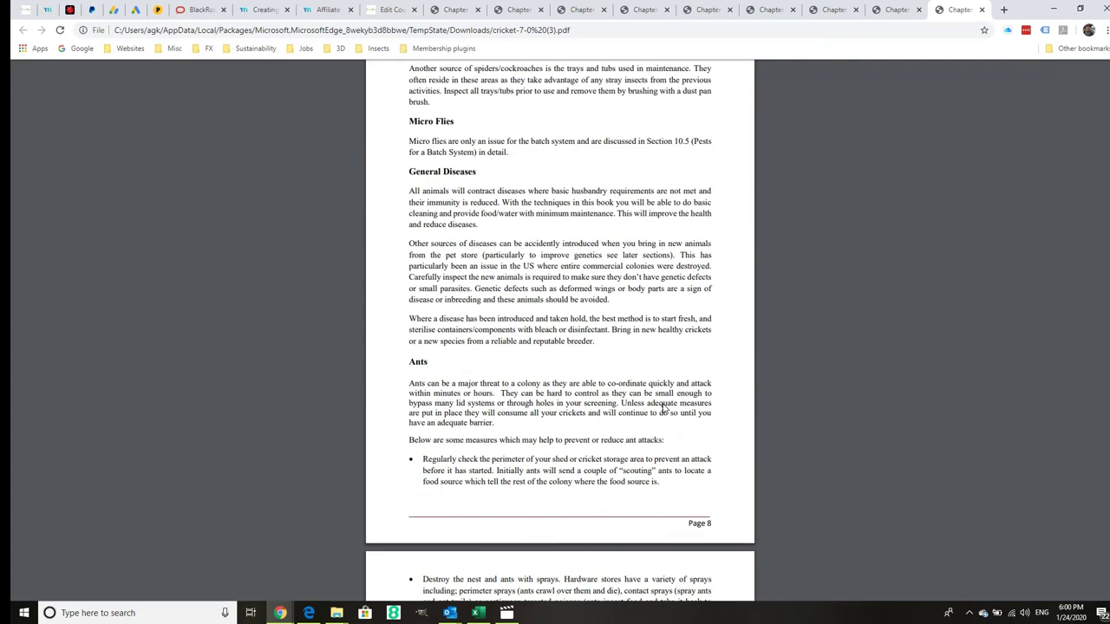
scroll("up", 3)
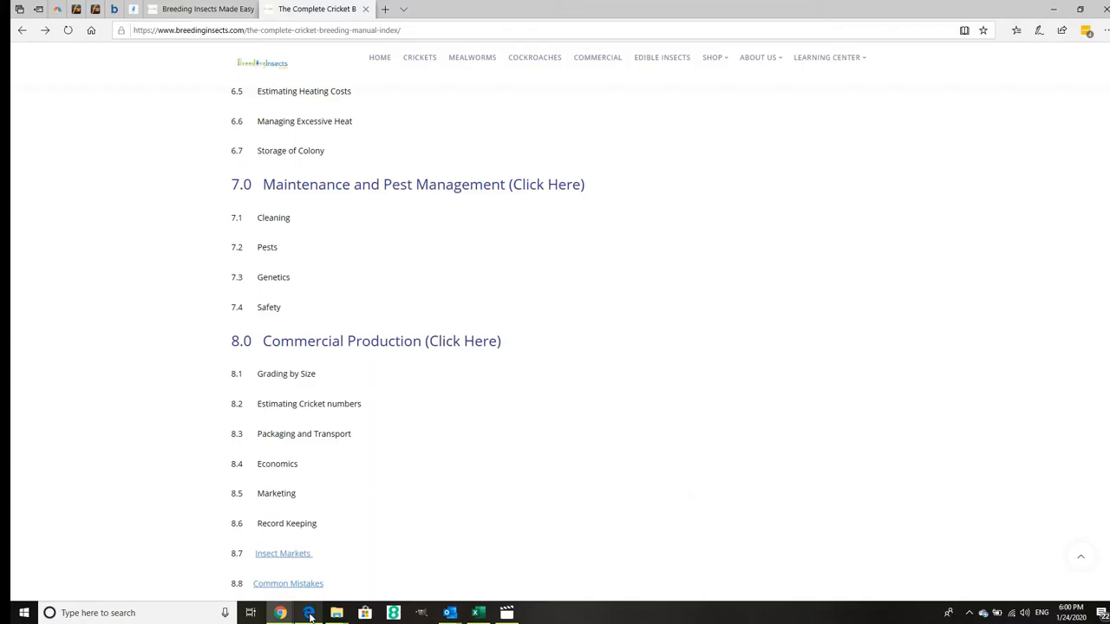
Step: Scroll the manual index past section 8.0 to Part 3 and the 9.0 Zega Substrate heading
scroll("down", 3)
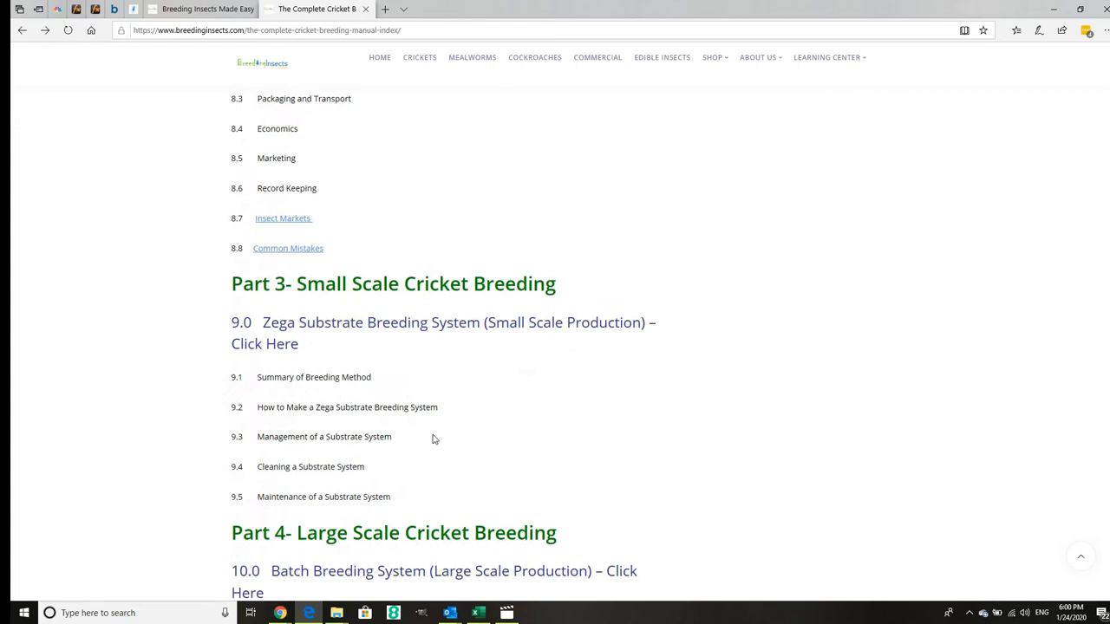
scroll("up", 3)
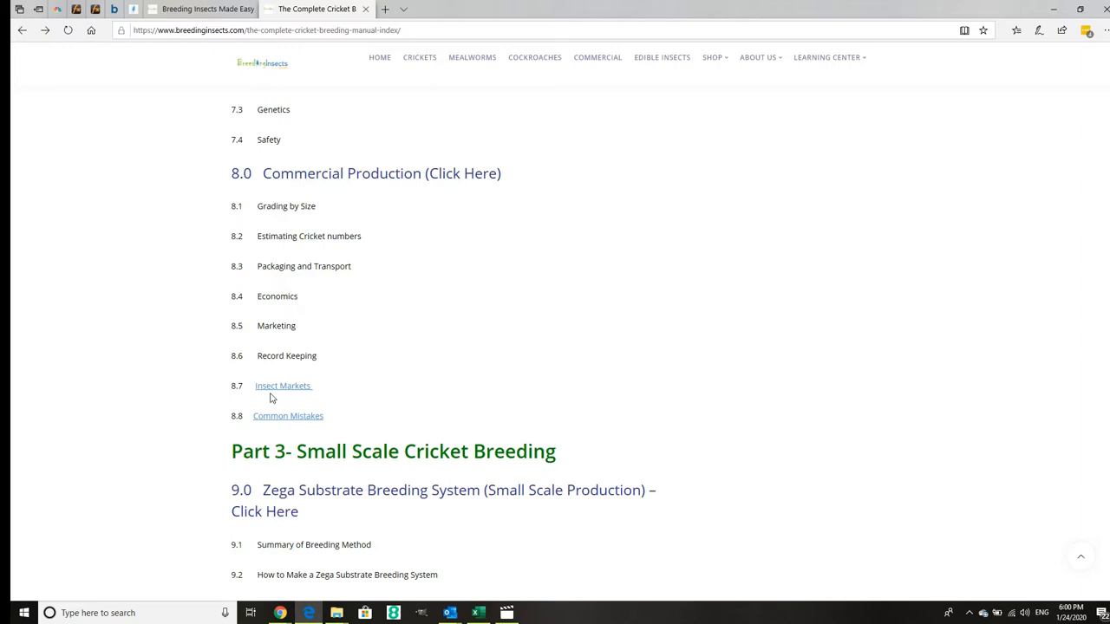
scroll("down", 3)
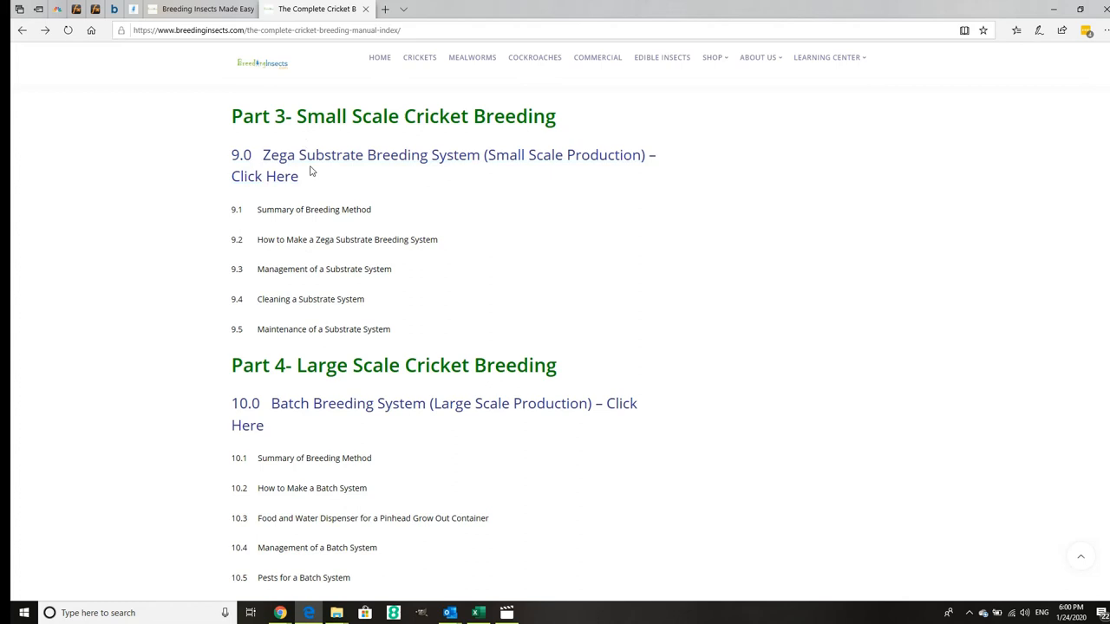
mouse_move(485, 167)
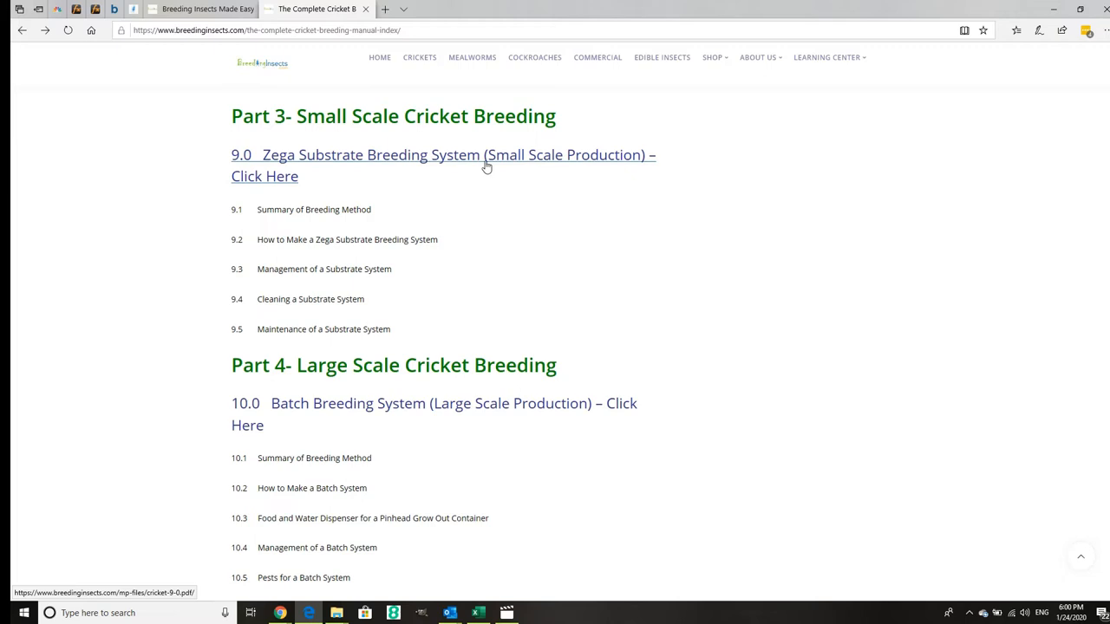
mouse_move(330, 204)
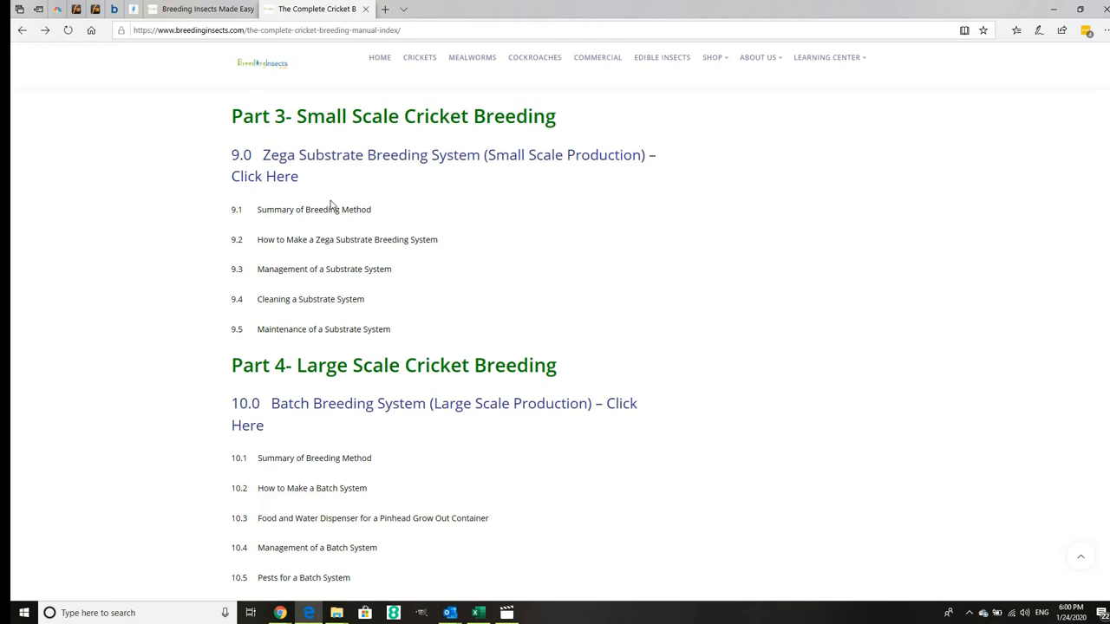
mouse_move(330, 182)
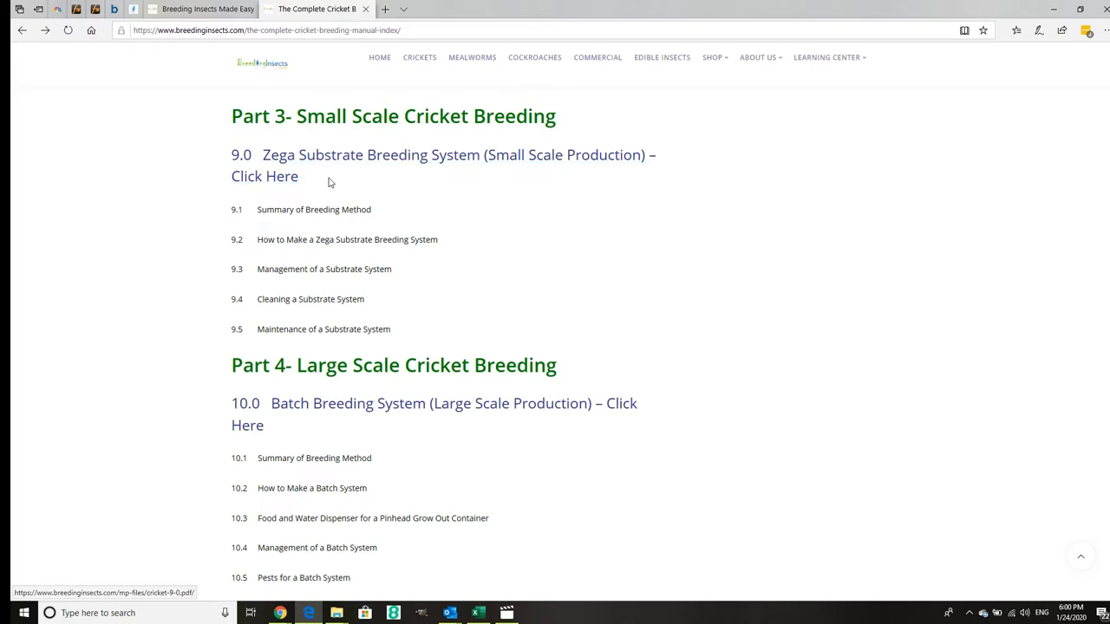
mouse_move(402, 191)
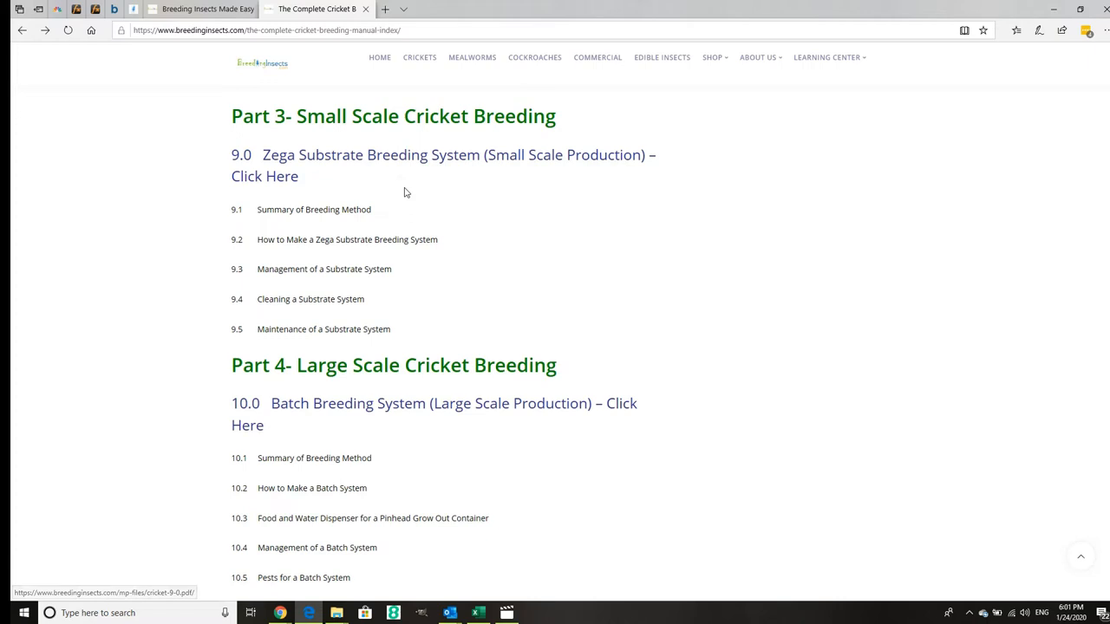
mouse_move(410, 208)
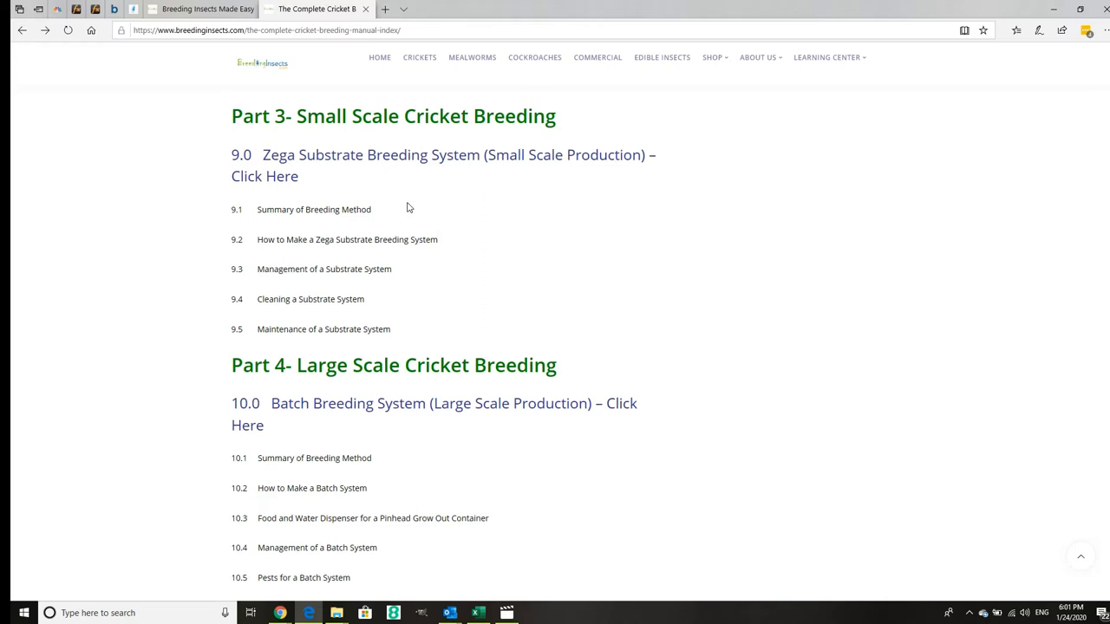
mouse_move(395, 225)
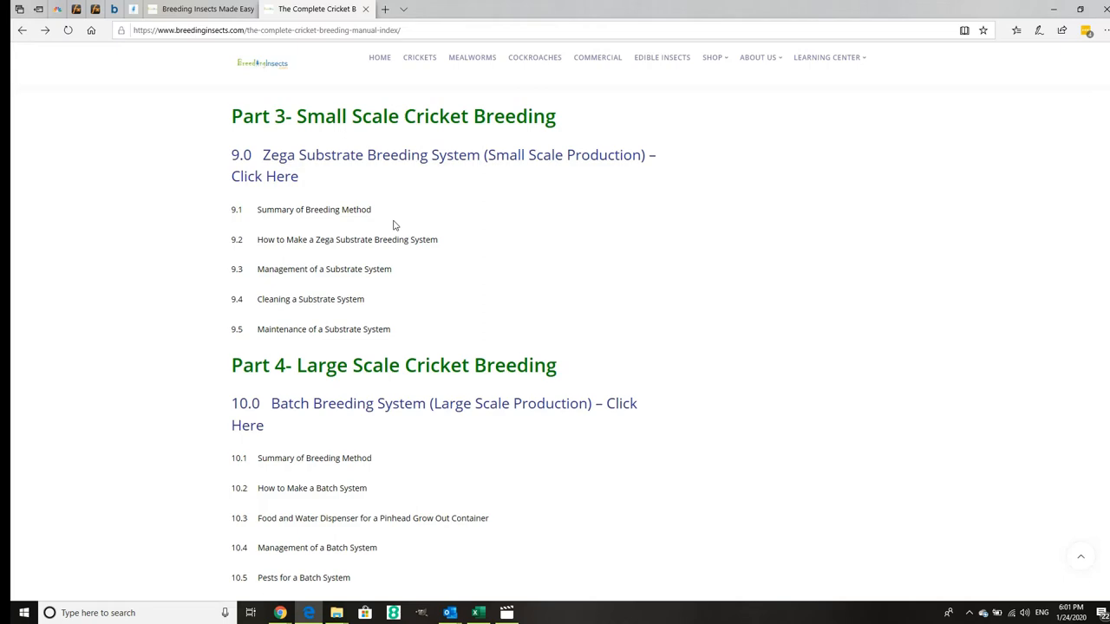
mouse_move(430, 156)
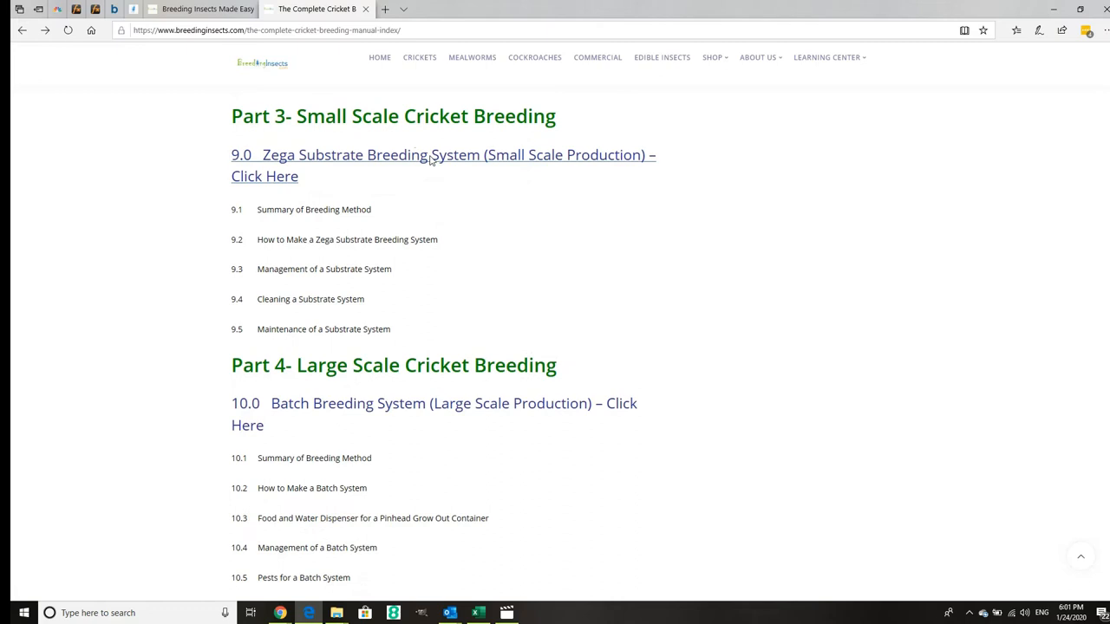
mouse_move(508, 255)
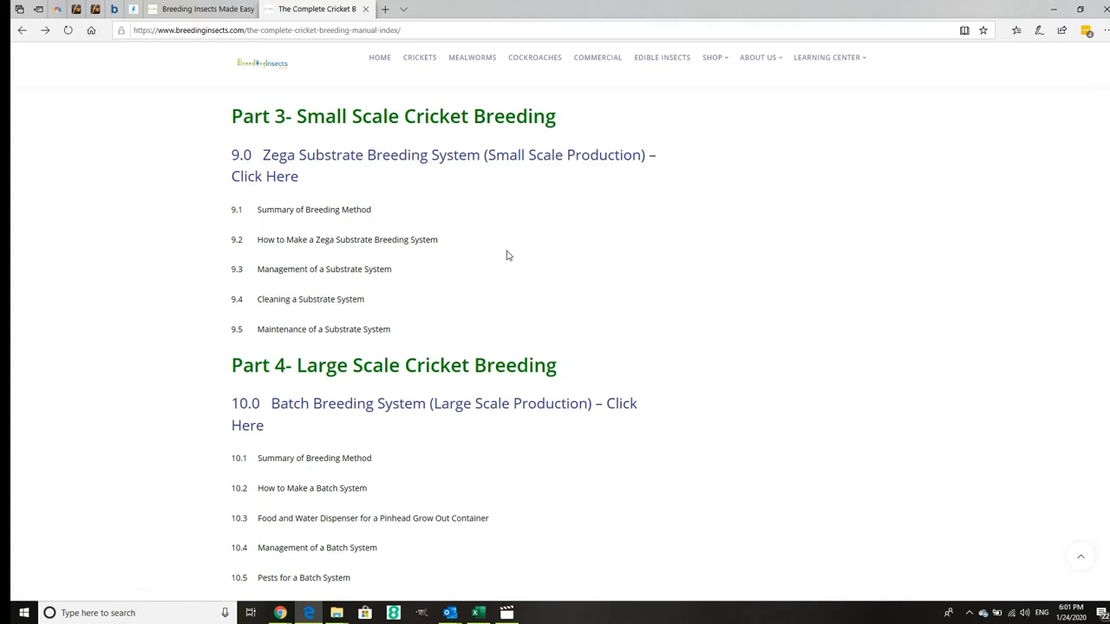
Step: Scroll the cricket manual index down to the Part 4 batch breeding listing and Other Insect Breeding Resources
scroll("down", 3)
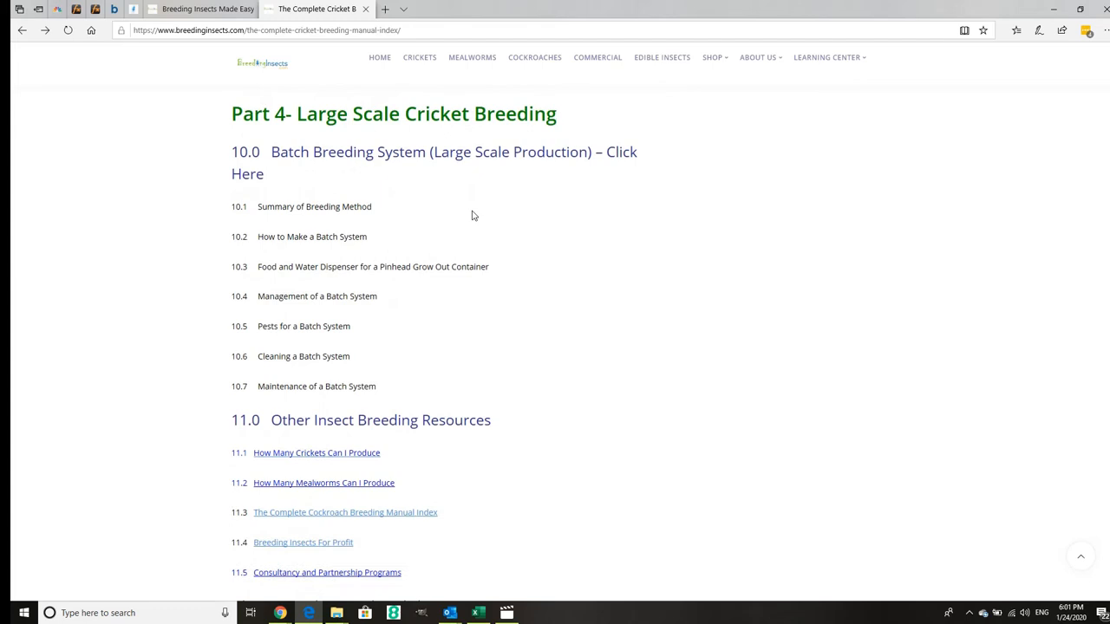
mouse_move(400, 163)
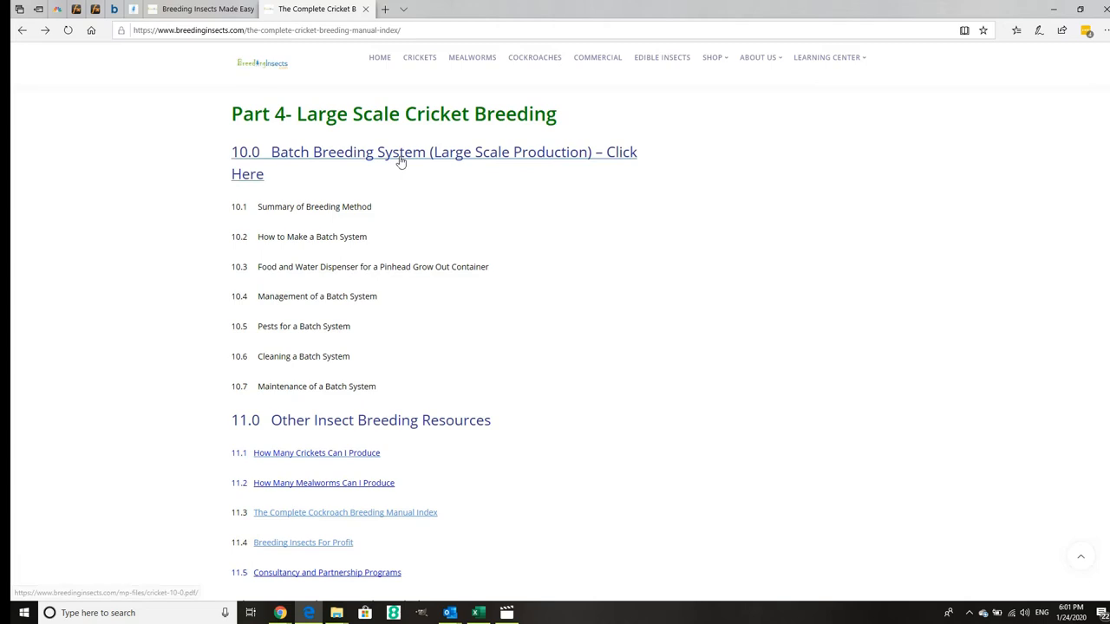
mouse_move(301, 206)
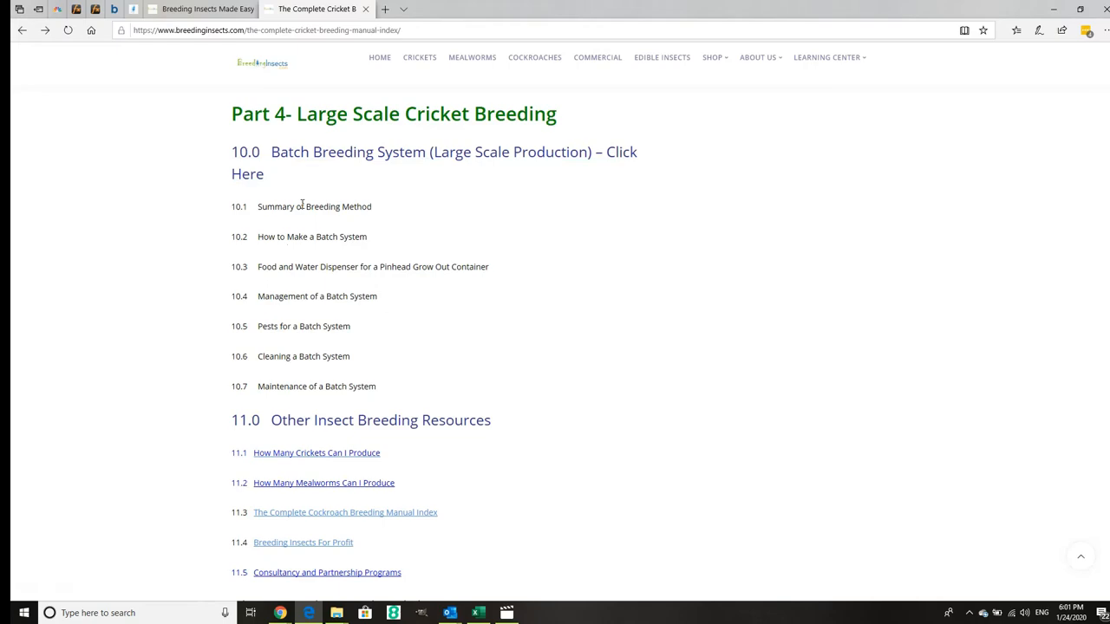
mouse_move(243, 322)
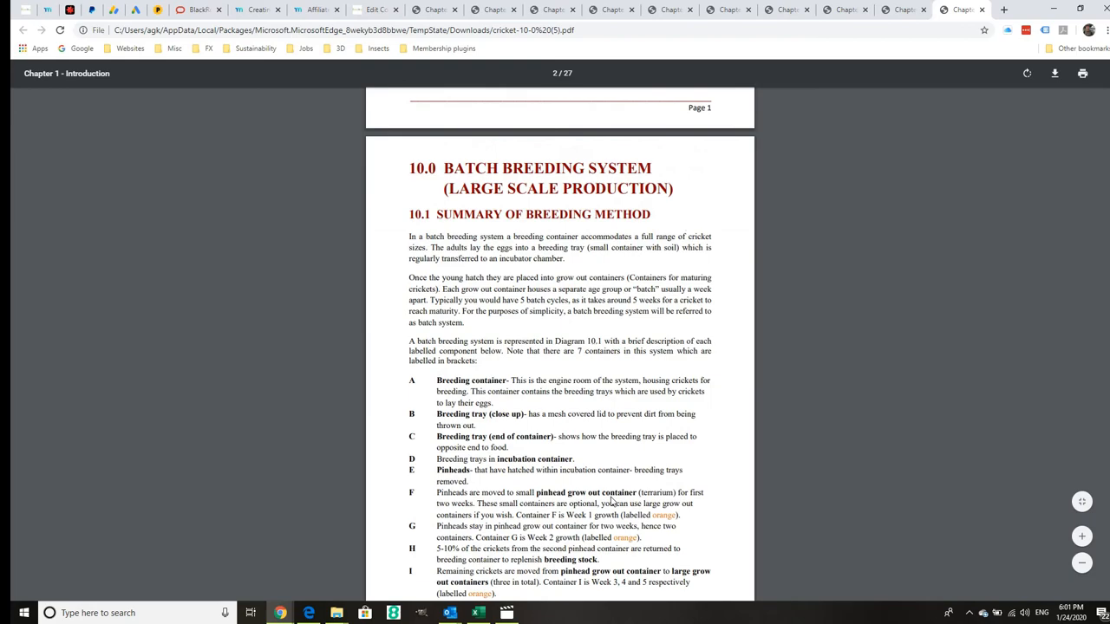
Step: Read the chapter 10 PDF from its summary down to the 10.5 Pests for a Batch System heading
scroll("down", 3)
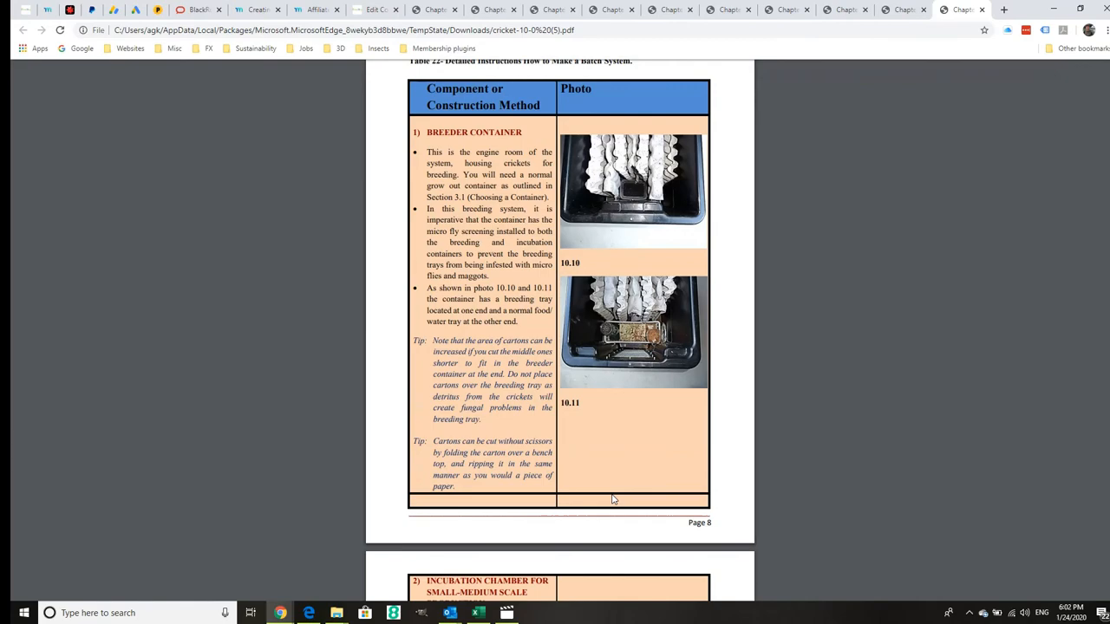
scroll("down", 3)
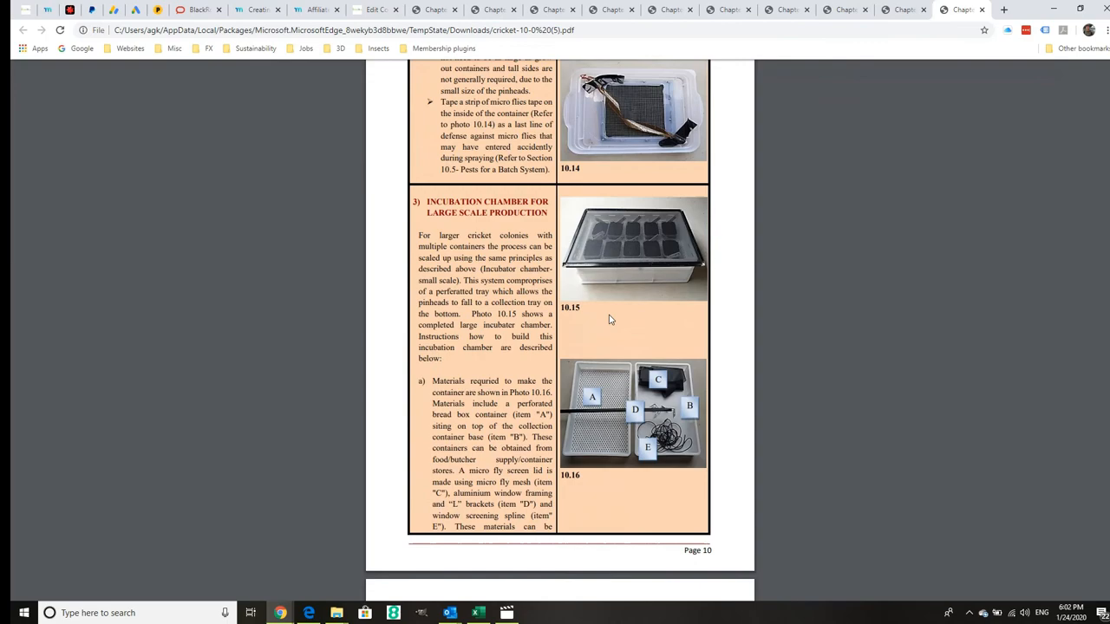
scroll("down", 3)
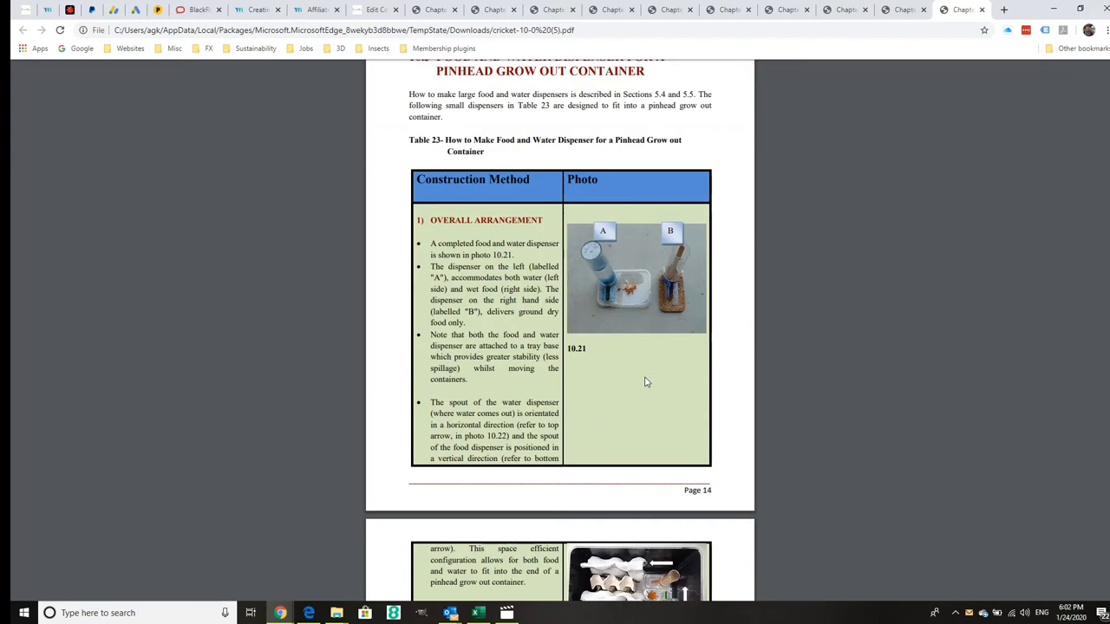
scroll("down", 3)
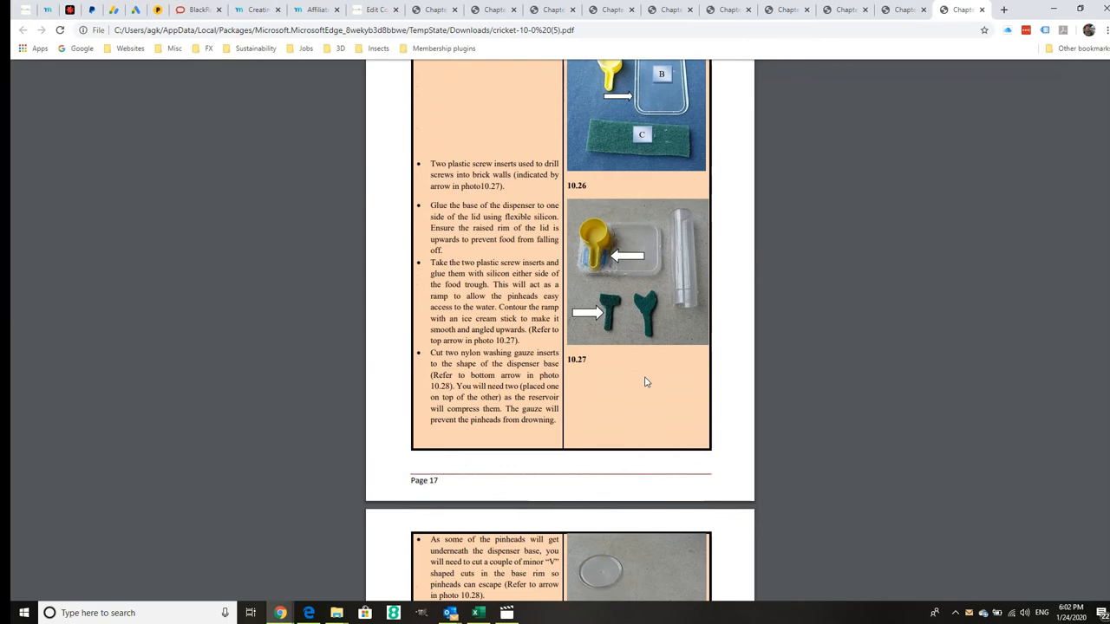
scroll("down", 3)
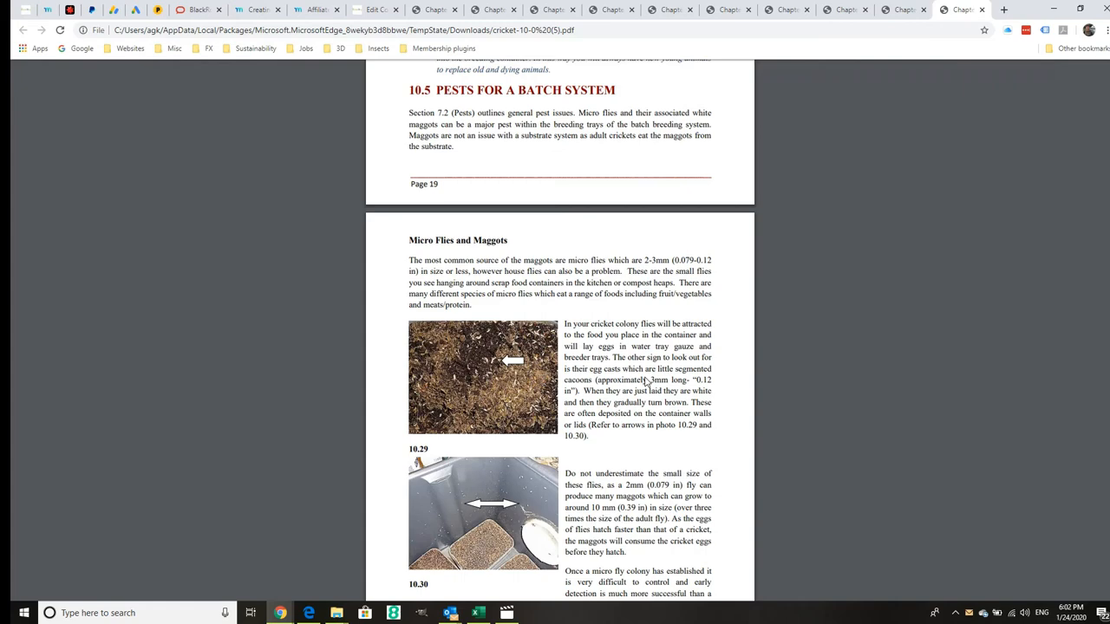
Step: Read the micro flies and maggots control pages in the batch chapter PDF
scroll("down", 3)
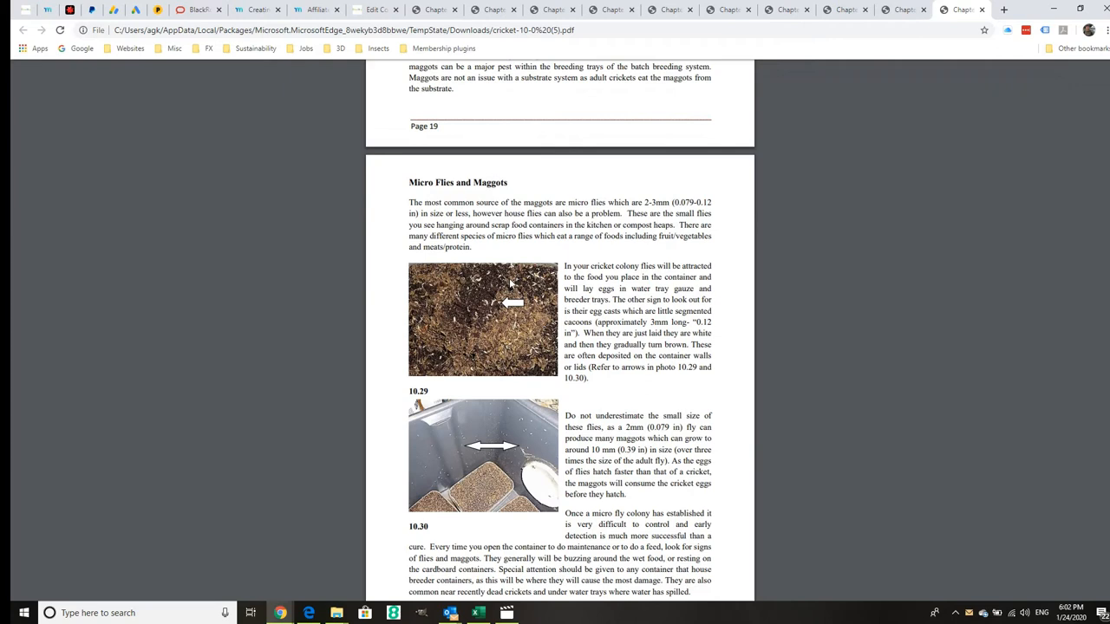
scroll("down", 3)
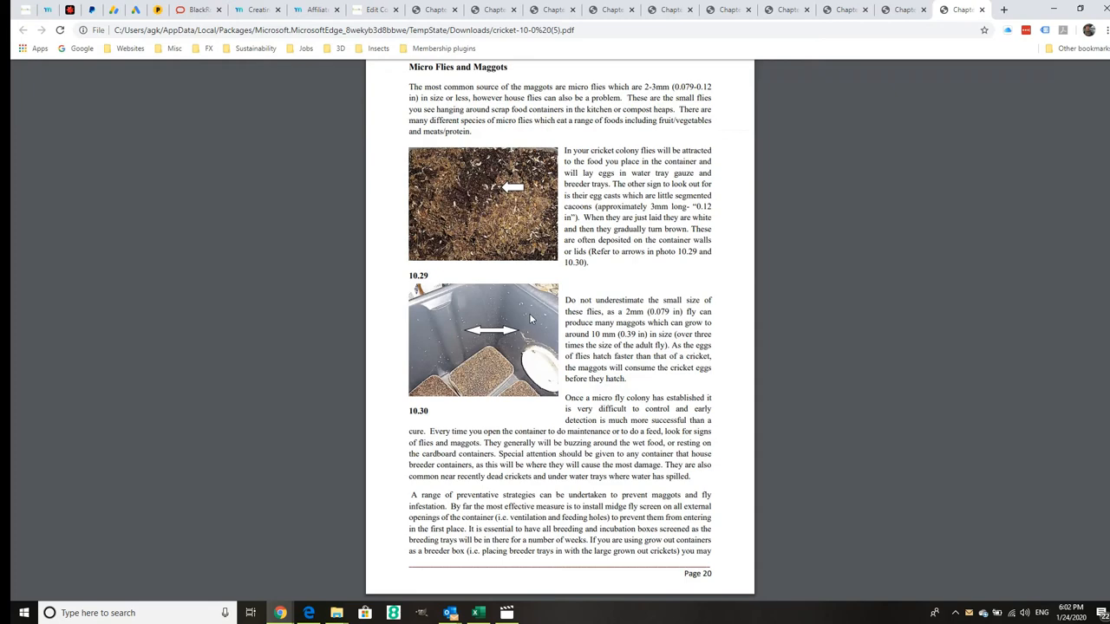
mouse_move(516, 336)
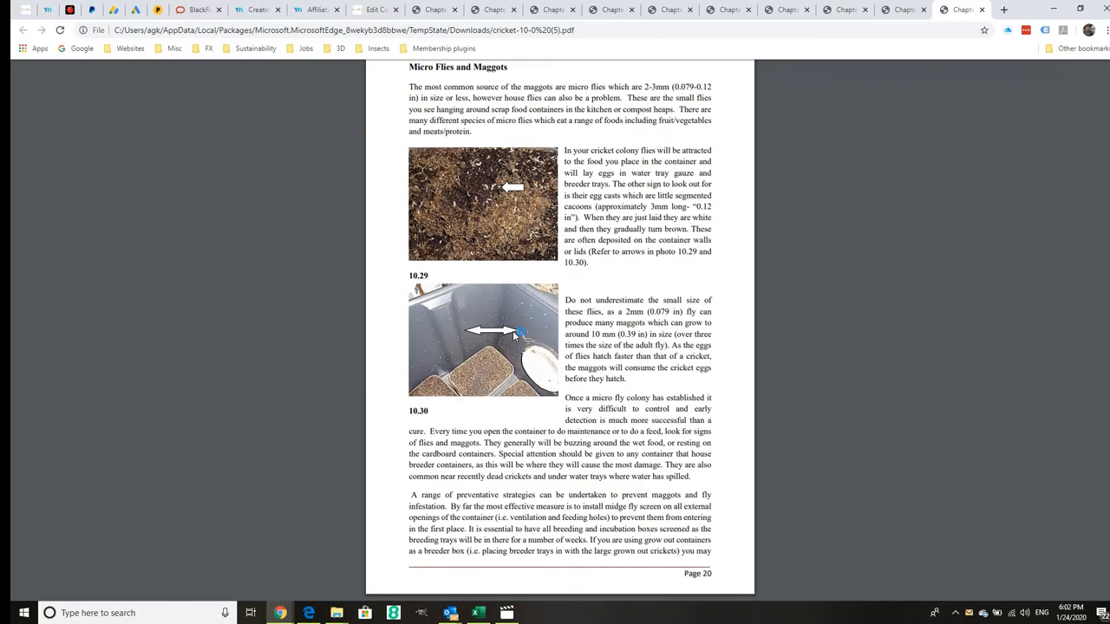
scroll("down", 3)
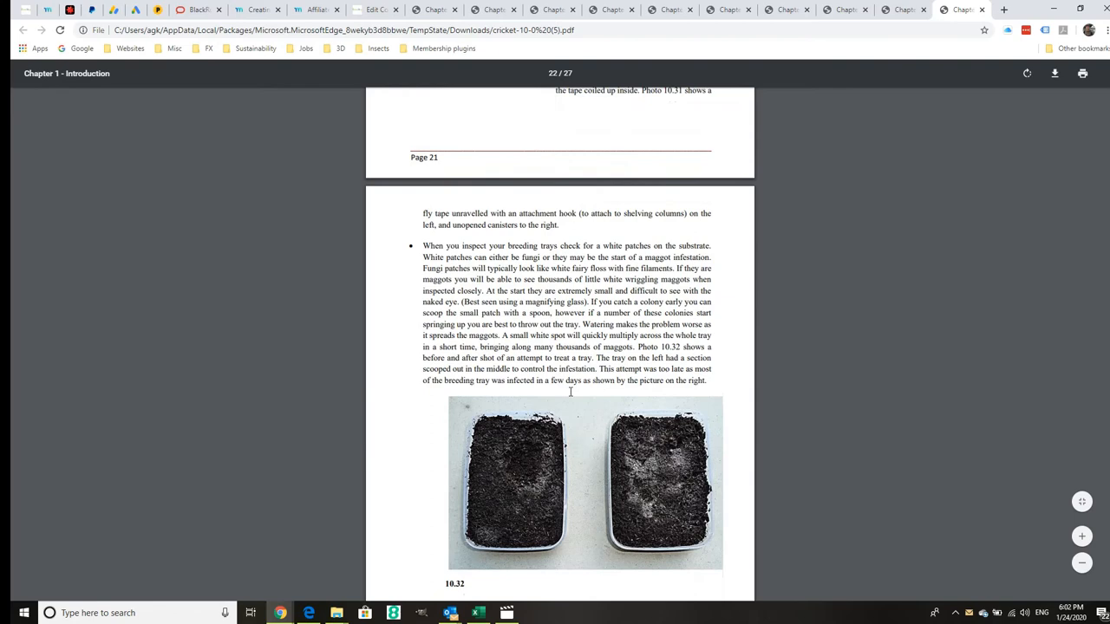
scroll("up", 3)
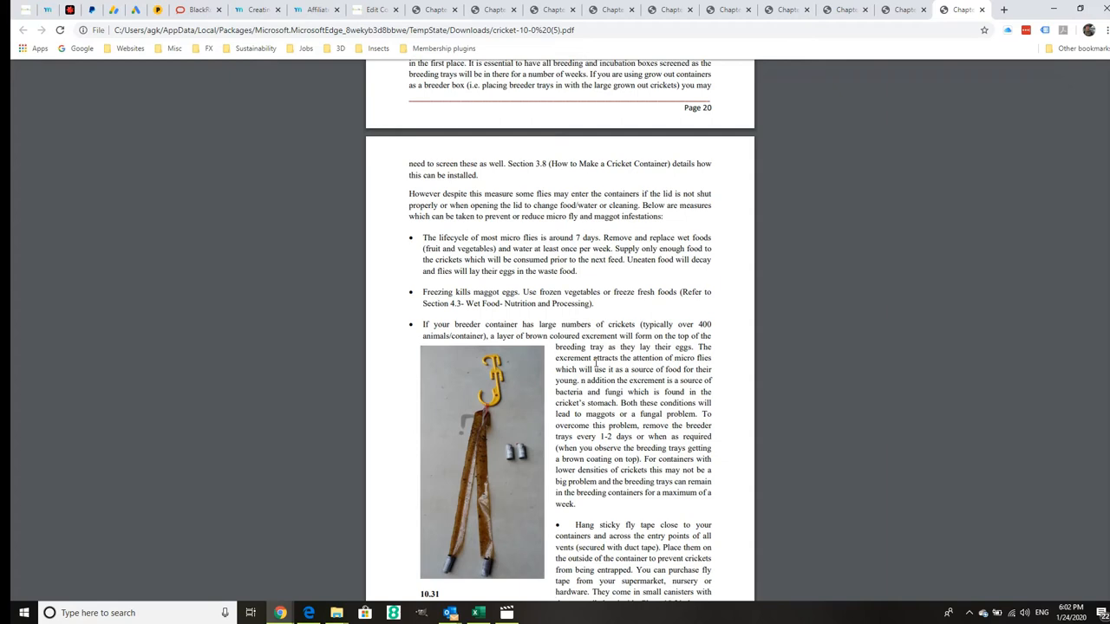
scroll("down", 3)
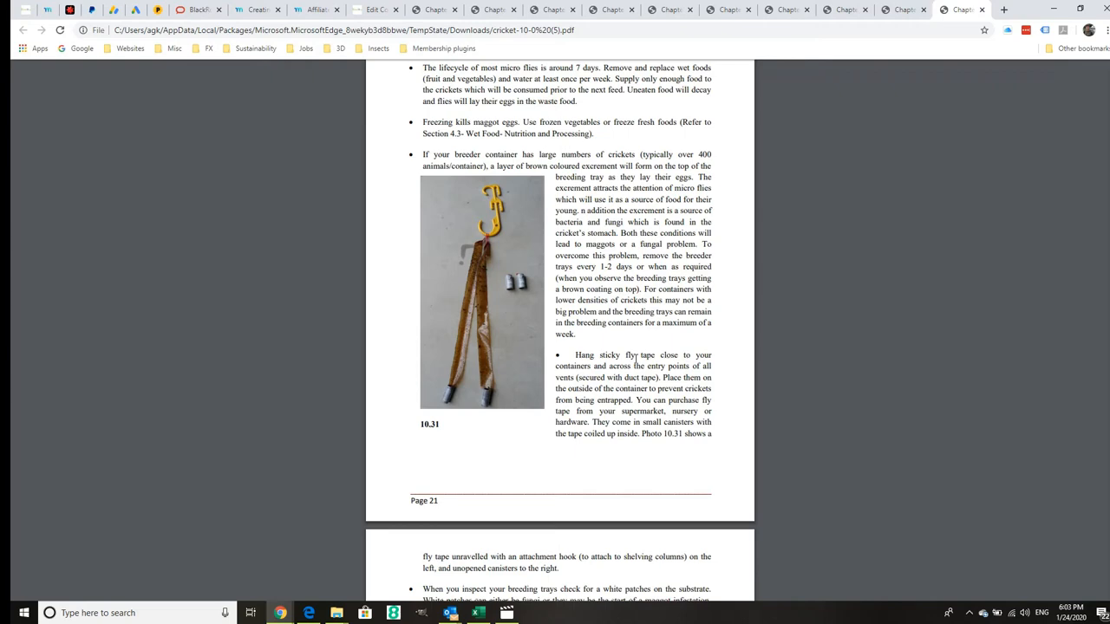
Step: Read on to the page 27 maintenance schedule table, then return to the Edge manual index
scroll("down", 3)
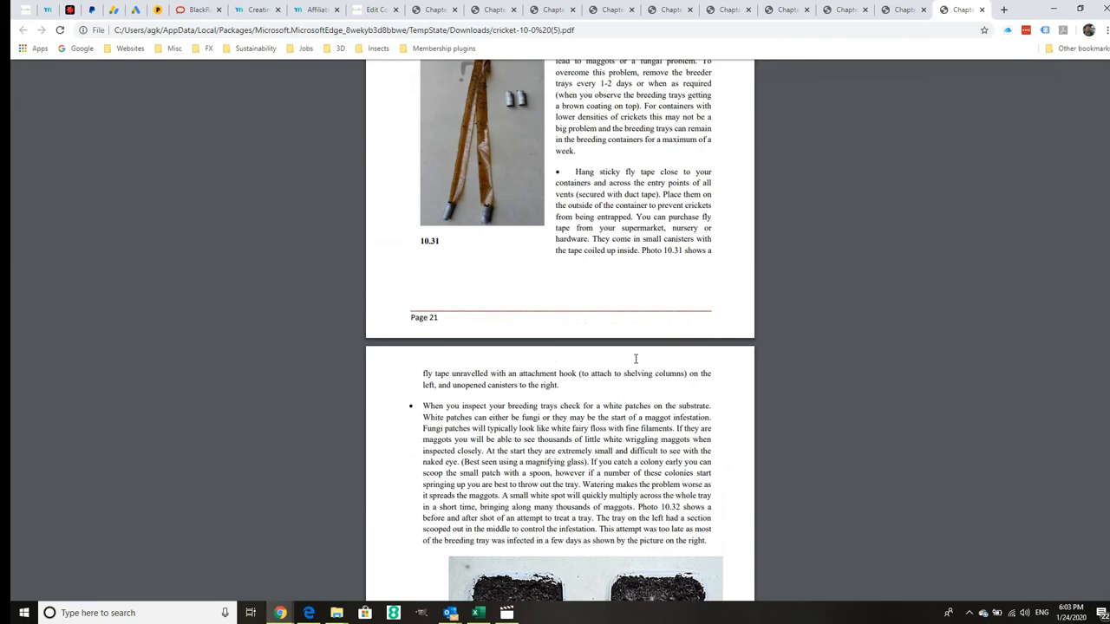
scroll("up", 3)
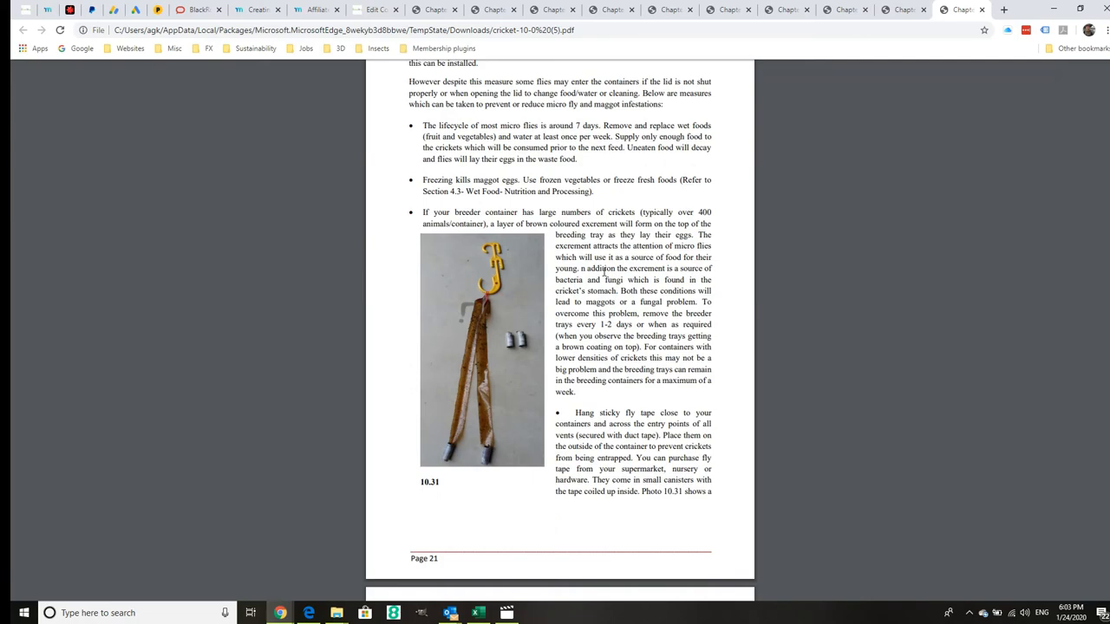
scroll("down", 3)
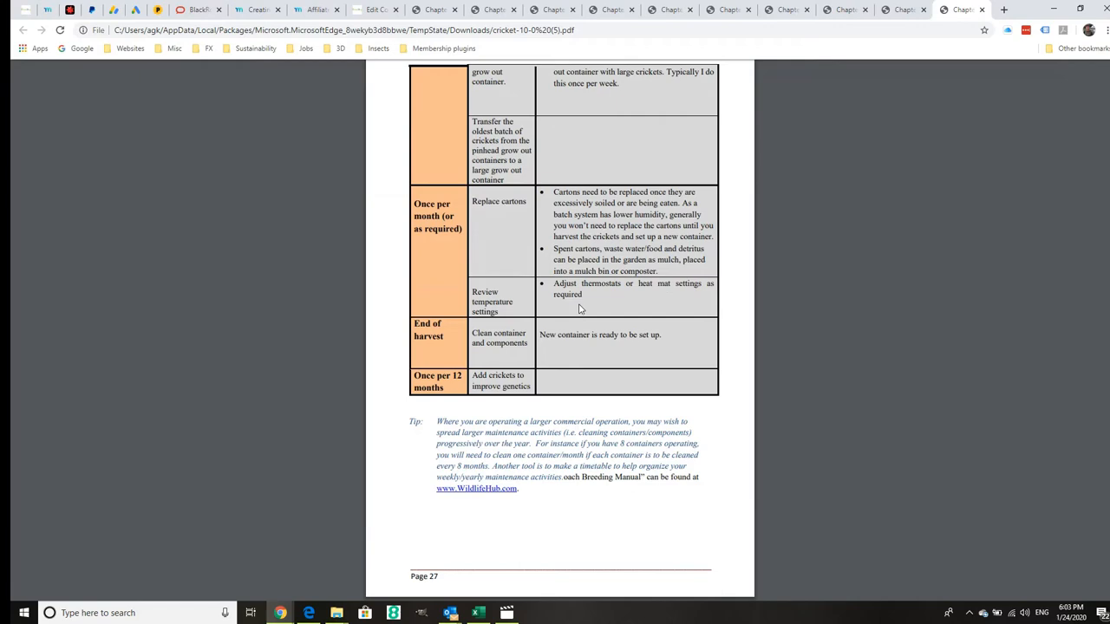
left_click(316, 9)
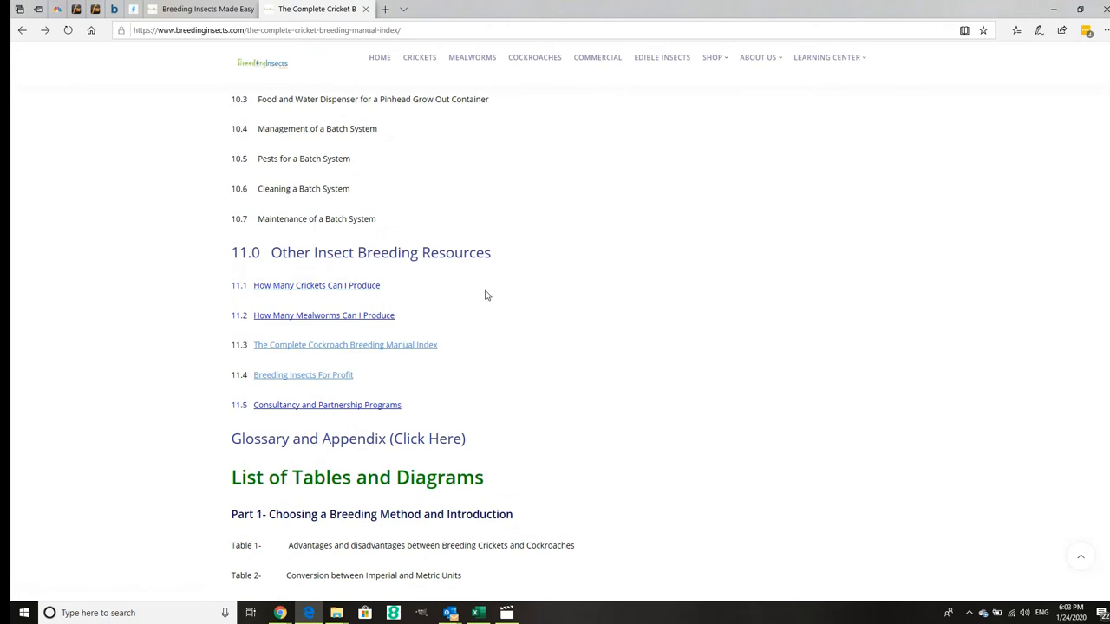
mouse_move(351, 291)
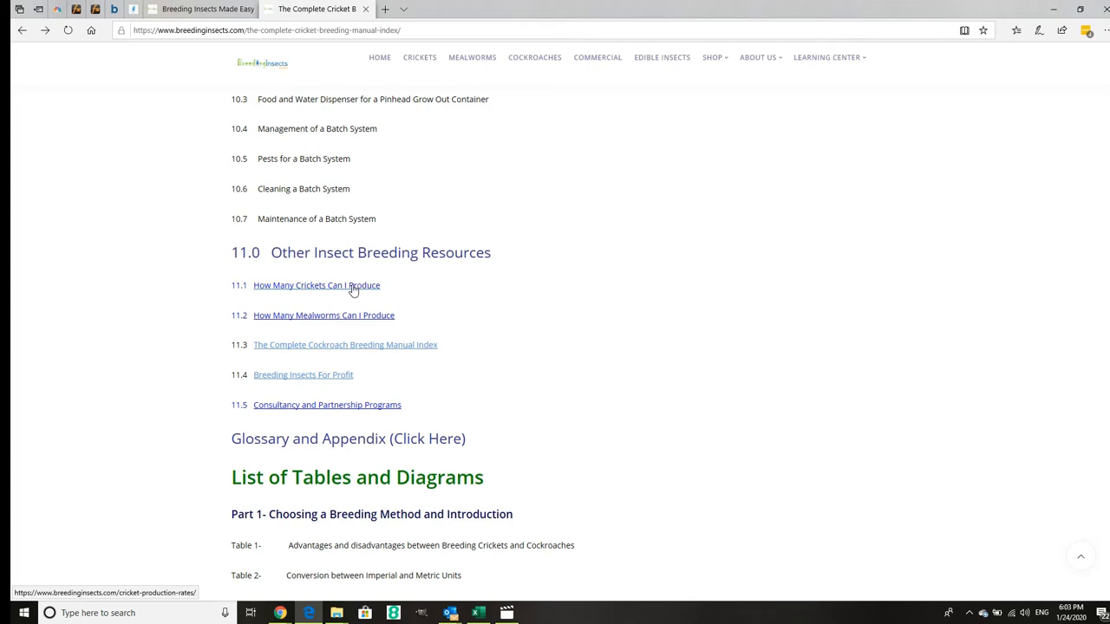
mouse_move(364, 290)
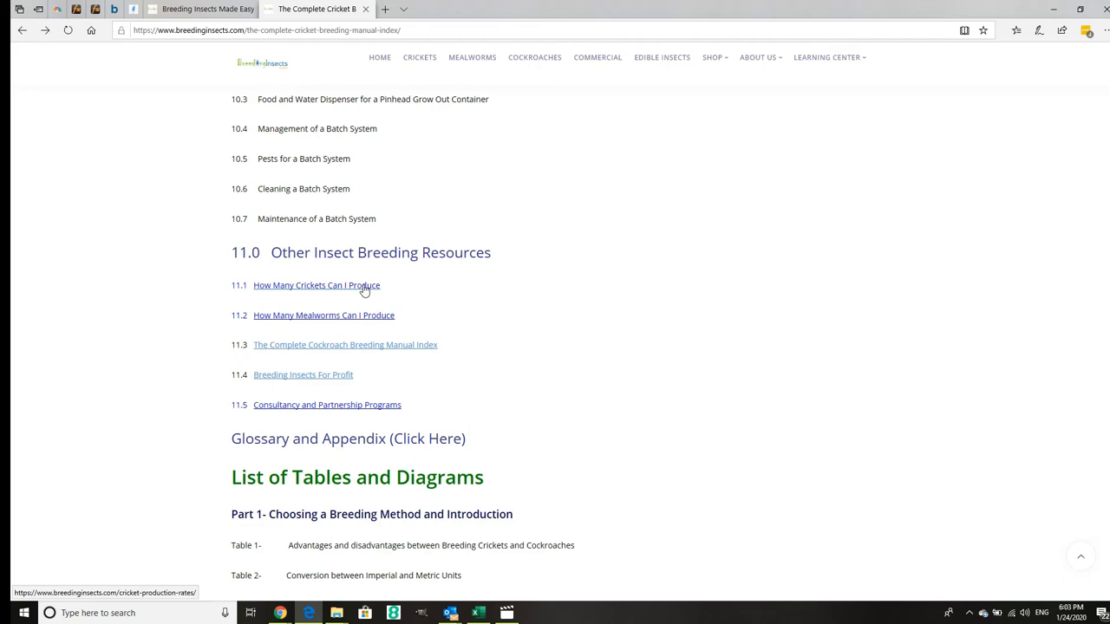
mouse_move(287, 326)
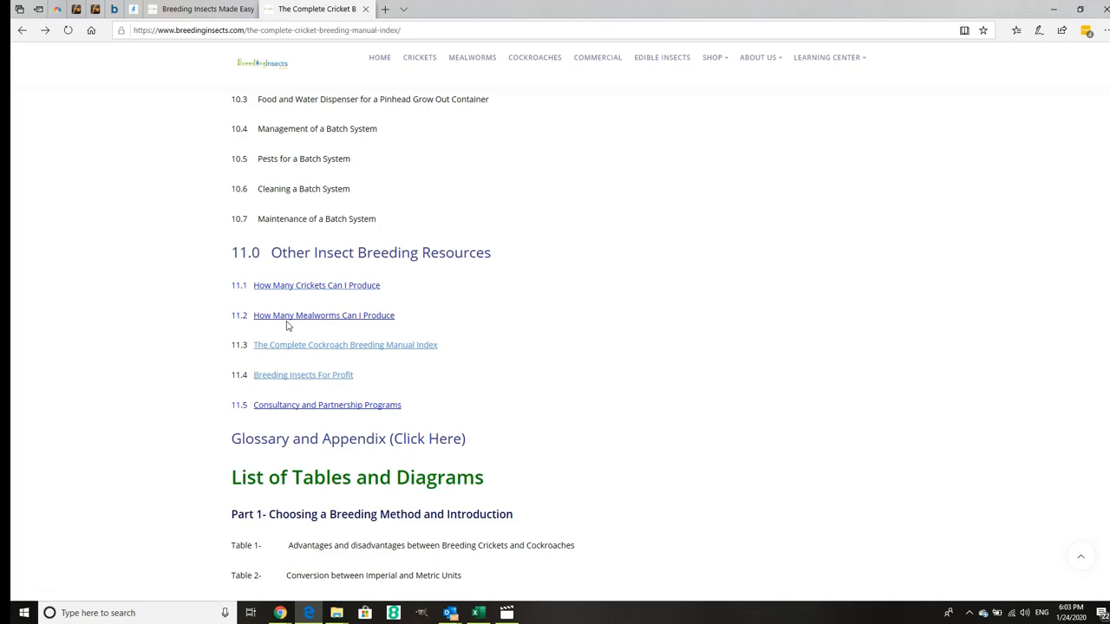
Step: Open The Complete Cockroach Breeding Manual Index from the Other Insect Breeding Resources list
left_click(346, 344)
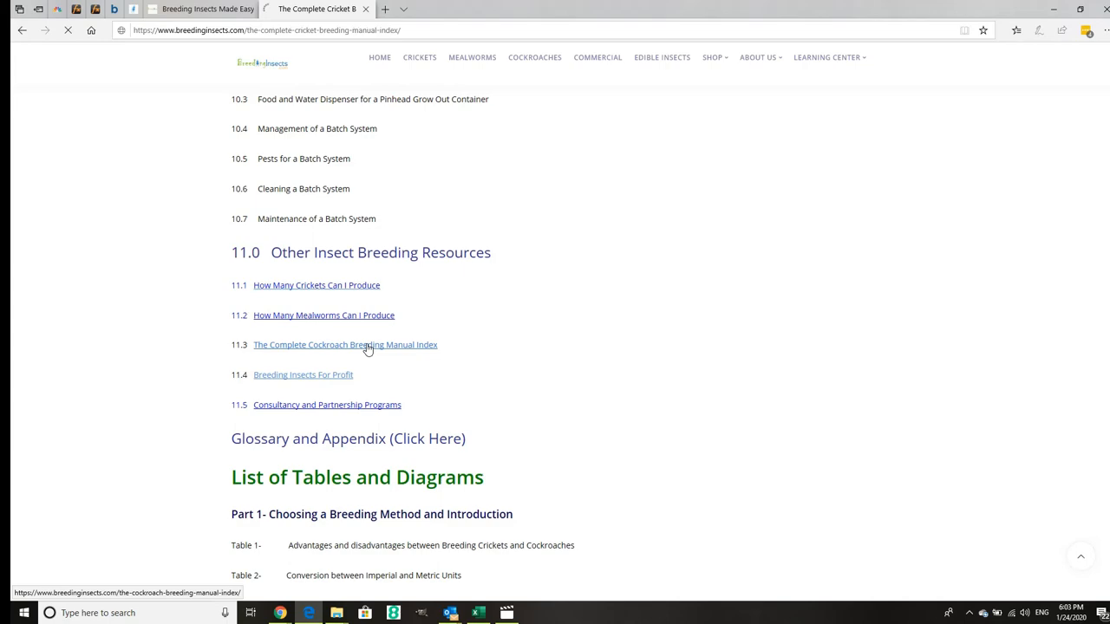
Step: View the cockroach manual index from its top and bring up the Learning Center menu
left_click(346, 344)
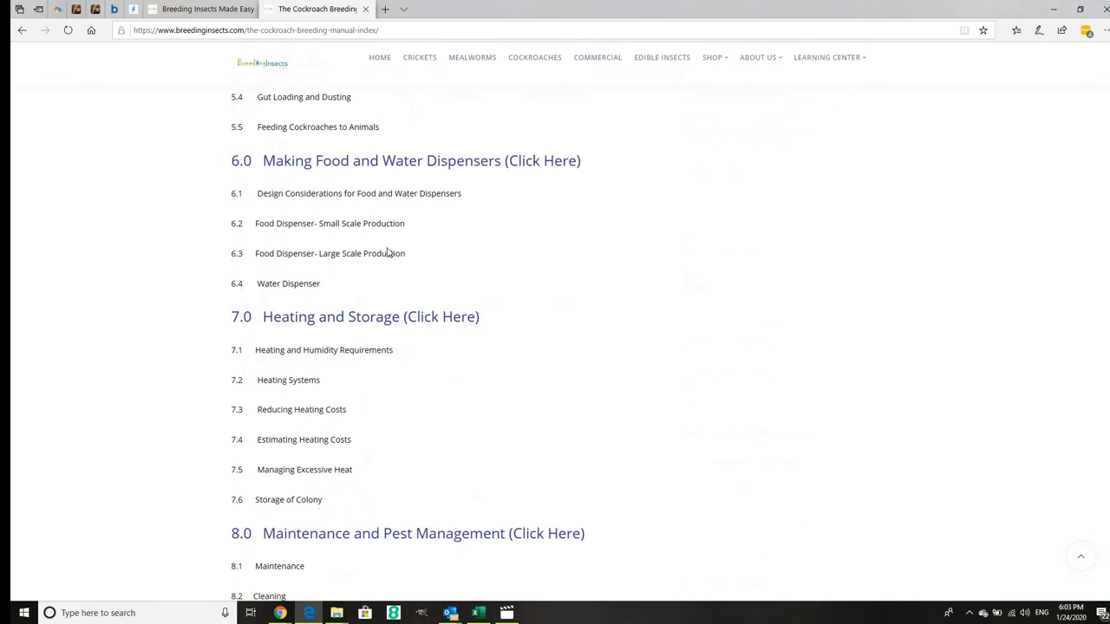
scroll("up", 3)
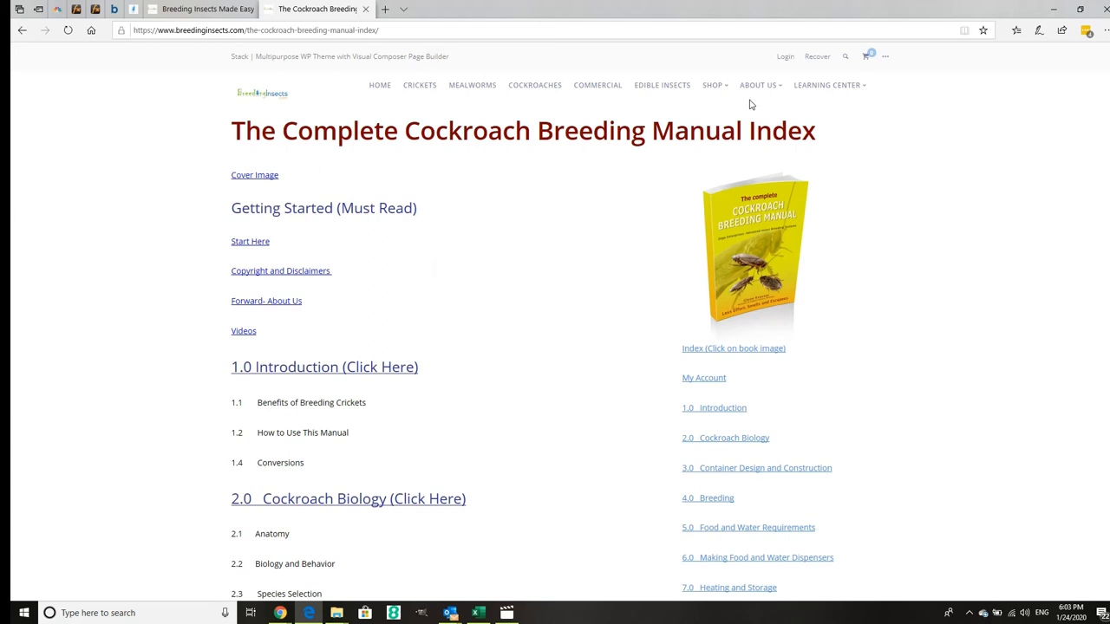
left_click(826, 85)
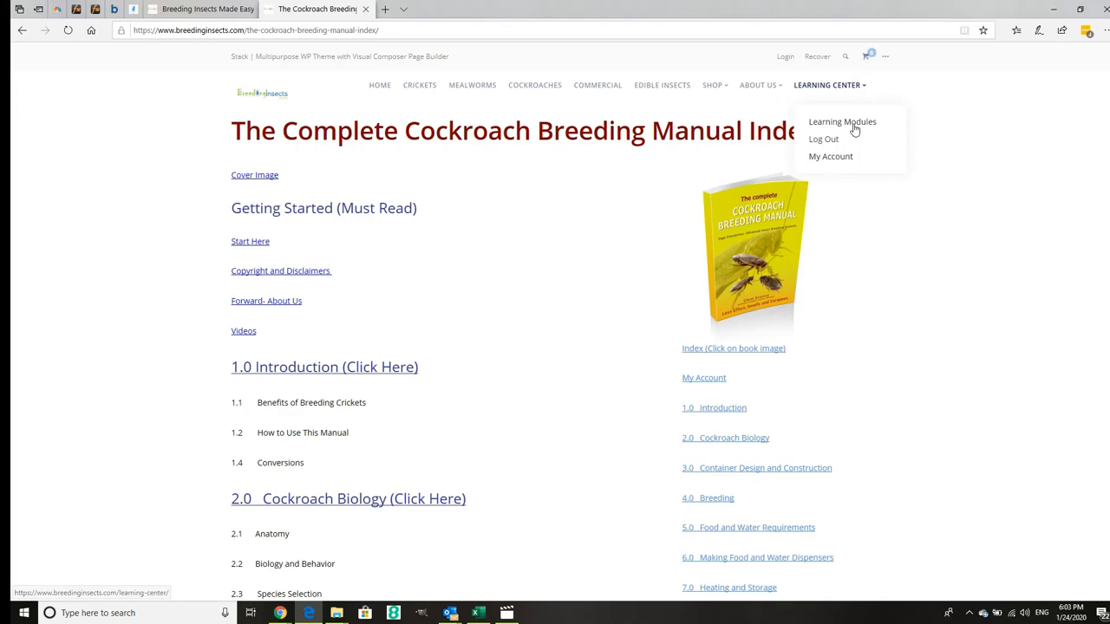
Step: Go through Learning Modules to the Our Products page via Purchase under Online Platform: Books and Videos
left_click(842, 121)
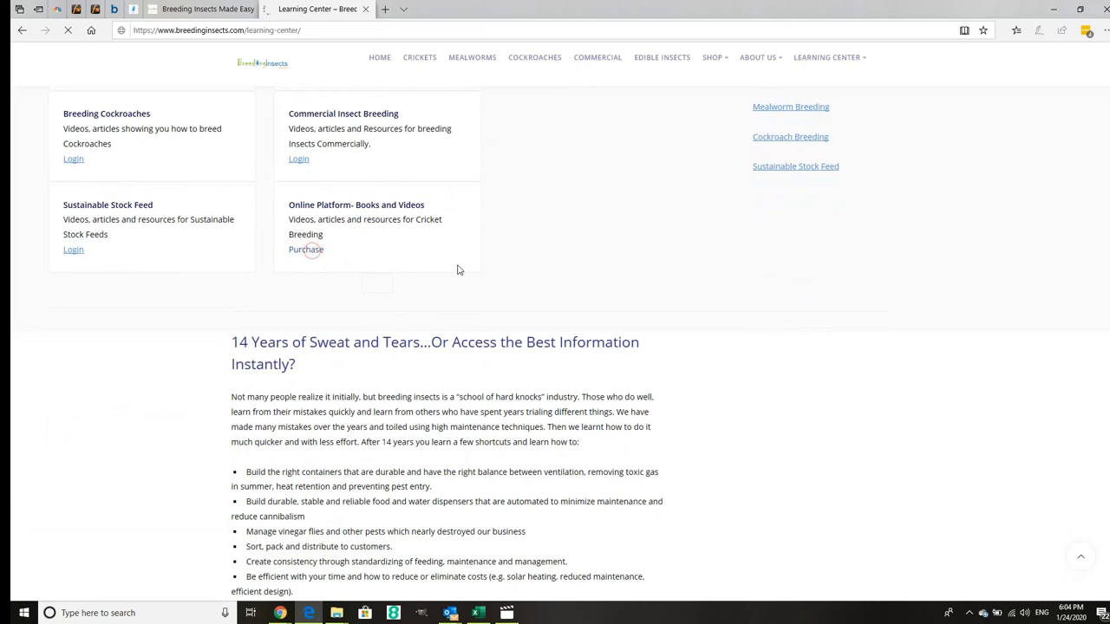
left_click(305, 250)
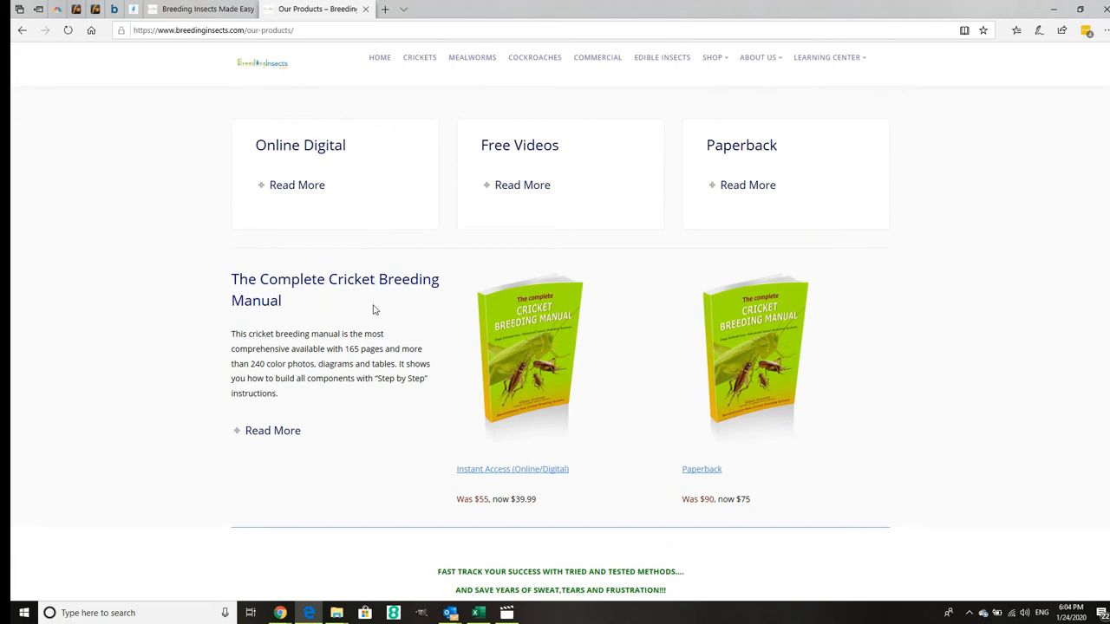
scroll("down", 3)
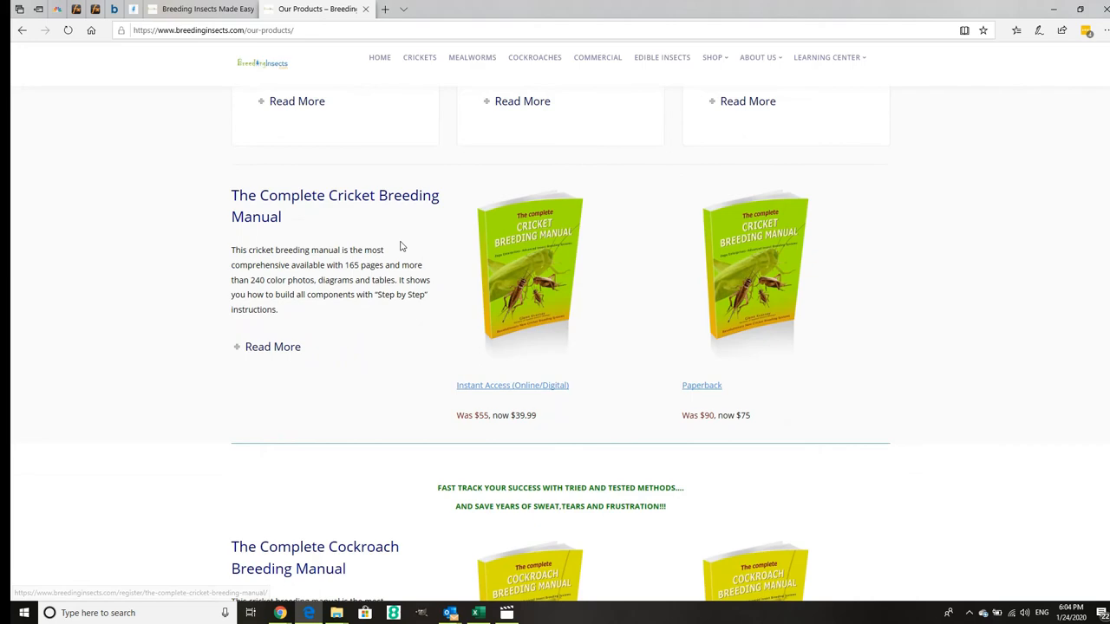
scroll("down", 3)
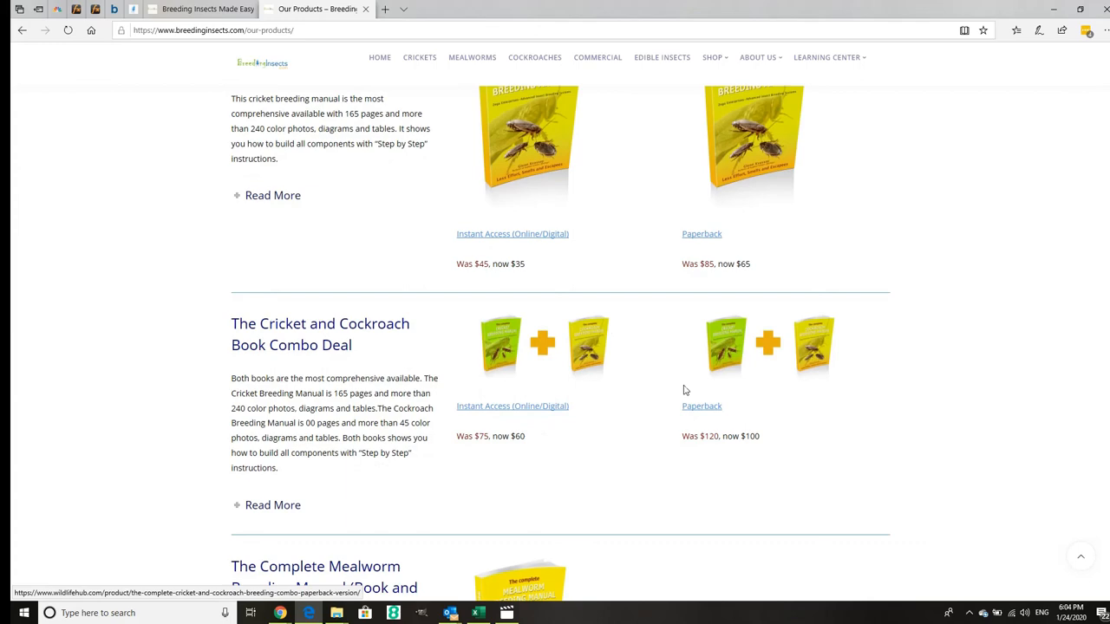
scroll("down", 3)
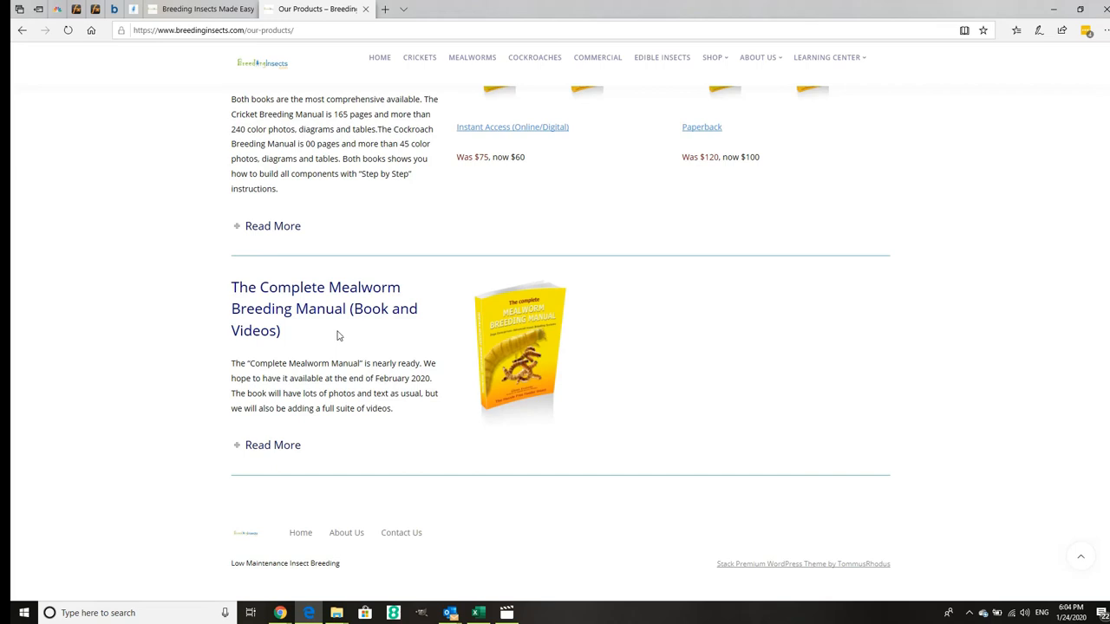
scroll("up", 3)
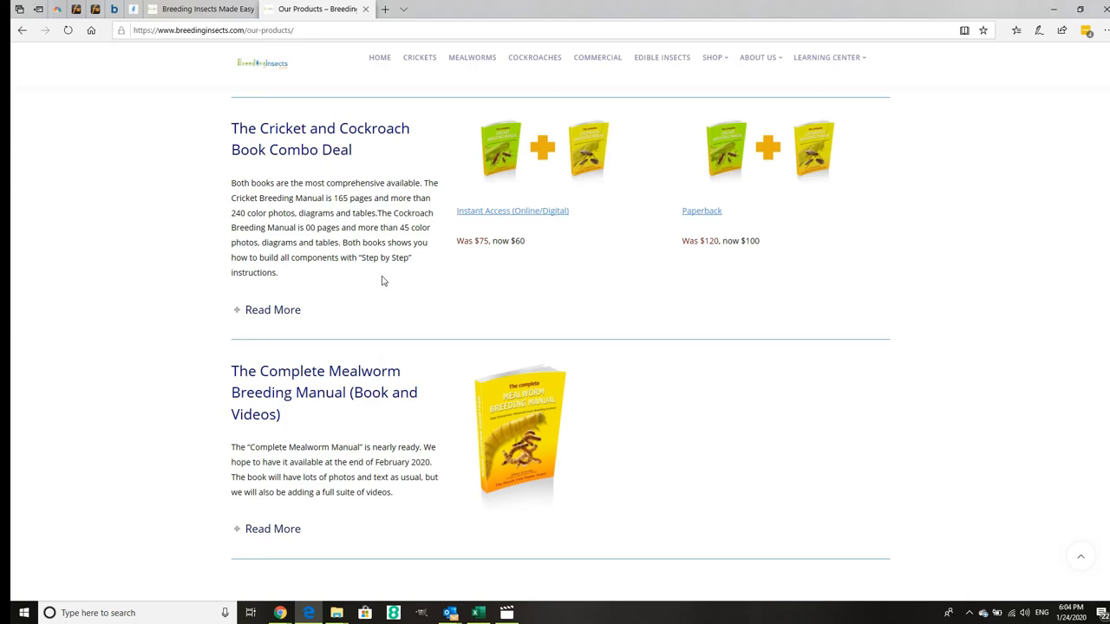
scroll("up", 3)
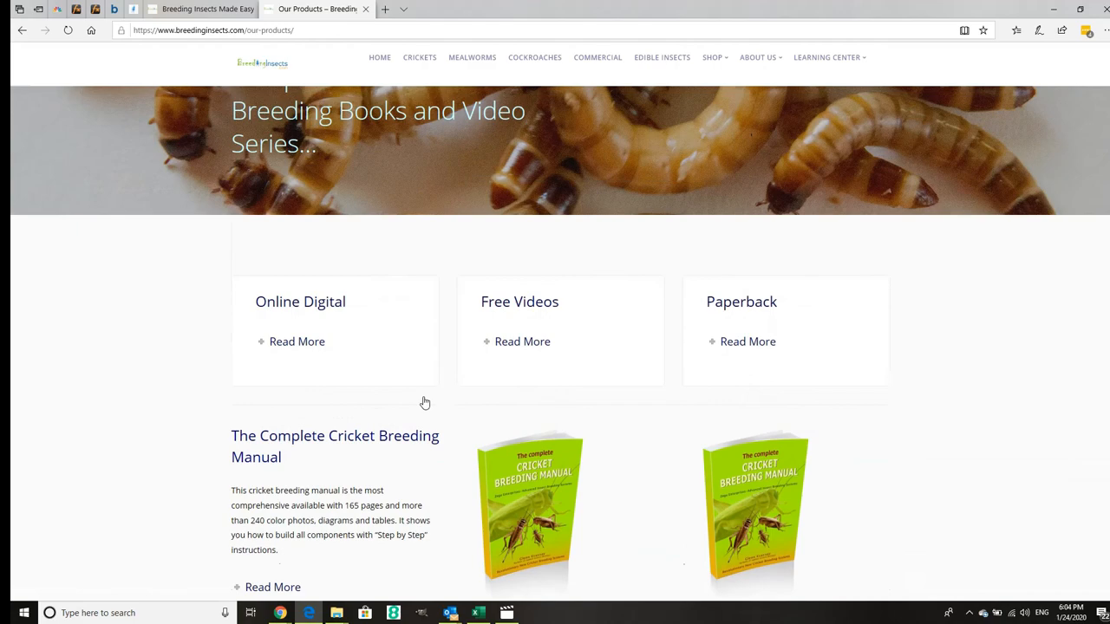
scroll("down", 3)
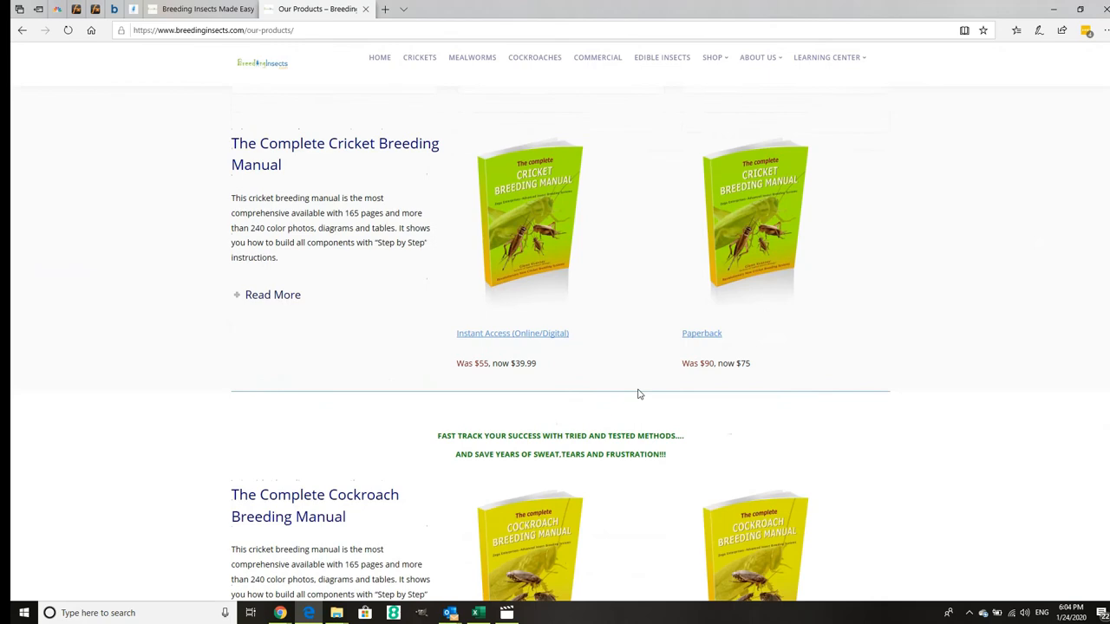
scroll("down", 3)
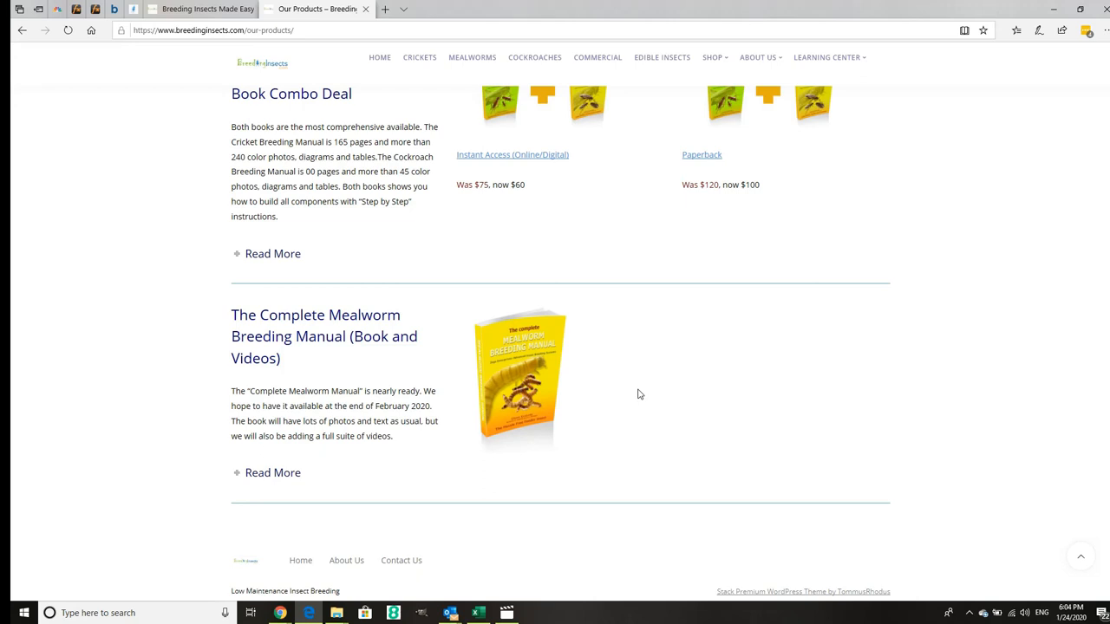
scroll("up", 3)
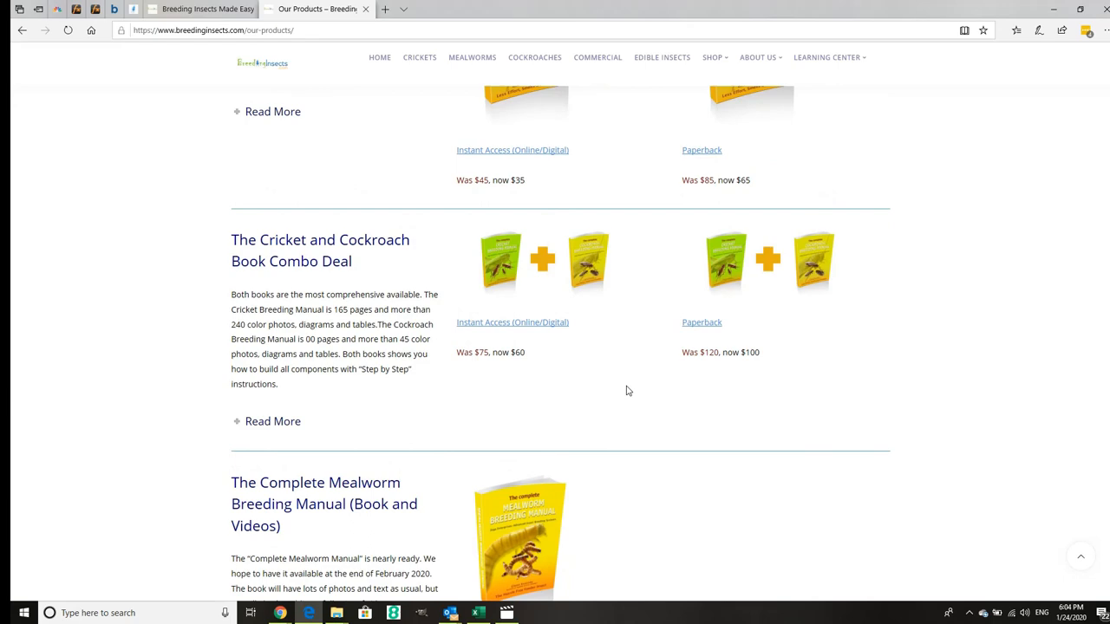
scroll("up", 3)
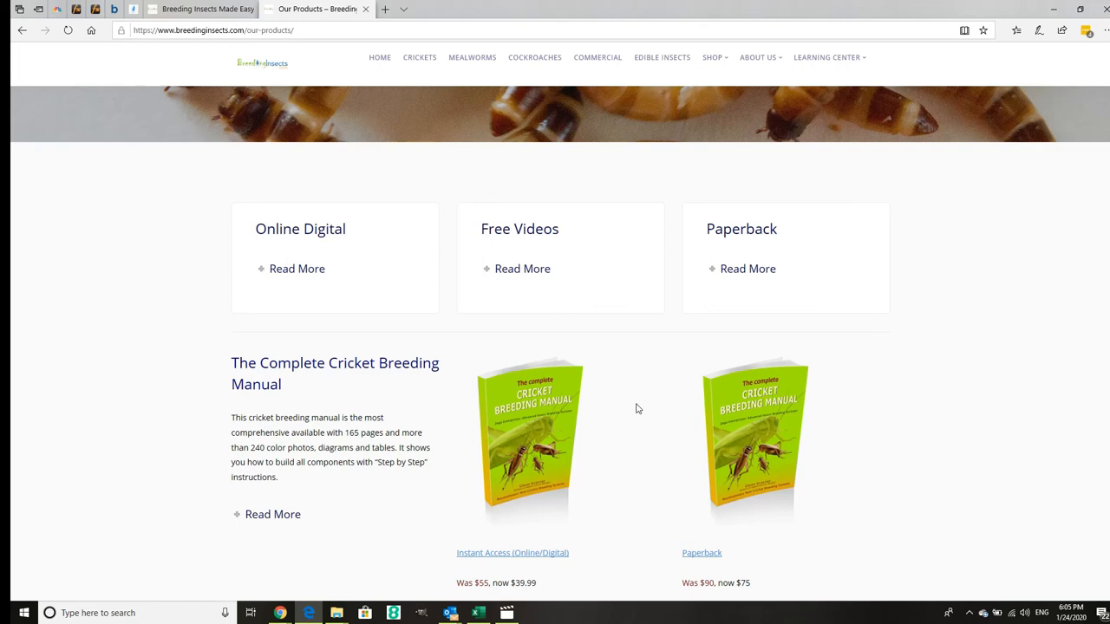
Step: Recheck the cricket manual online and paperback prices on the Our Products page, ending back at the top
scroll("down", 3)
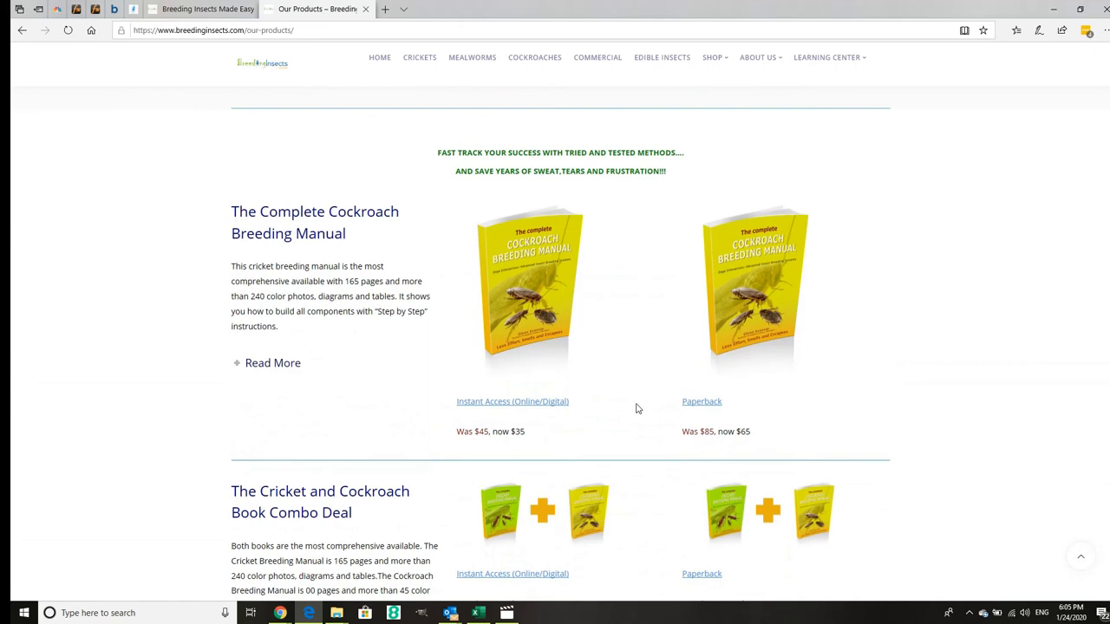
scroll("down", 3)
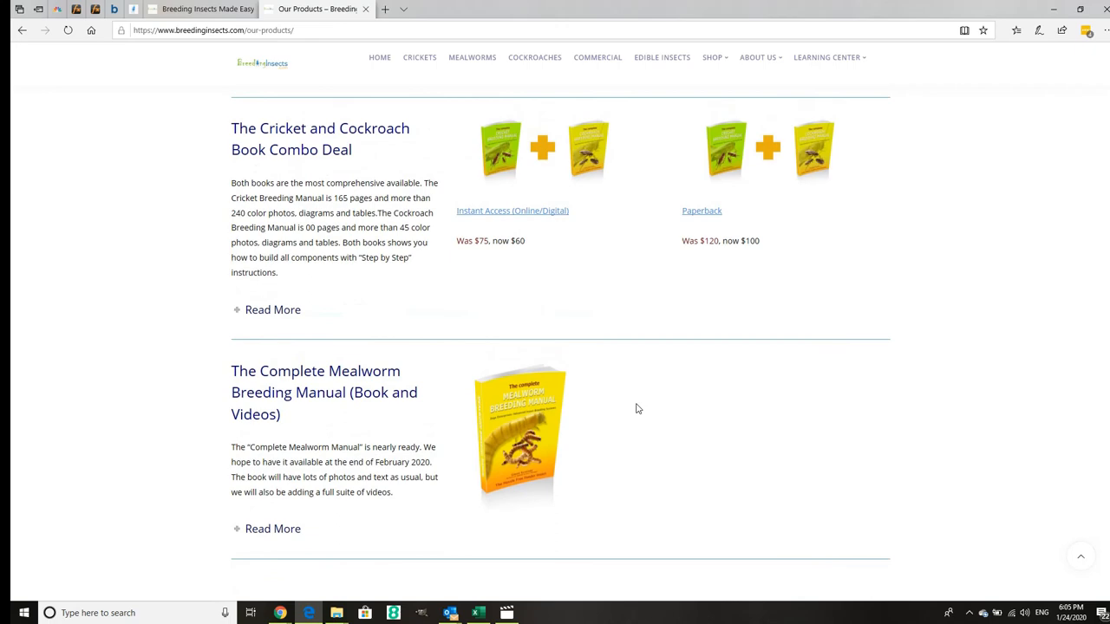
scroll("up", 3)
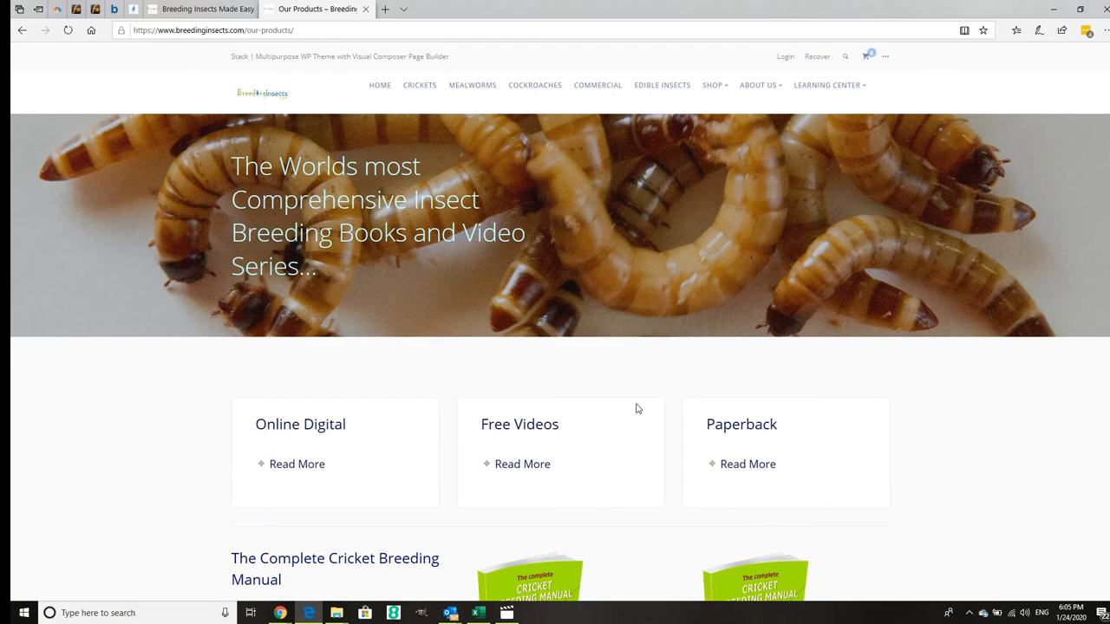
scroll("down", 3)
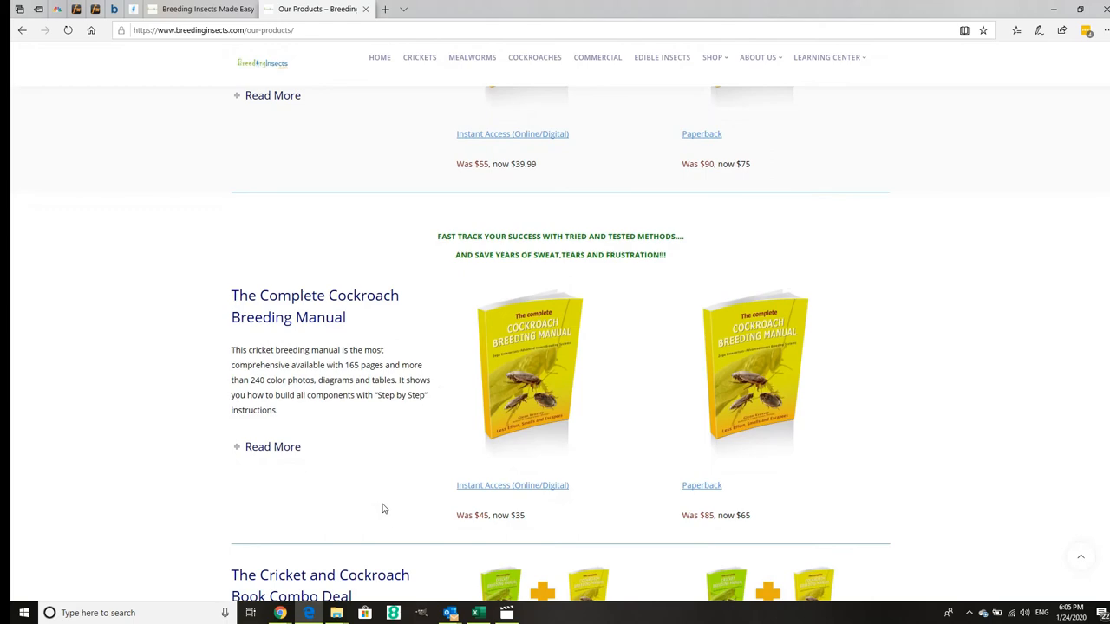
scroll("up", 3)
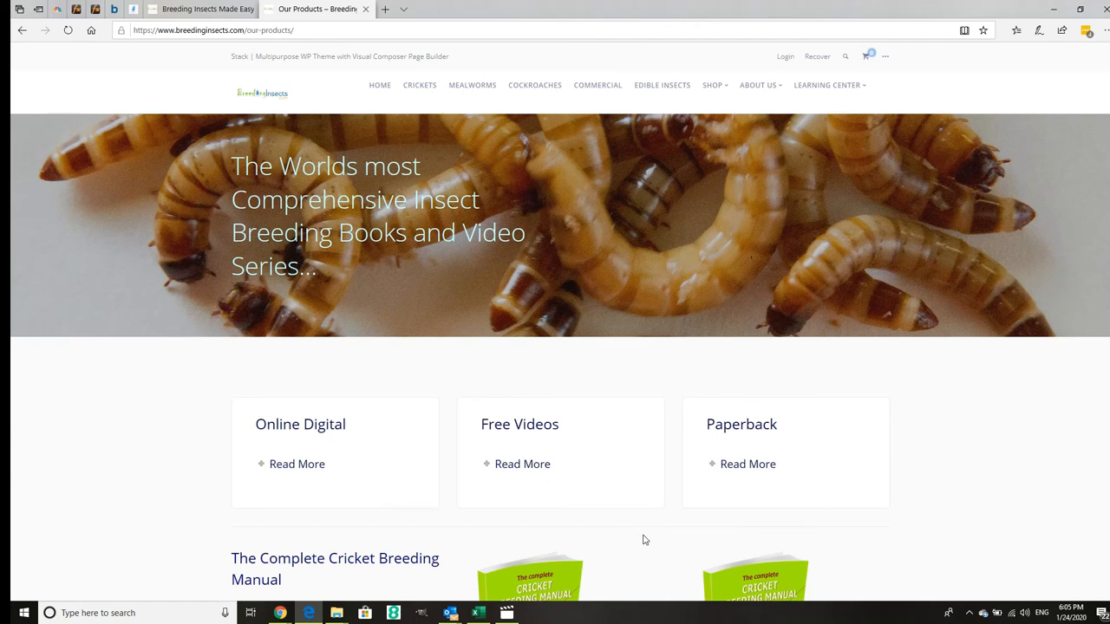
mouse_move(517, 531)
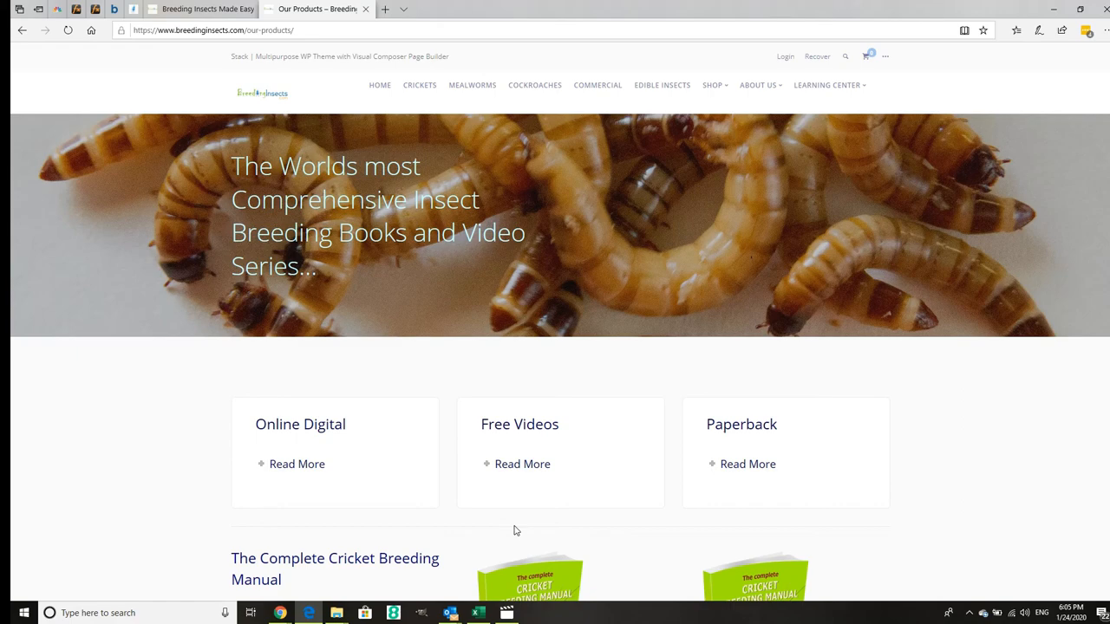
scroll("down", 3)
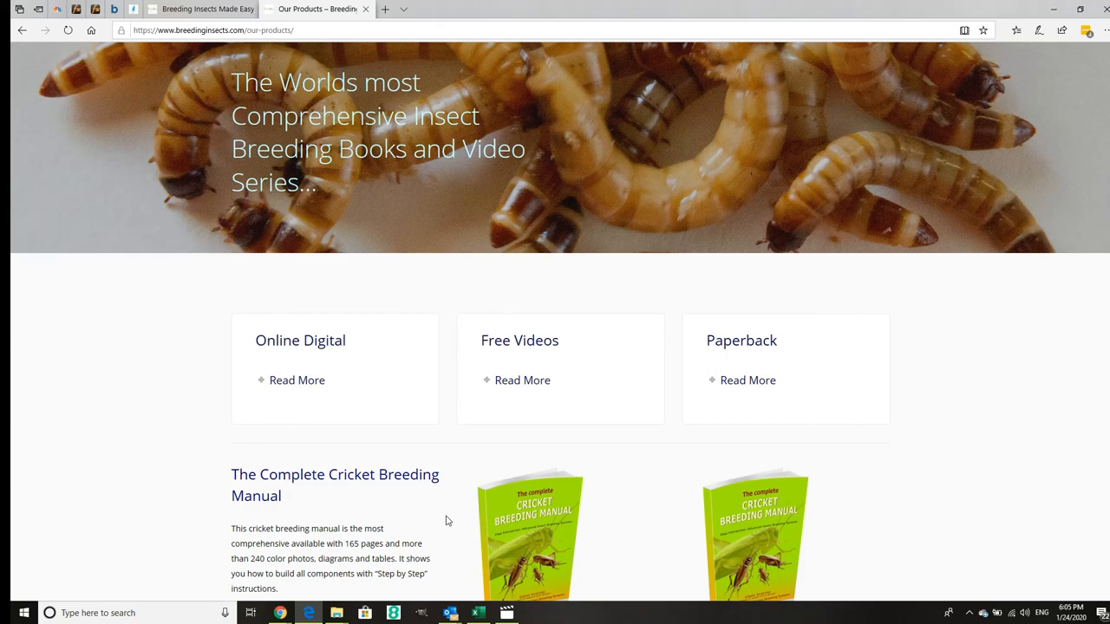
scroll("down", 3)
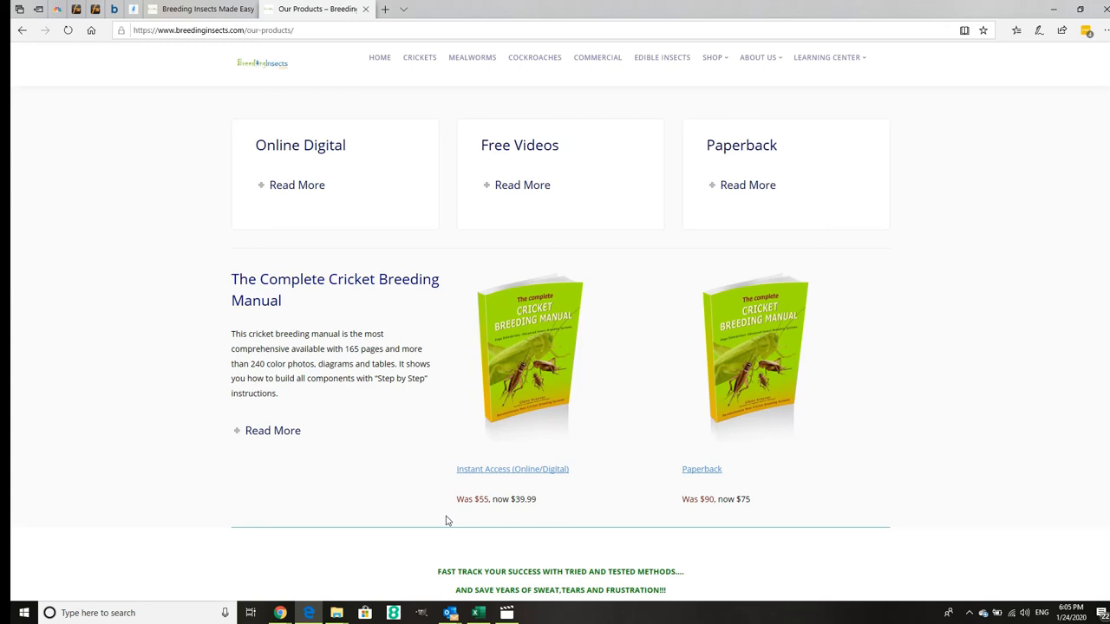
mouse_move(400, 494)
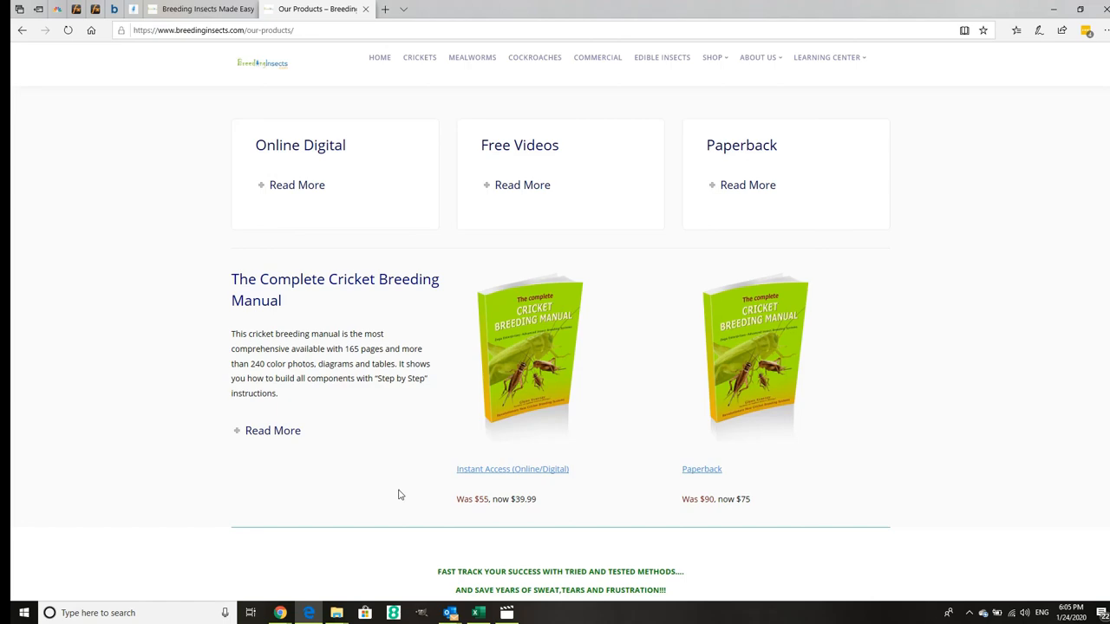
scroll("up", 3)
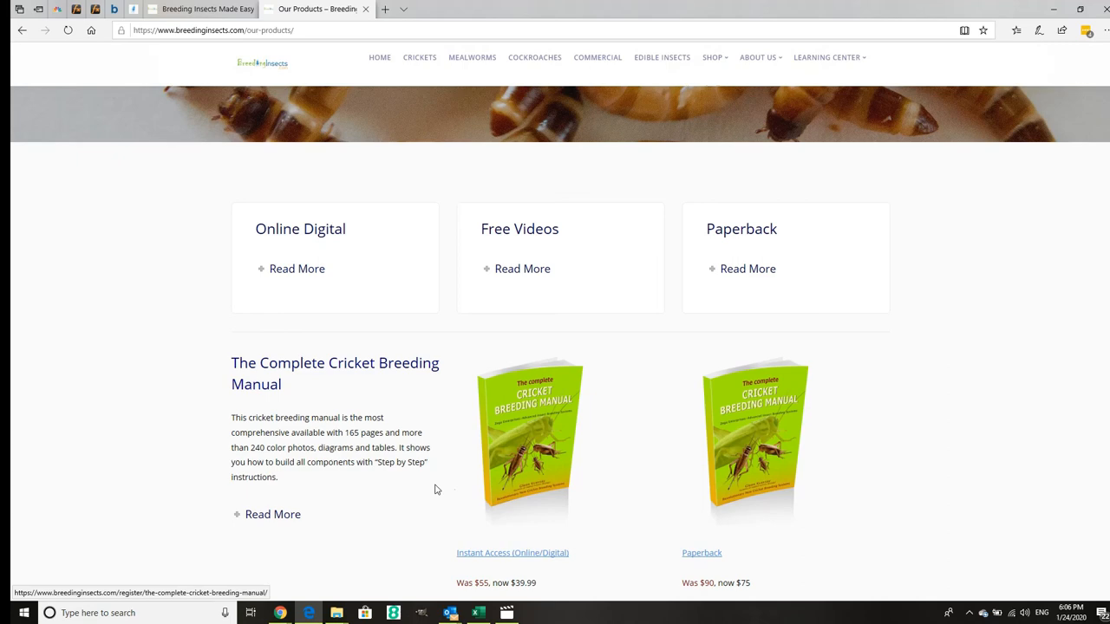
scroll("up", 3)
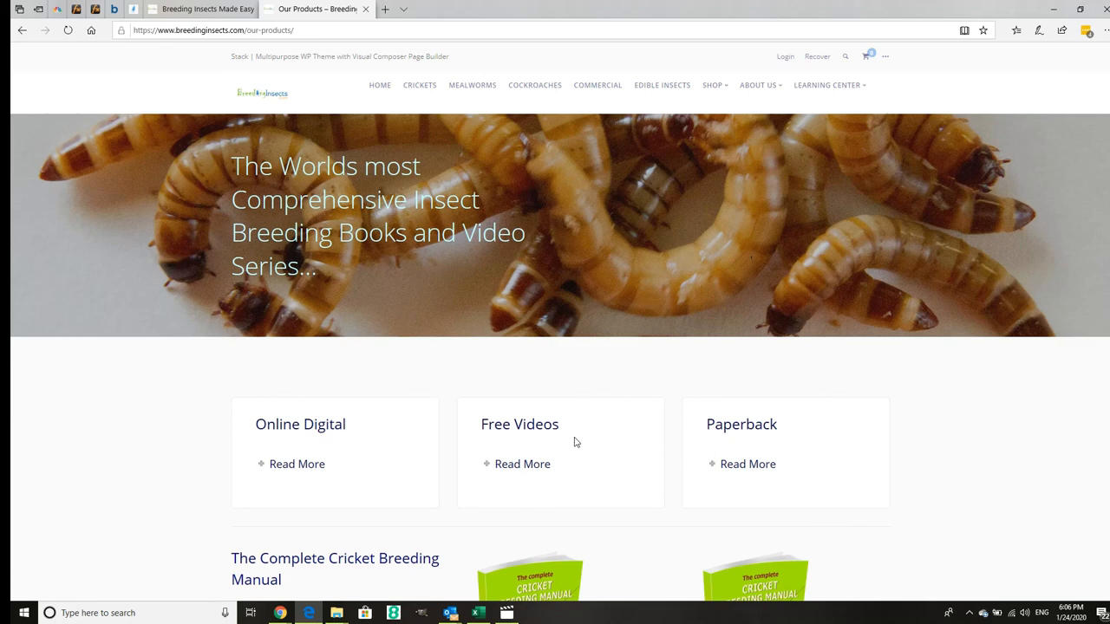
mouse_move(701, 376)
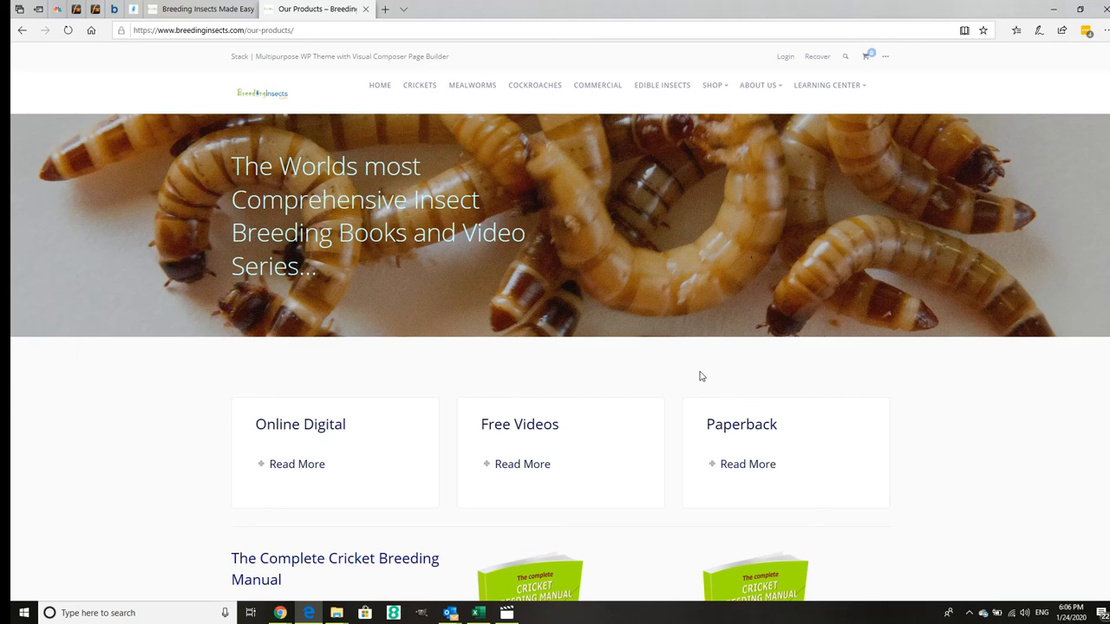
Step: Start loading the COMMERCIAL page from the navigation bar in a new tab
left_click(596, 85)
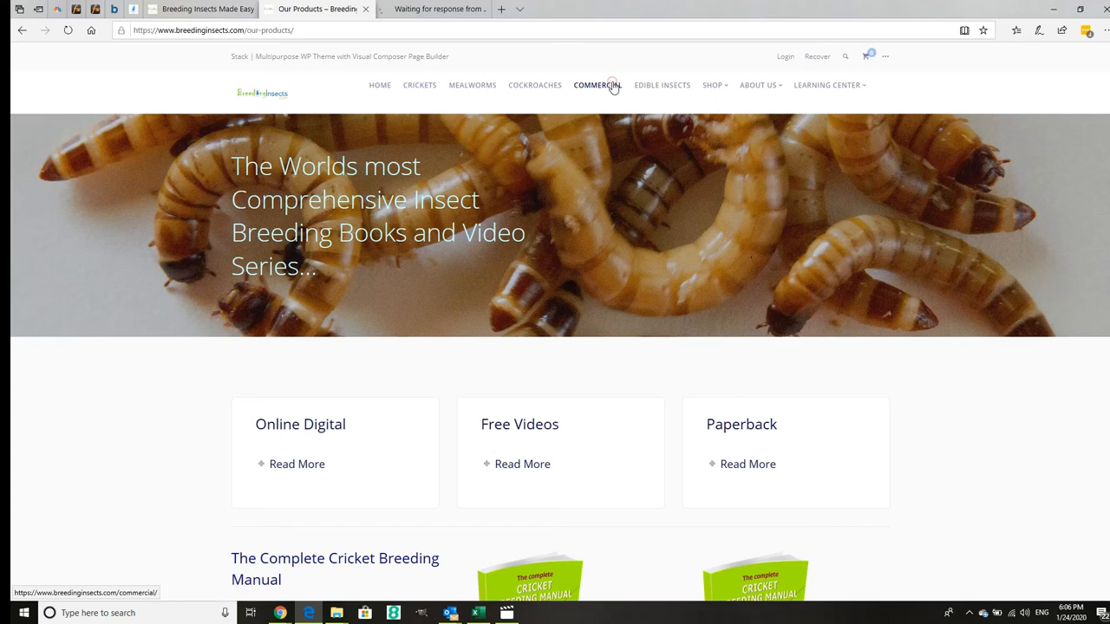
Step: Show the Commercial Insect Breeding page with its courses, consultancy and partnership cards and top banner
left_click(597, 85)
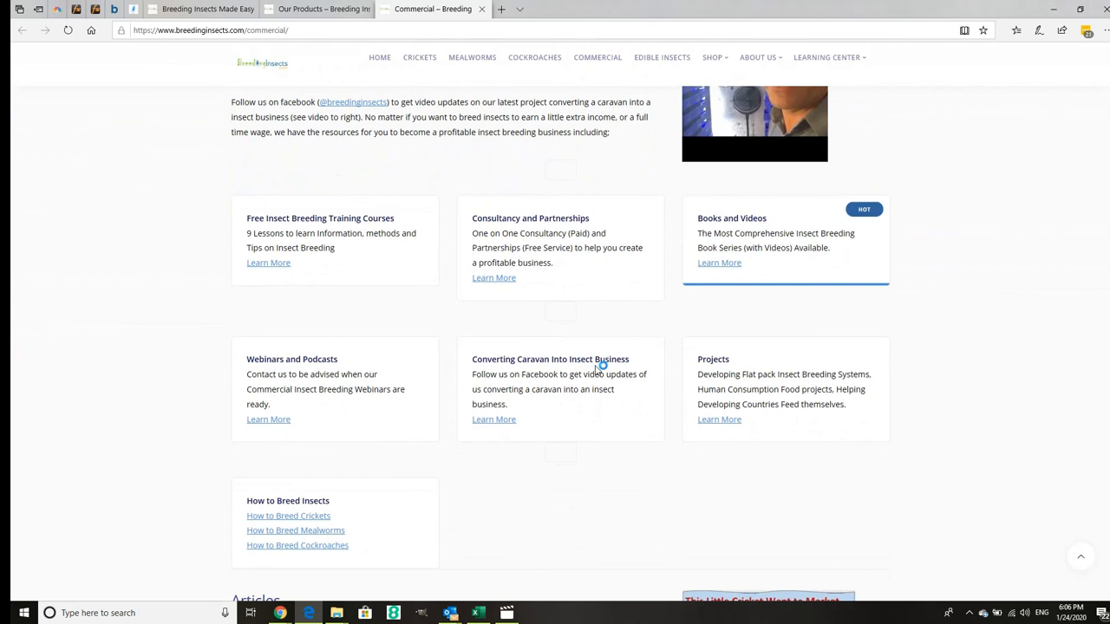
mouse_move(565, 215)
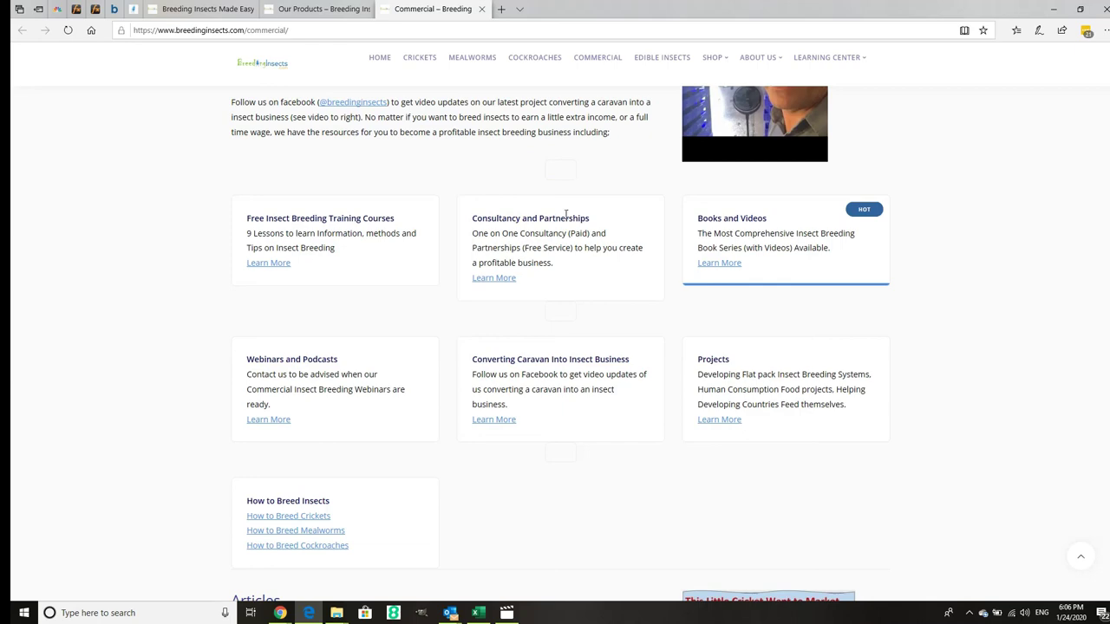
scroll("up", 3)
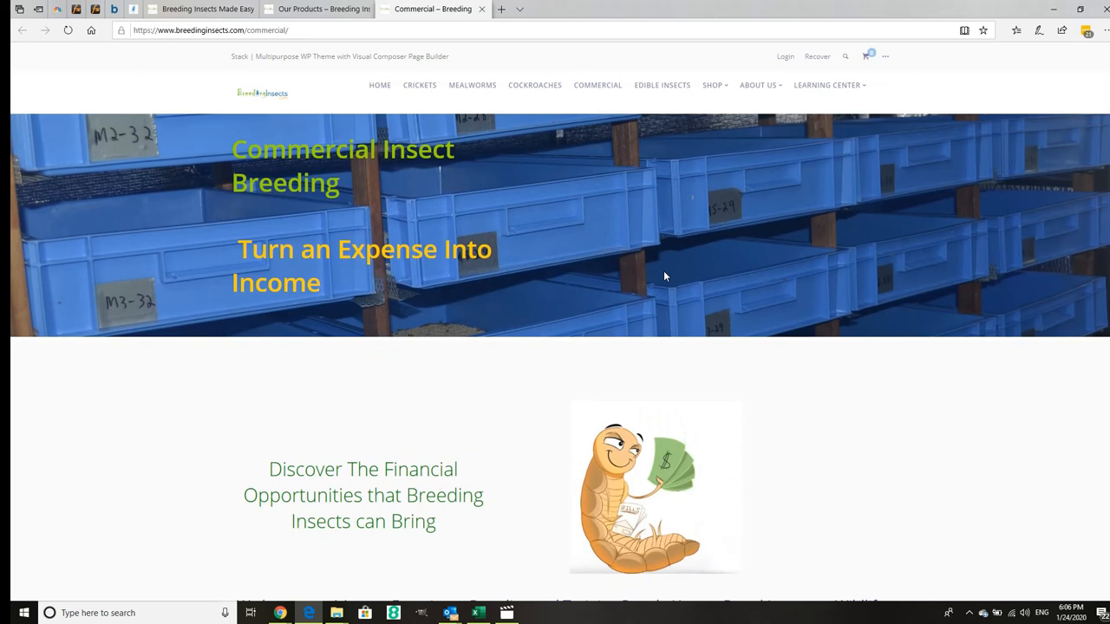
mouse_move(562, 364)
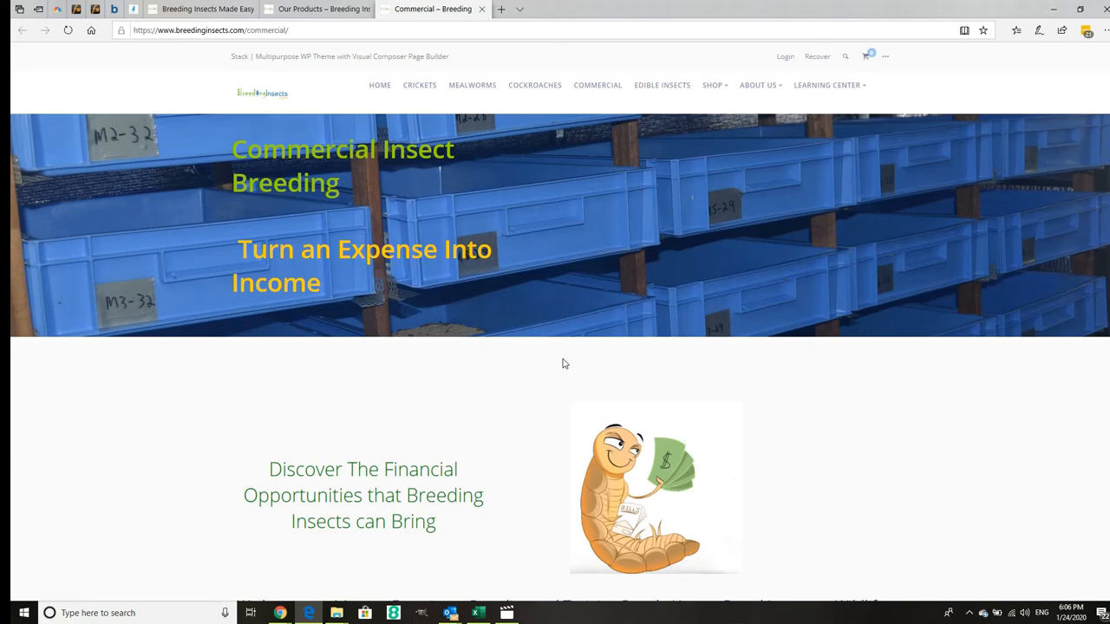